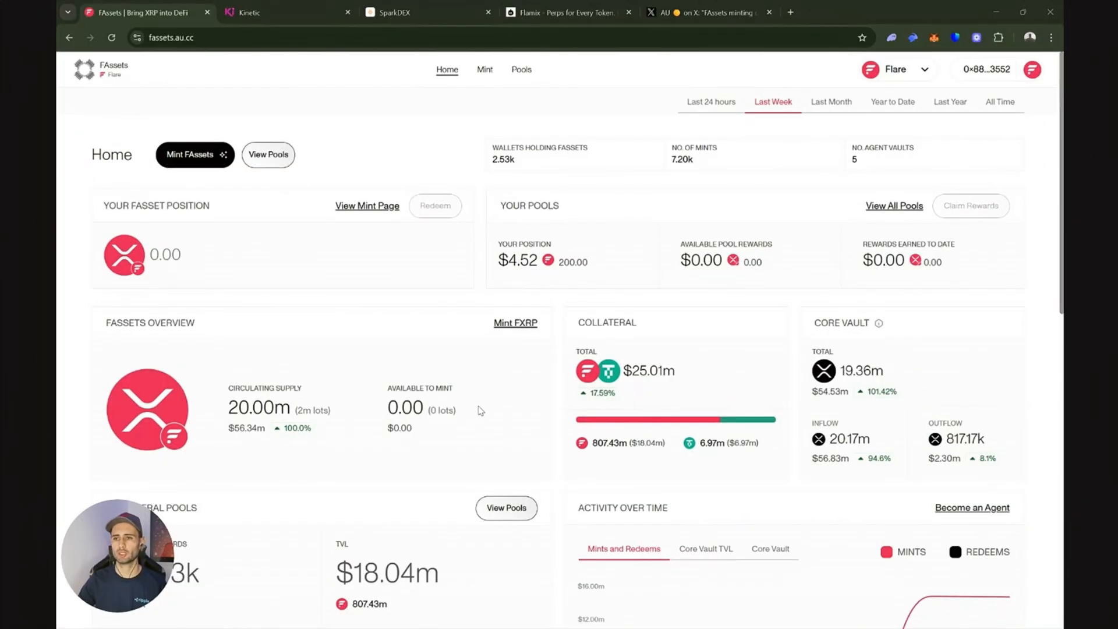
mouse_move(318, 253)
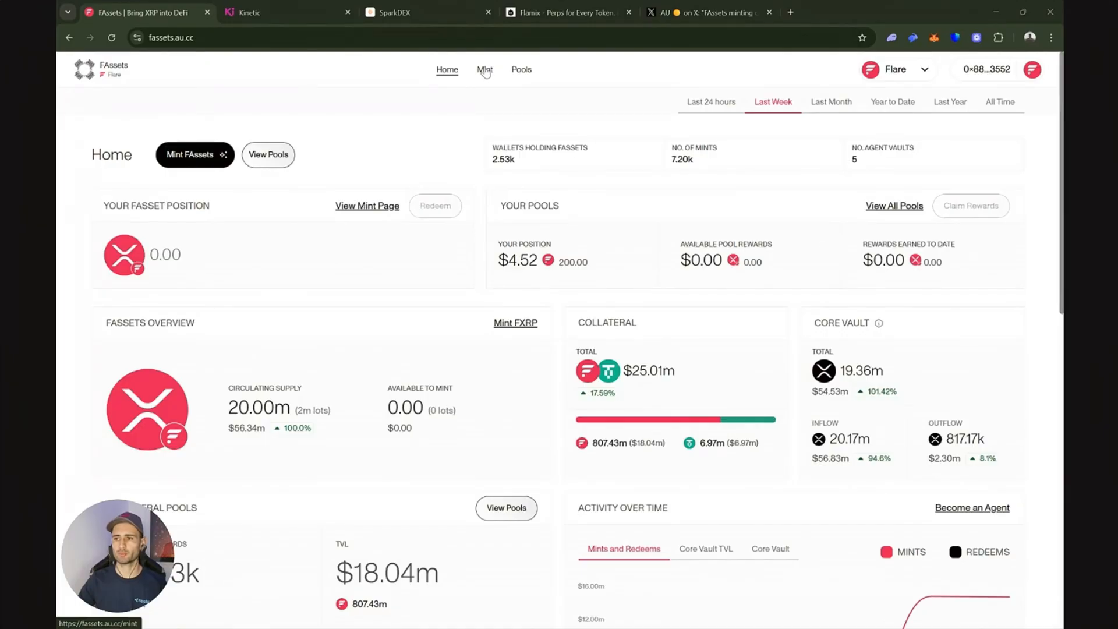
- Switch to the X post listing FAssets minting caps of 35m, 50m and 70m
click(484, 69)
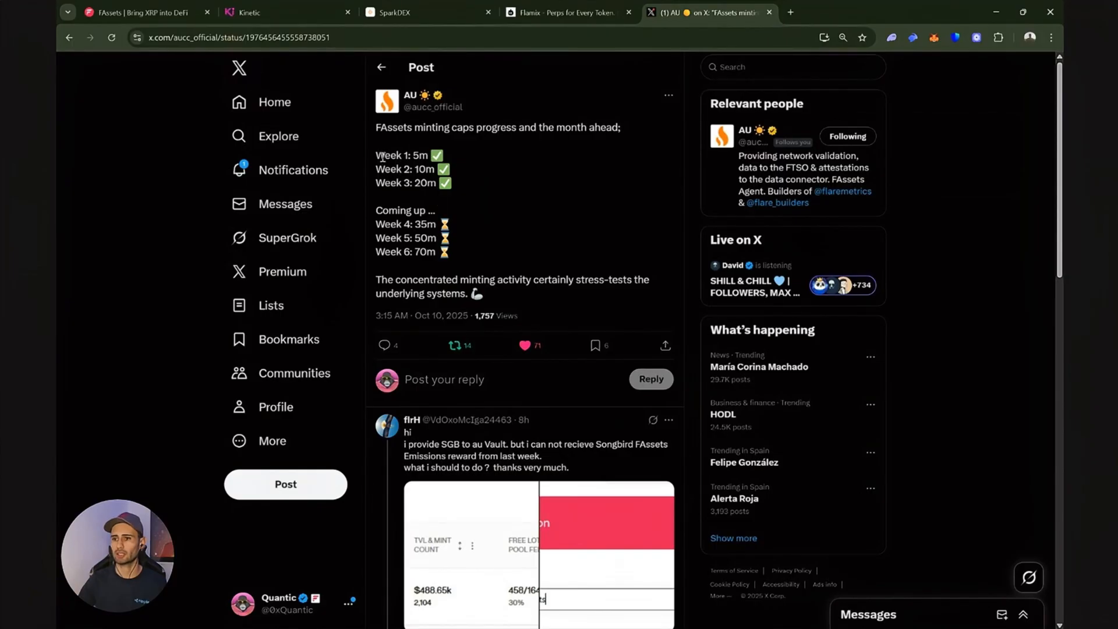
mouse_move(494, 253)
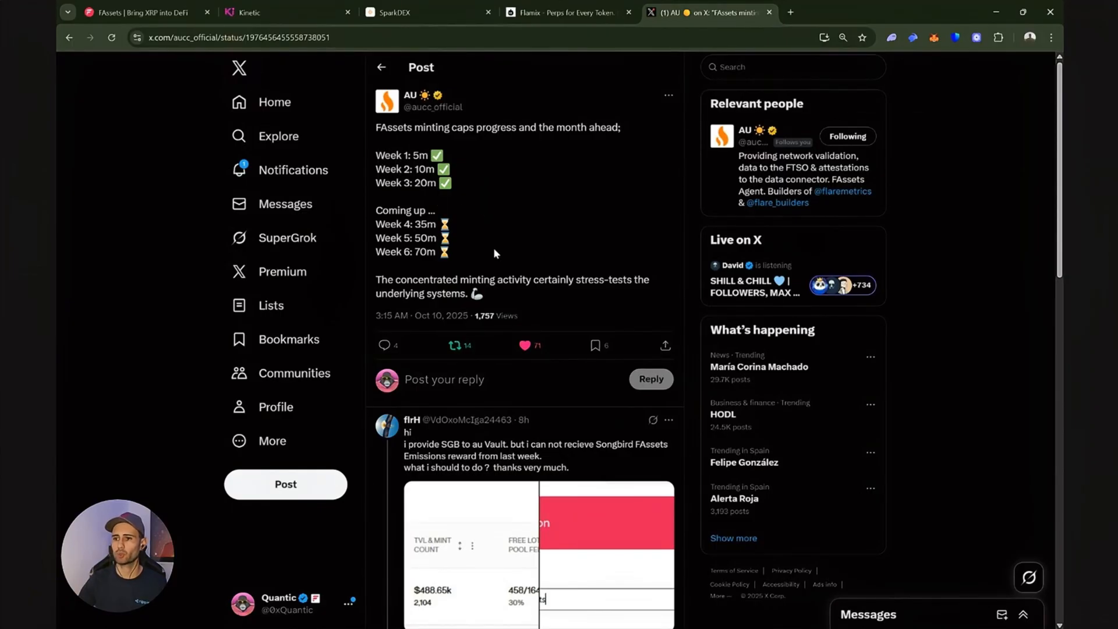
mouse_move(443, 224)
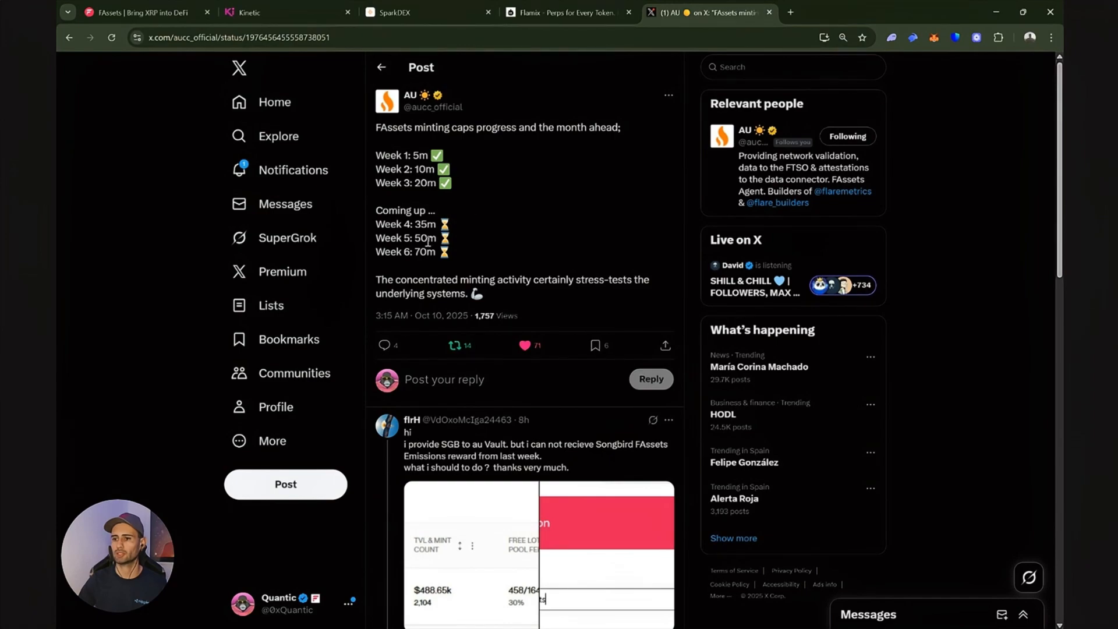
- Return to the FAssets Mint page showing FXRP and USDT0 balances and the 40 FXRP mint
click(142, 12)
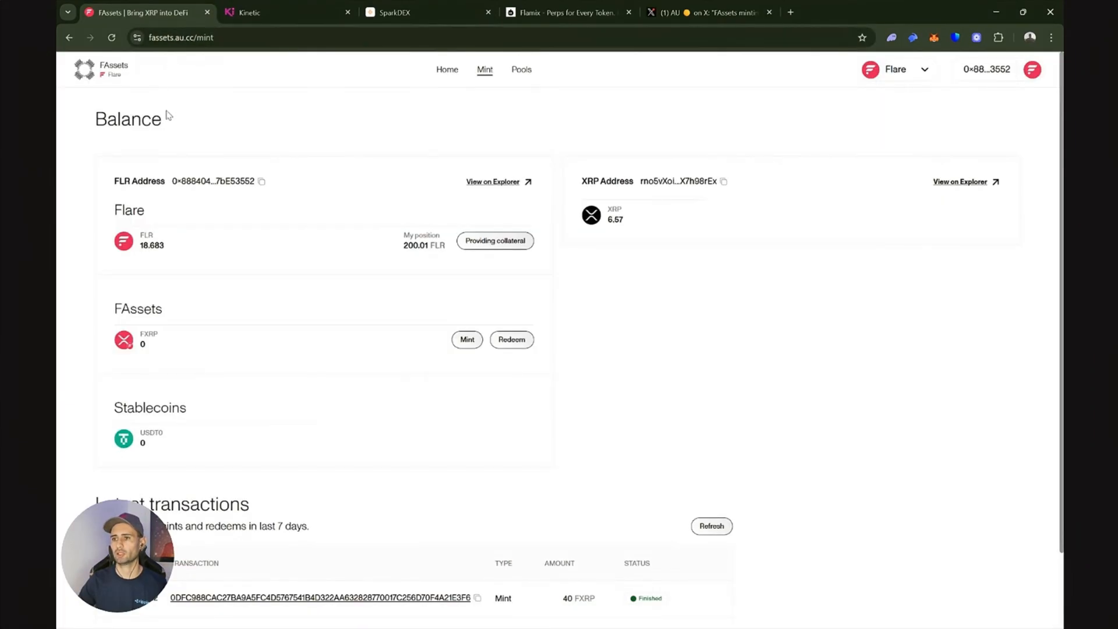
mouse_move(321, 184)
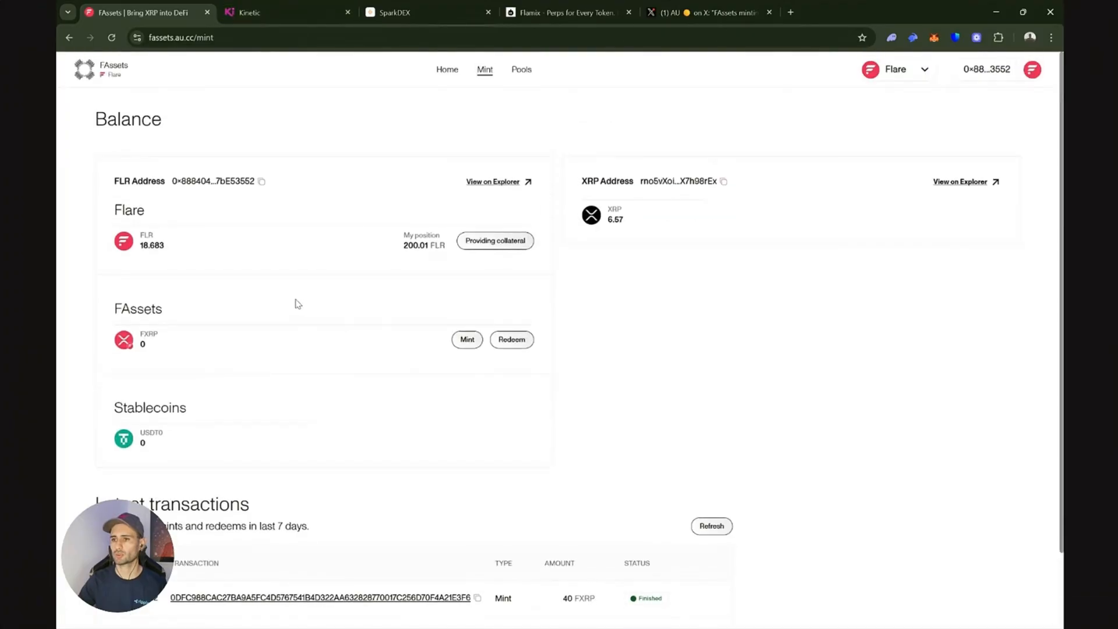
- Go to the FAssets home dashboard and scroll to proof of reserves and the Earn apps
click(447, 70)
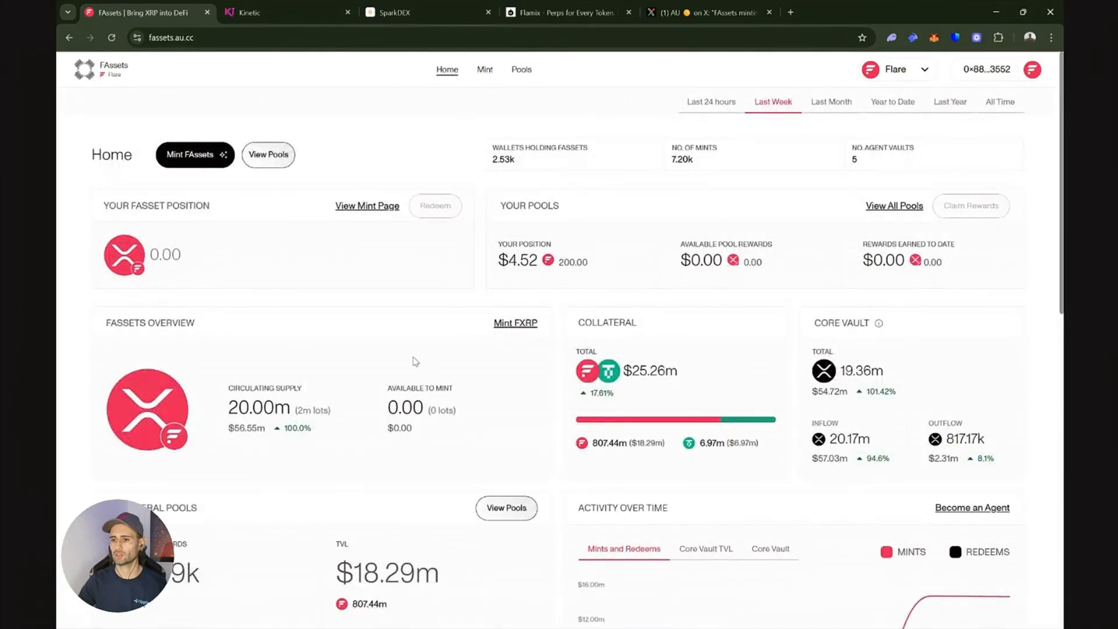
scroll(down, 3)
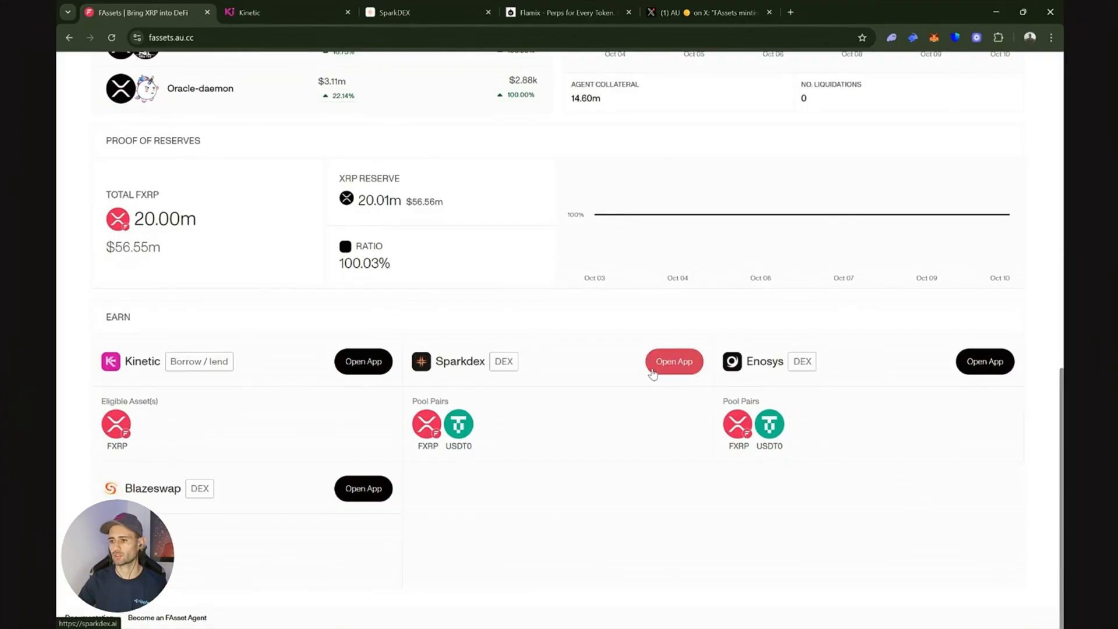
mouse_move(984, 362)
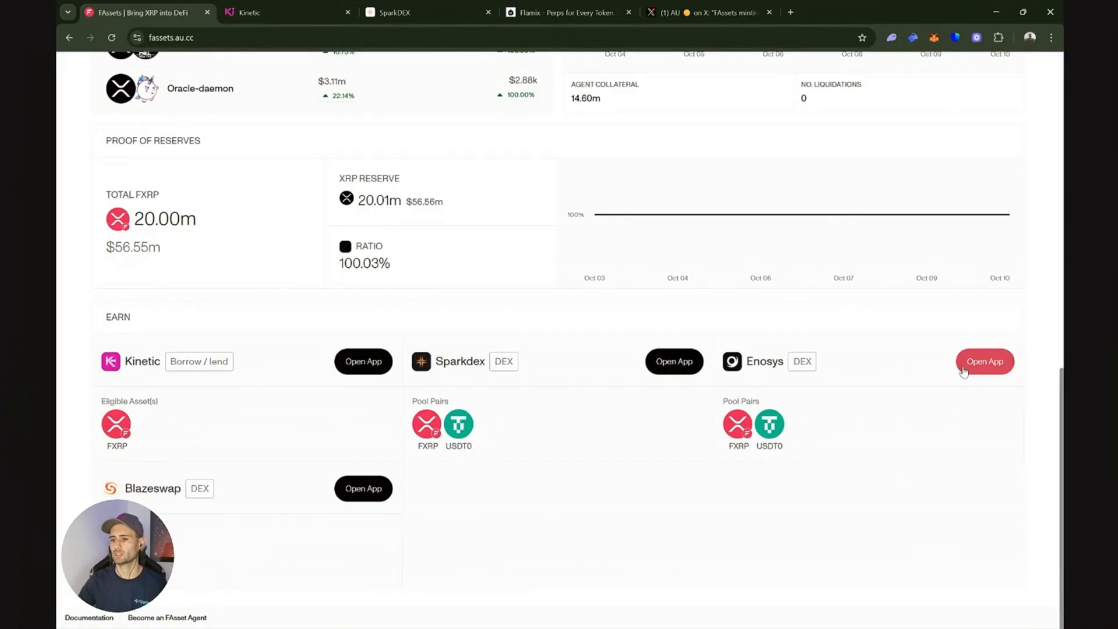
mouse_move(363, 488)
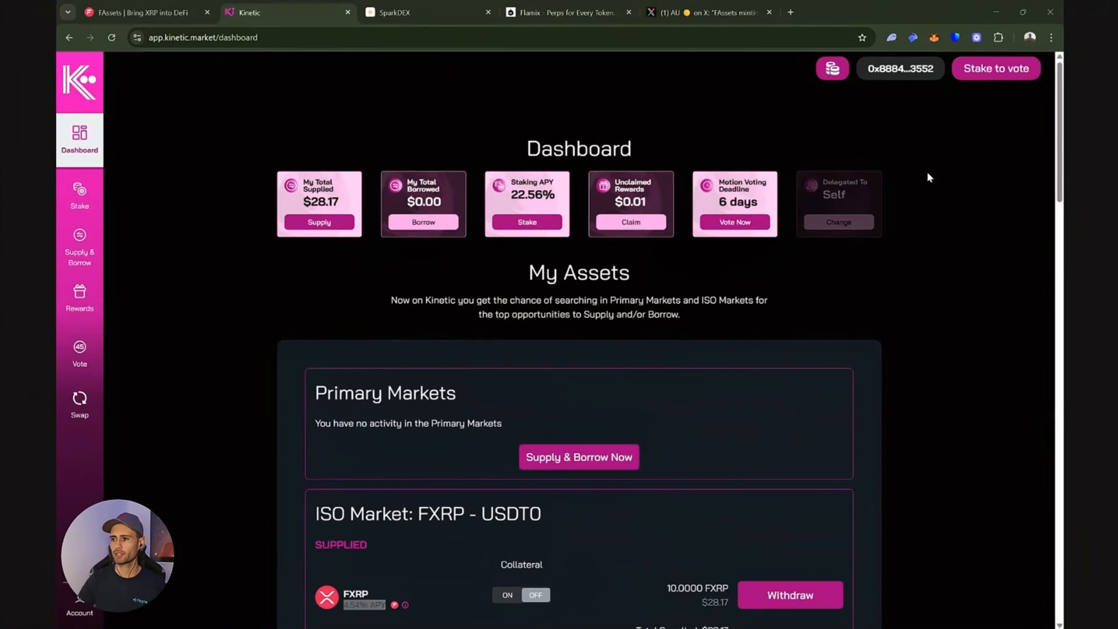
mouse_move(917, 80)
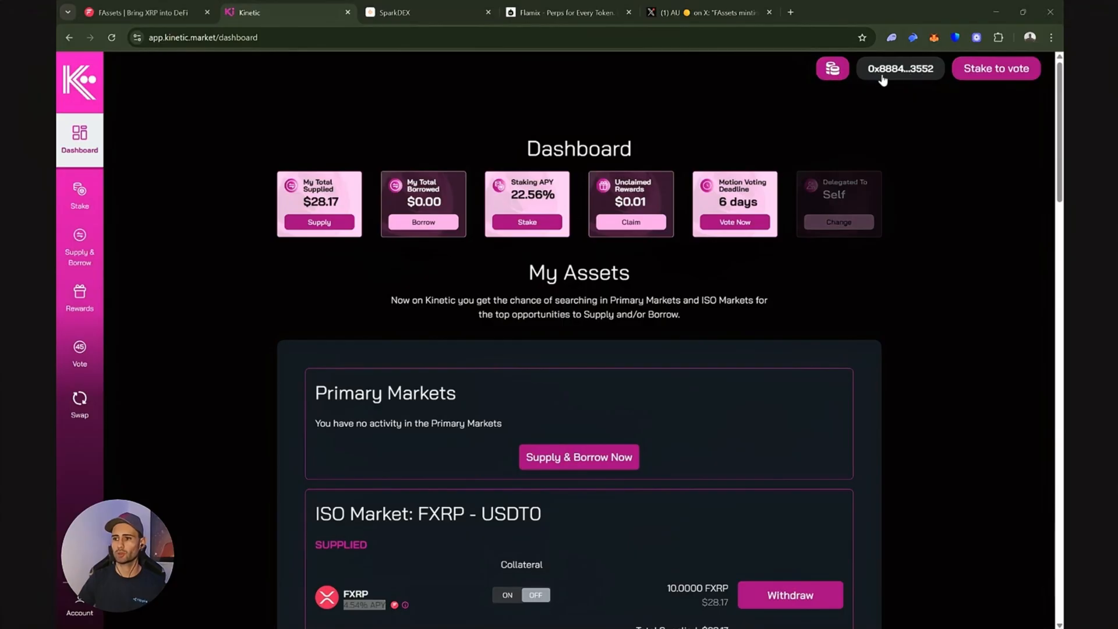
mouse_move(880, 82)
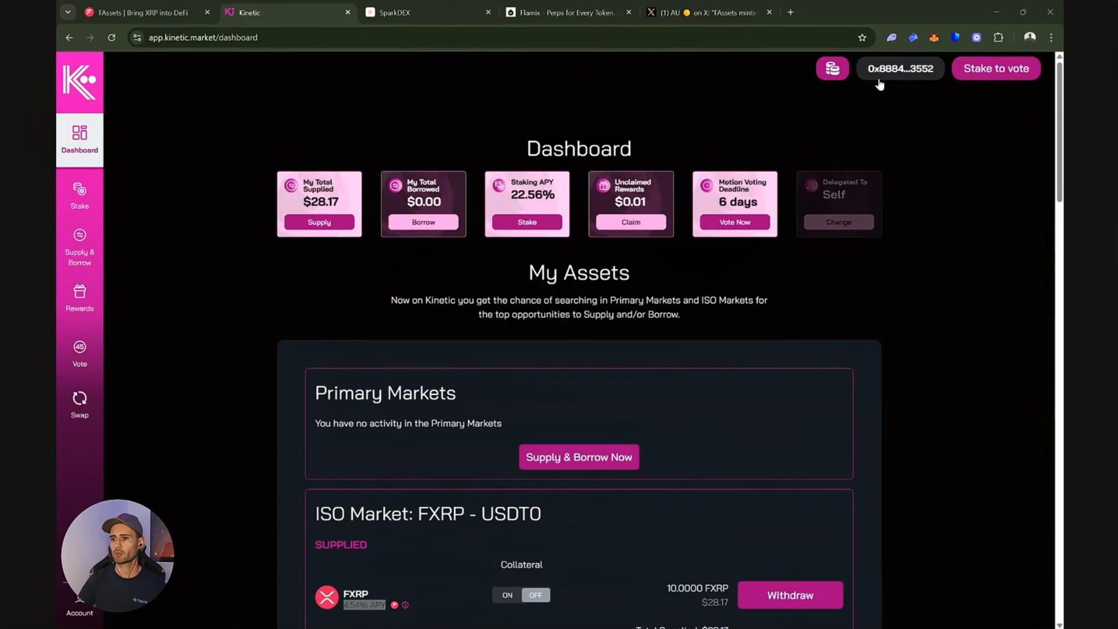
- Inspect the 4.54% APY on Kinetic's 10 FXRP supplied in the FXRP–USDT0 ISO market
scroll(down, 3)
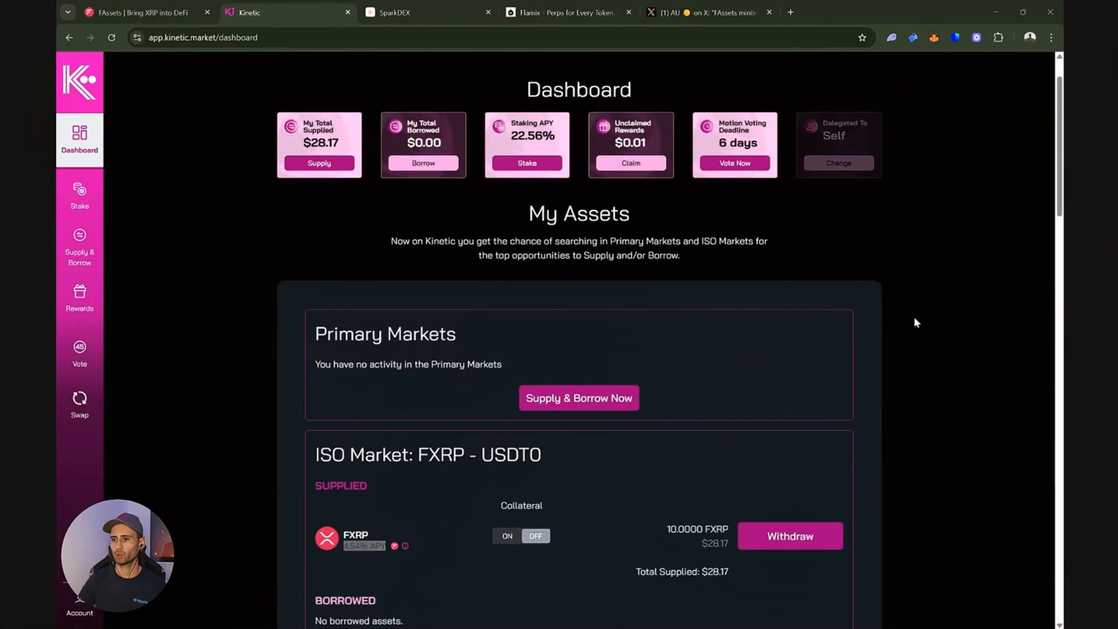
scroll(down, 3)
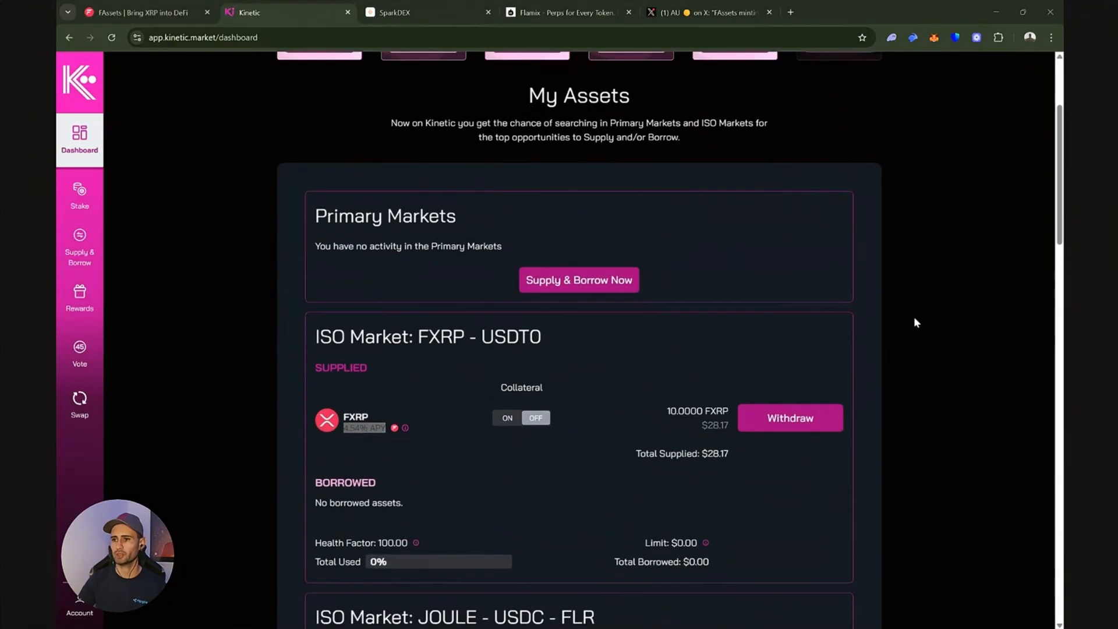
mouse_move(803, 315)
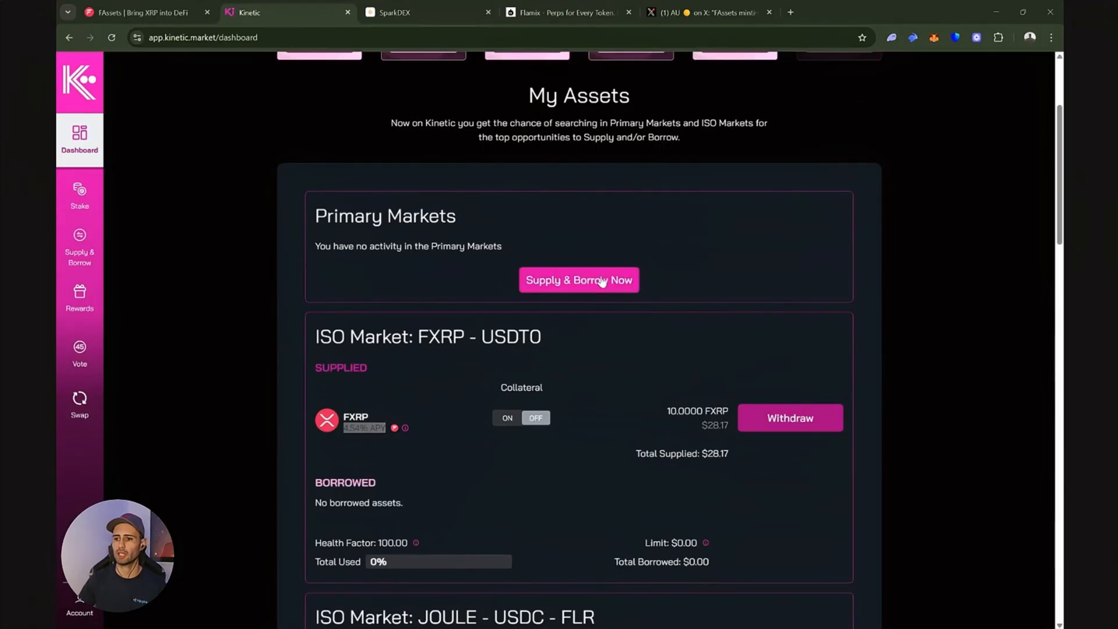
scroll(down, 3)
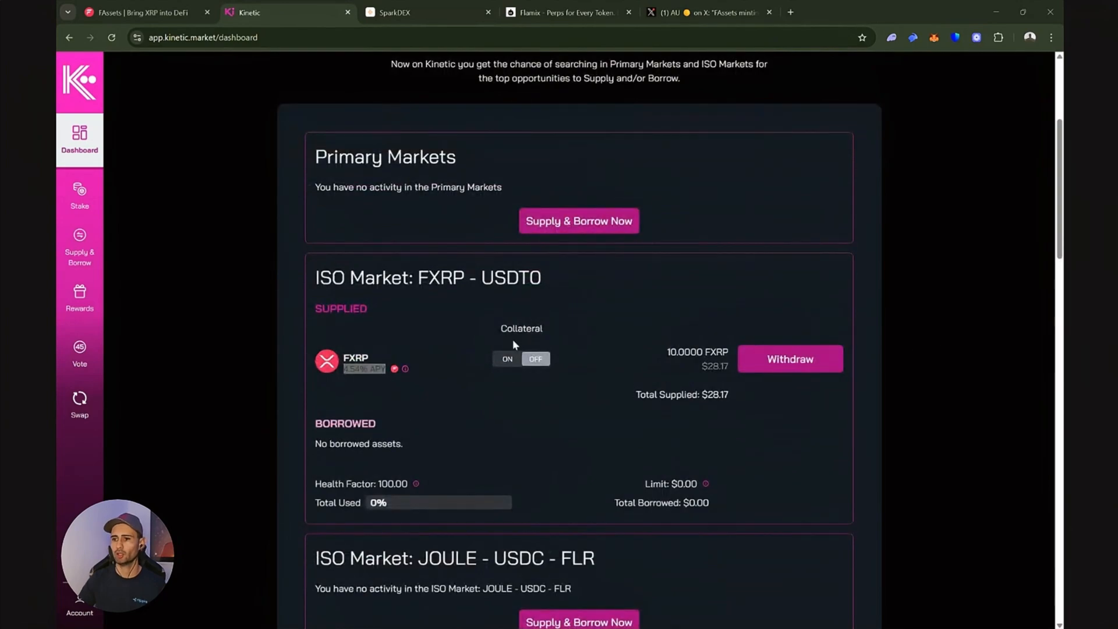
mouse_move(521, 282)
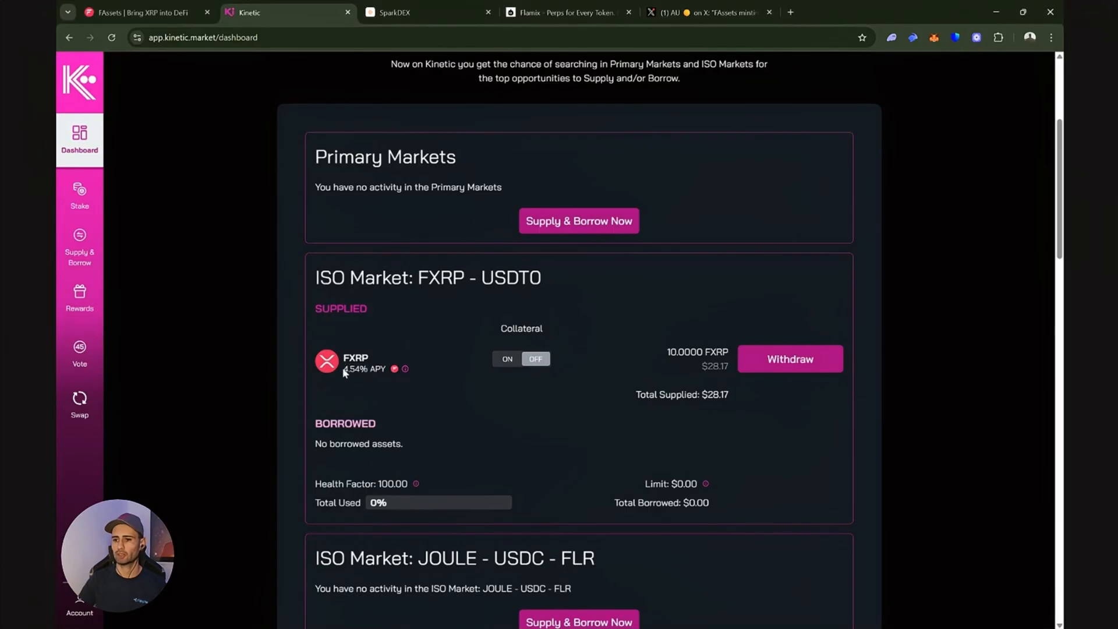
double_click(356, 369)
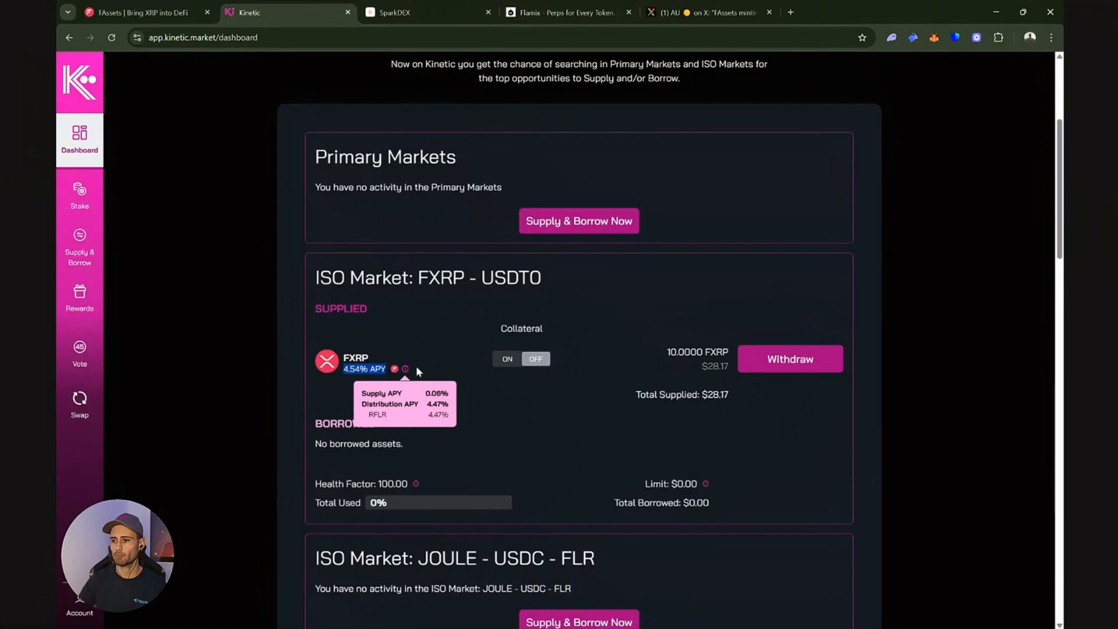
mouse_move(665, 385)
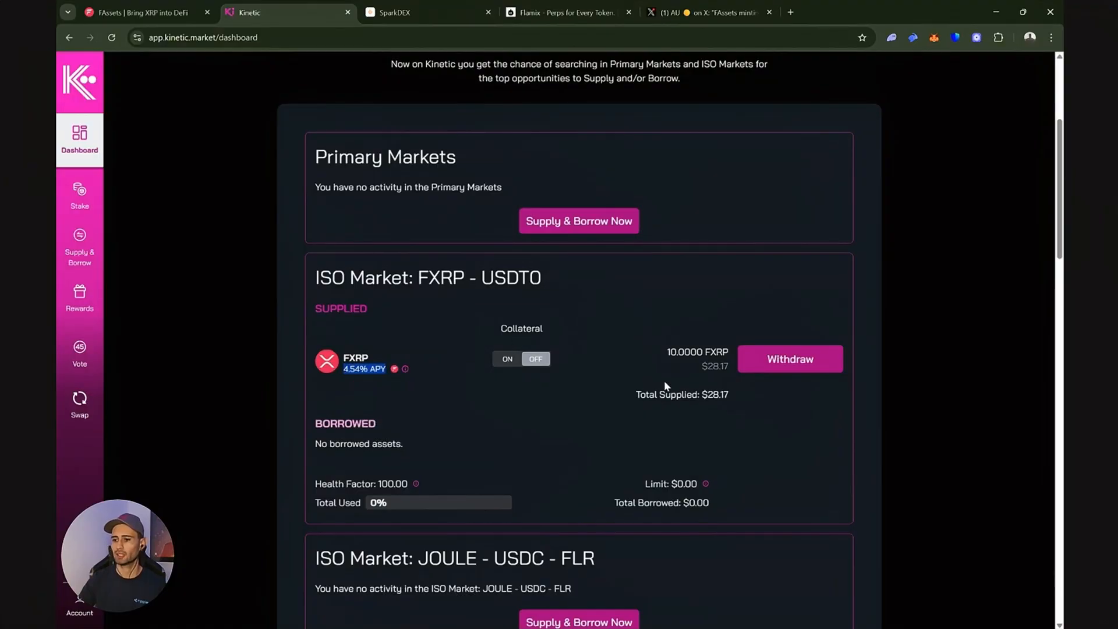
scroll(down, 3)
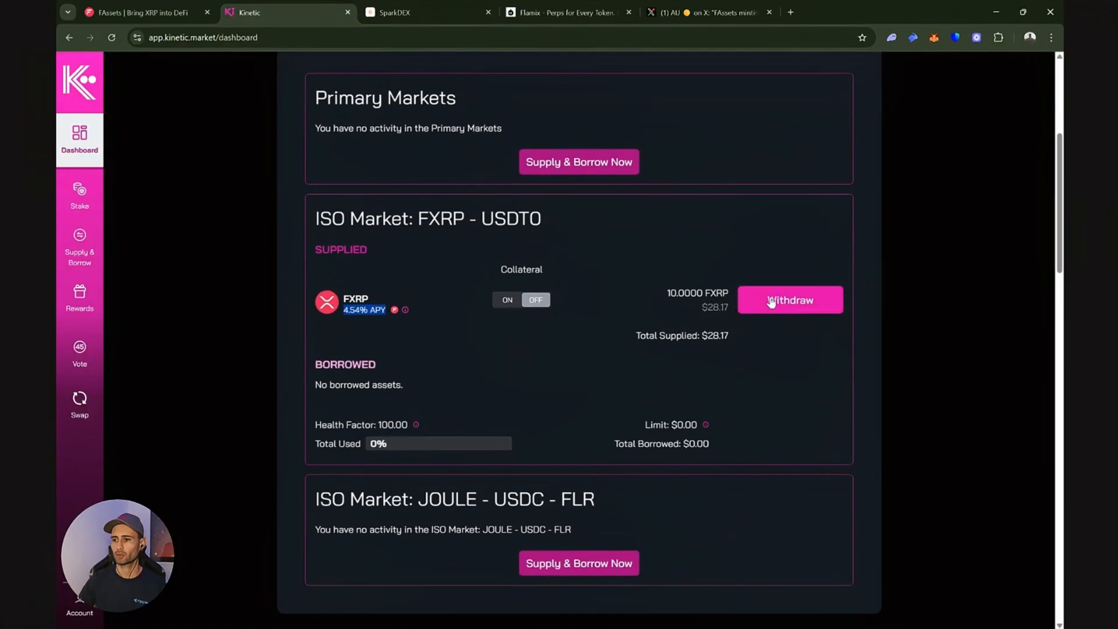
click(790, 299)
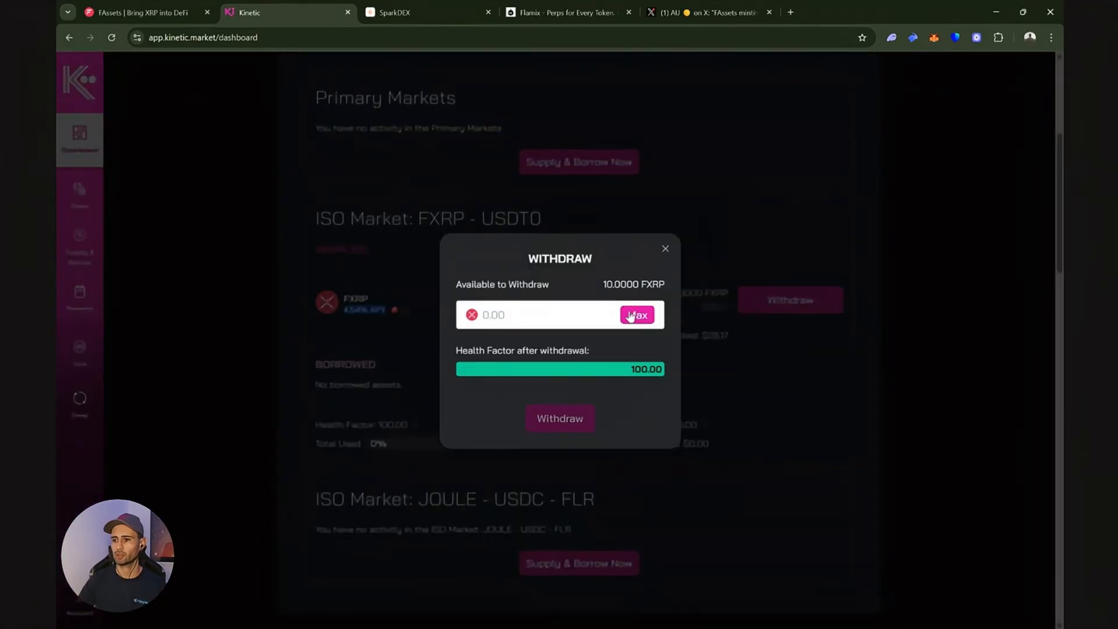
click(636, 314)
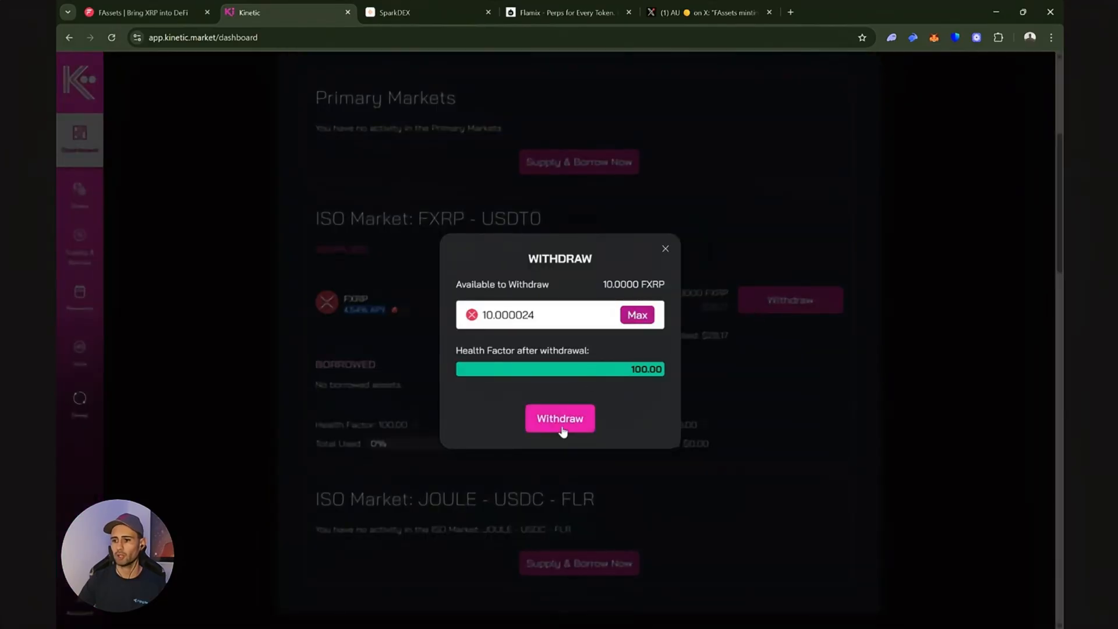
click(559, 418)
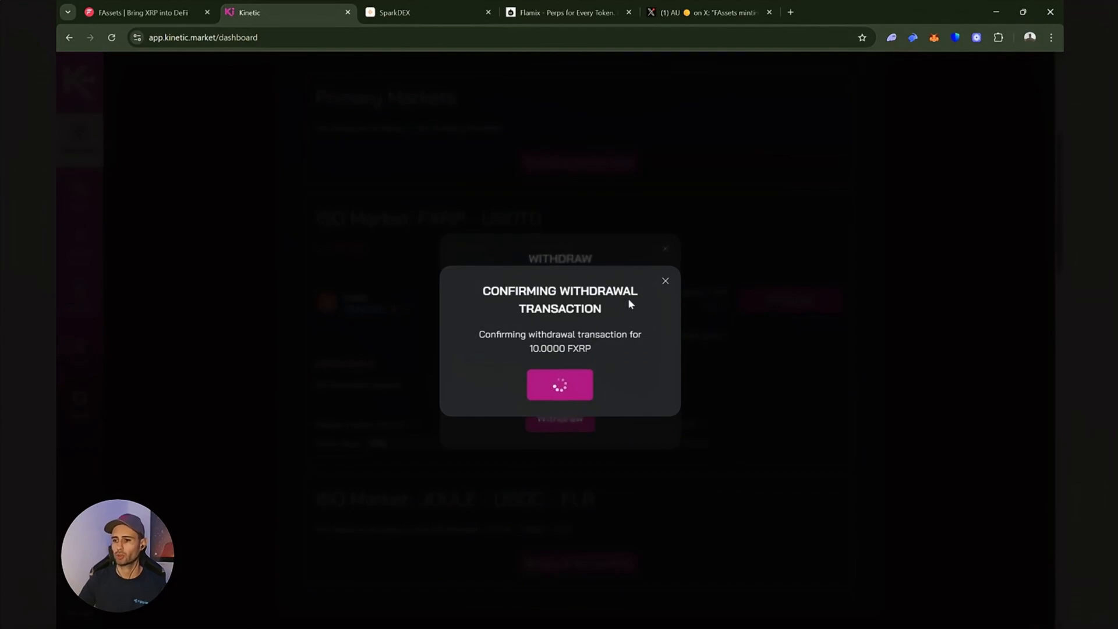
mouse_move(626, 358)
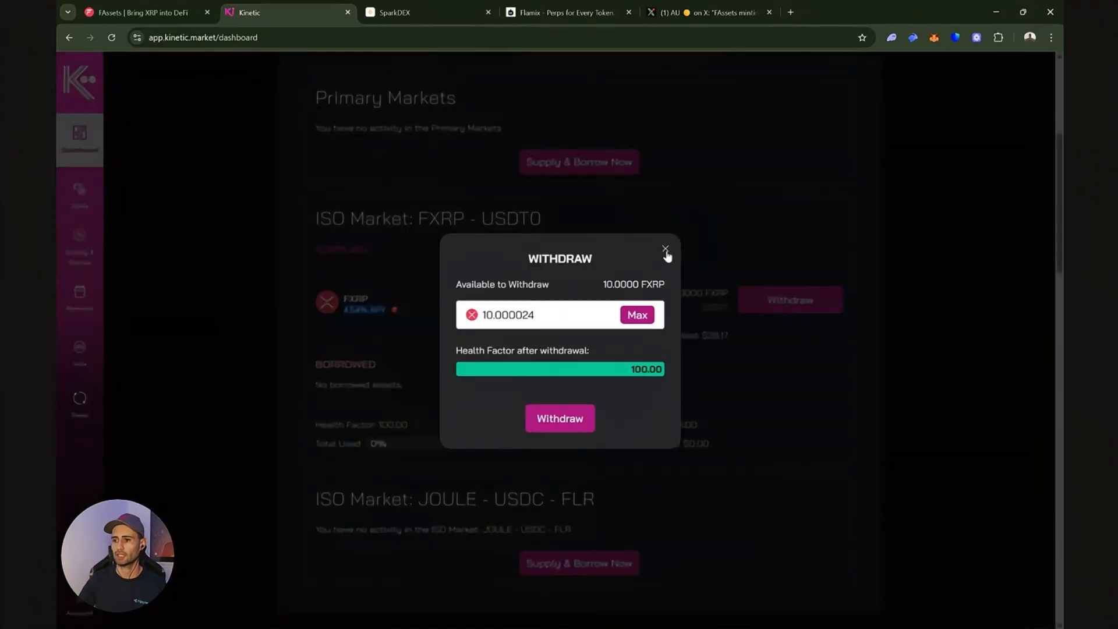
click(664, 250)
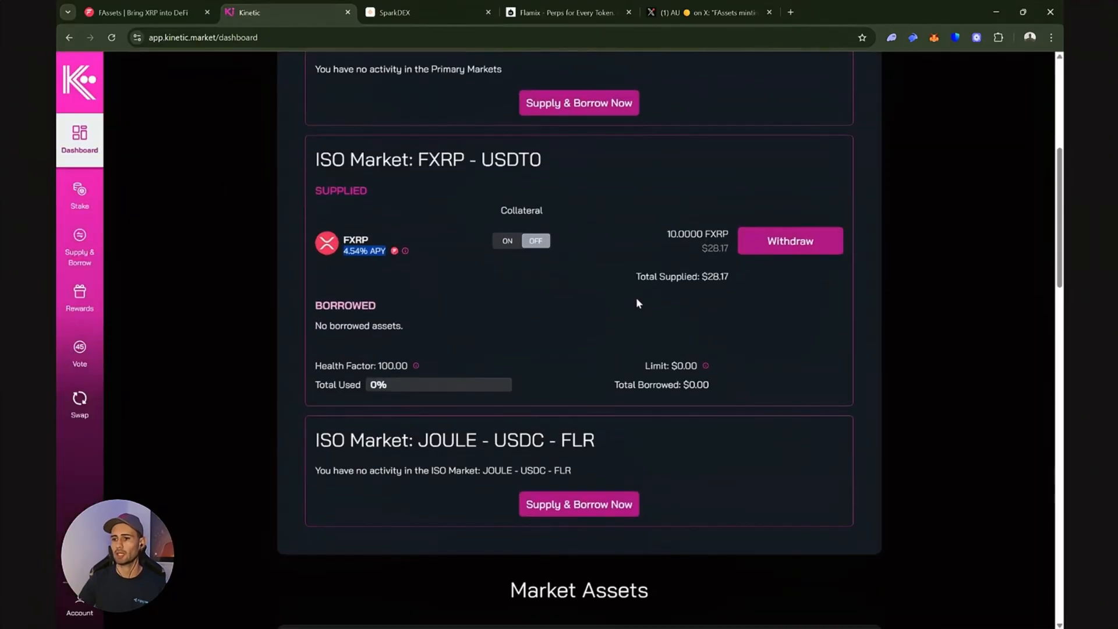
scroll(down, 3)
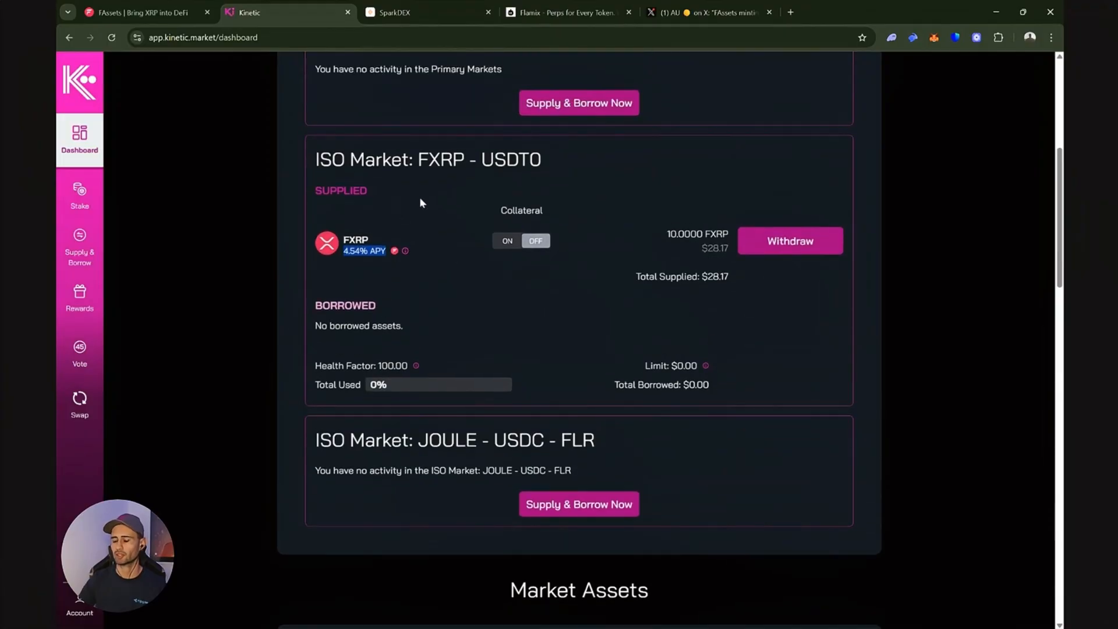
scroll(up, 3)
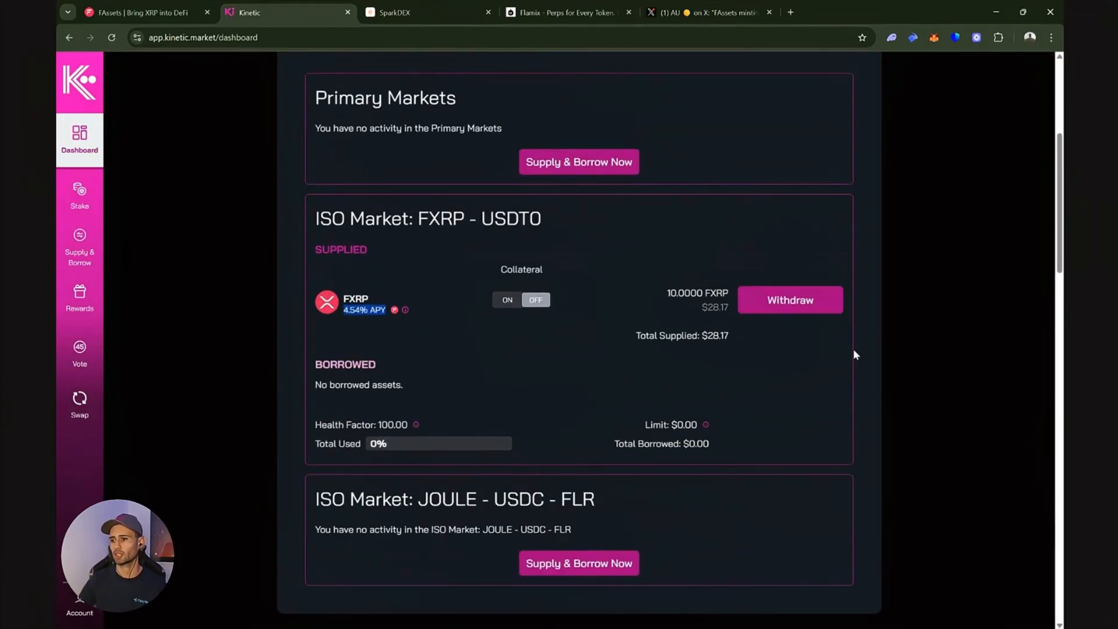
mouse_move(868, 349)
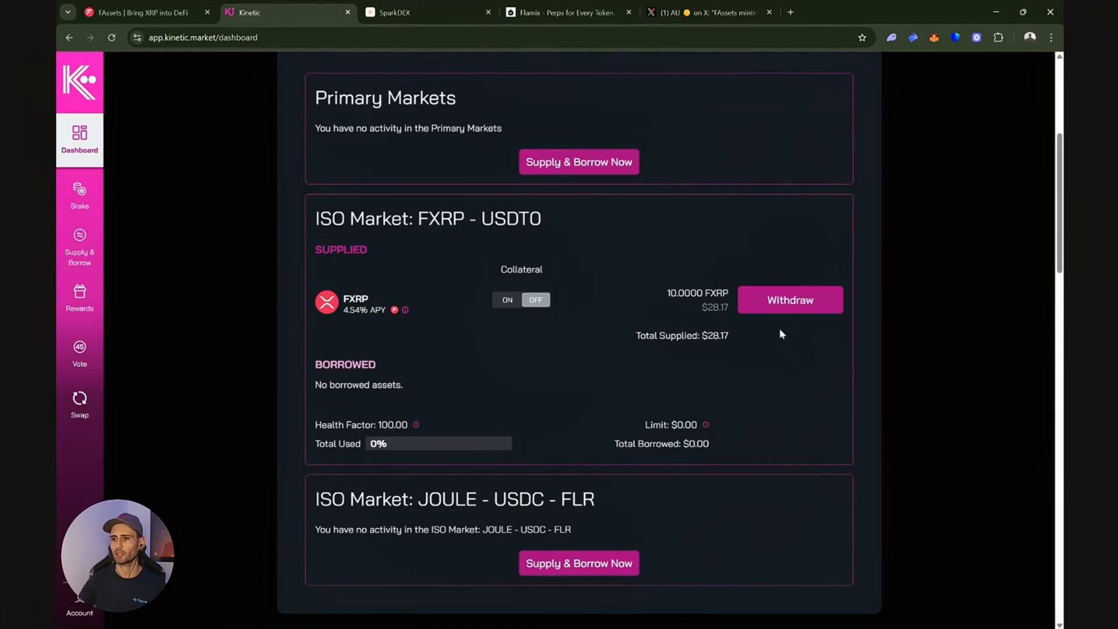
scroll(up, 3)
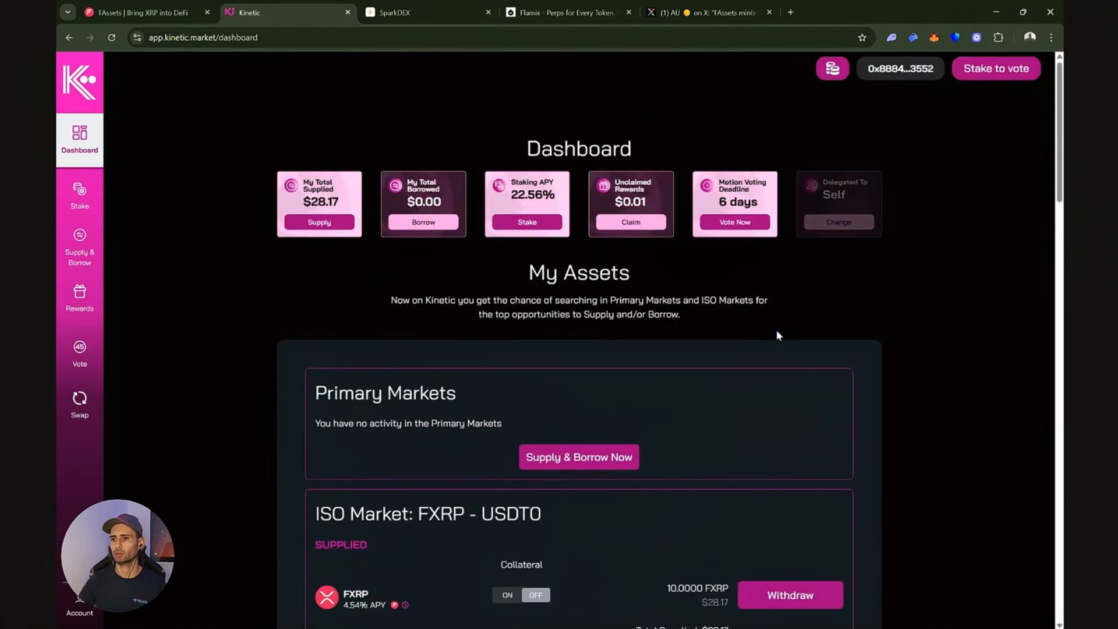
- Switch to SparkDEX and launch the app to reach its Pool page
click(428, 12)
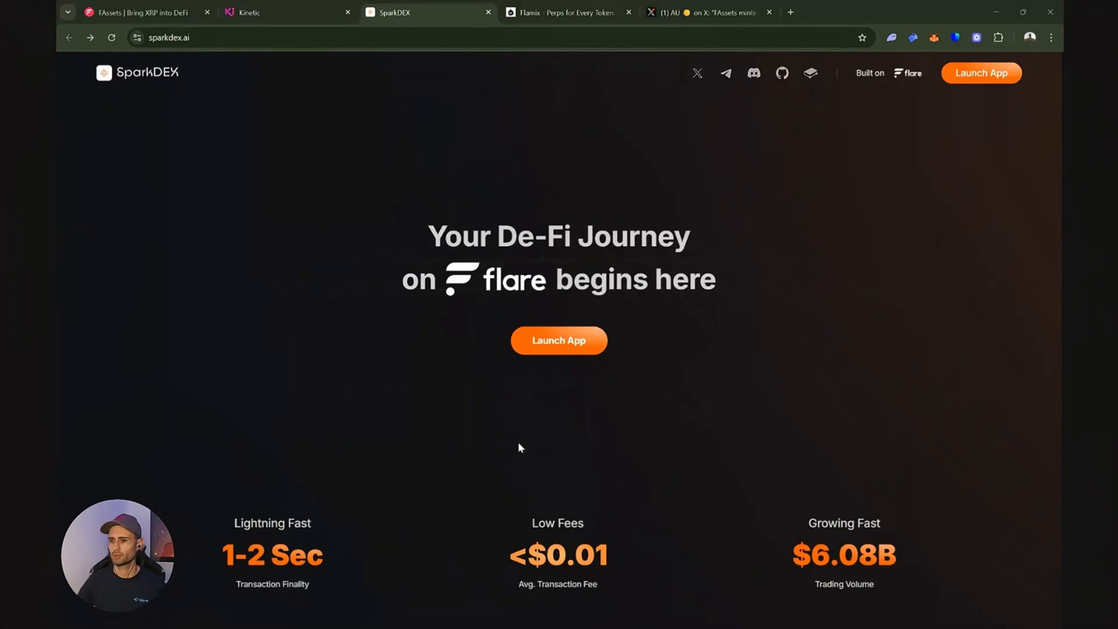
mouse_move(559, 340)
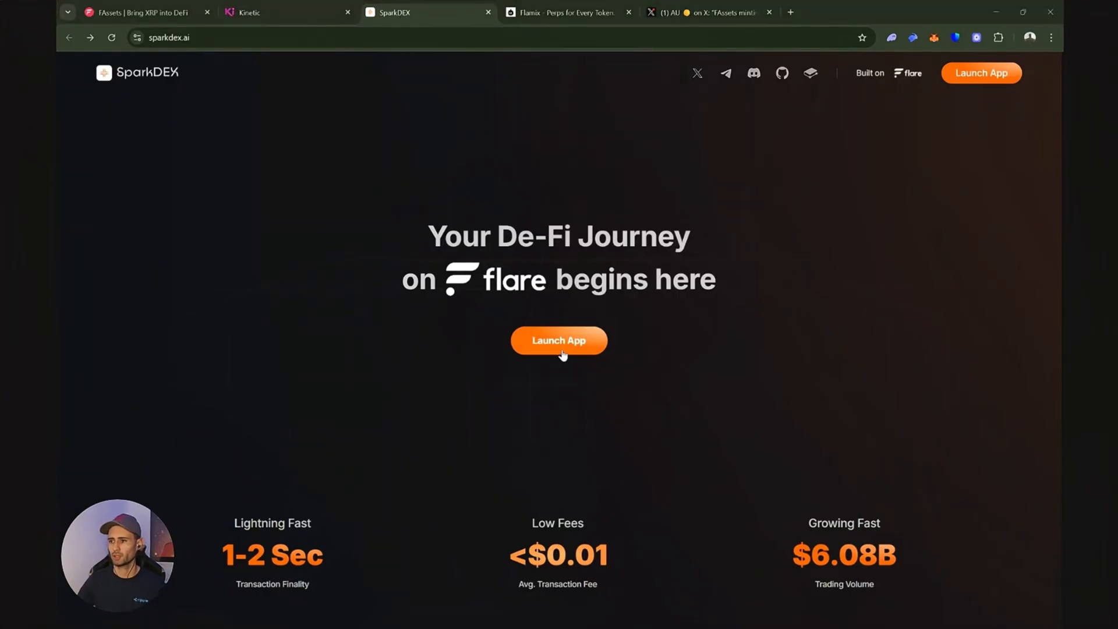
click(559, 340)
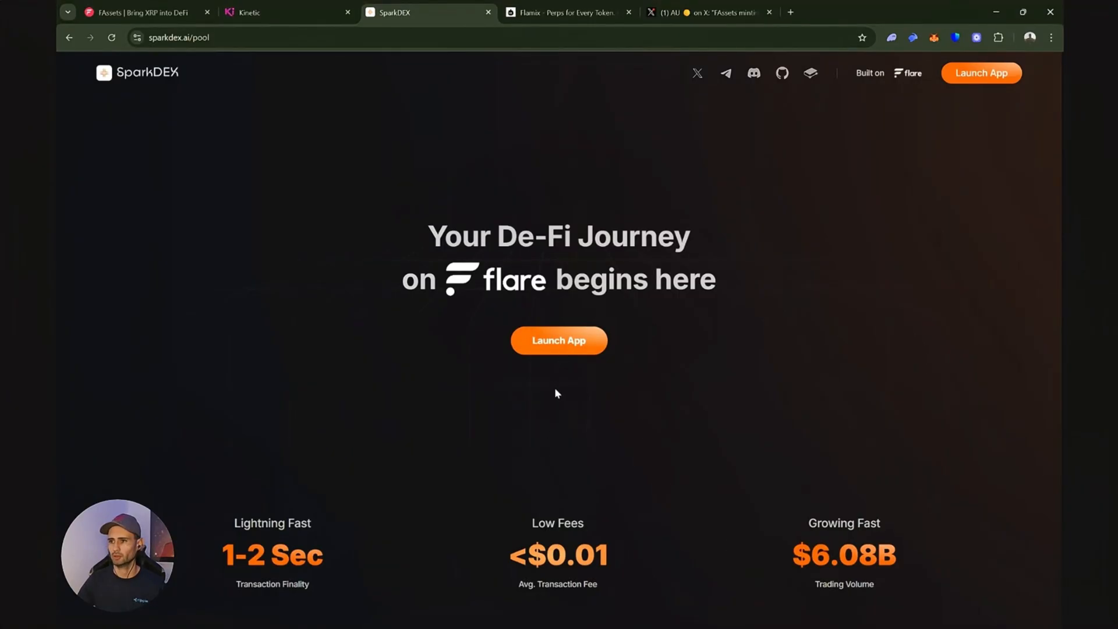
click(558, 339)
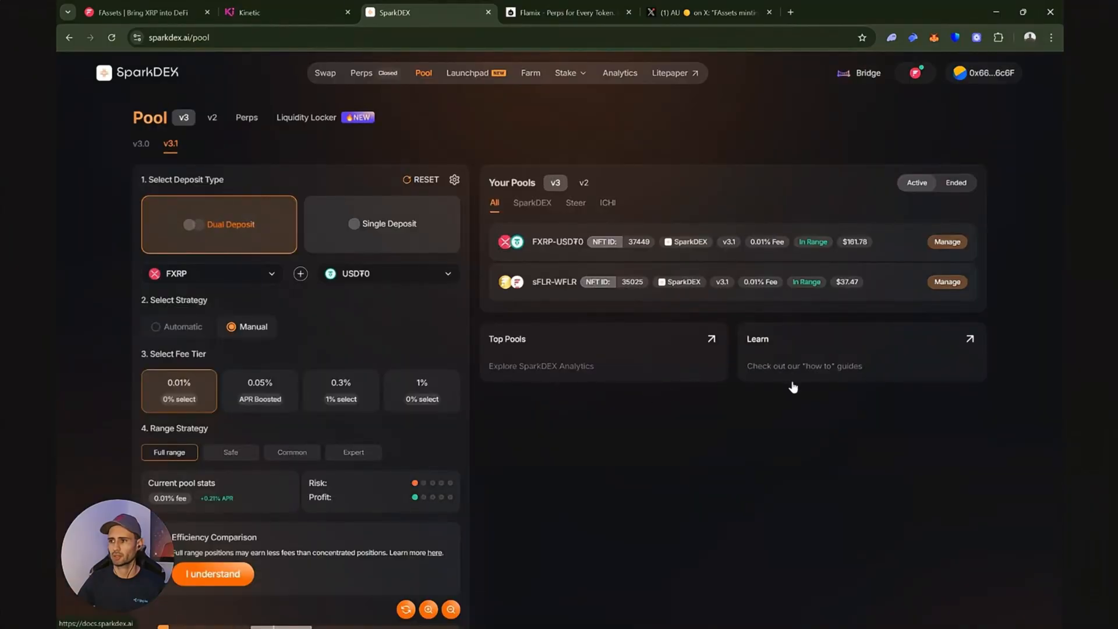
mouse_move(982, 83)
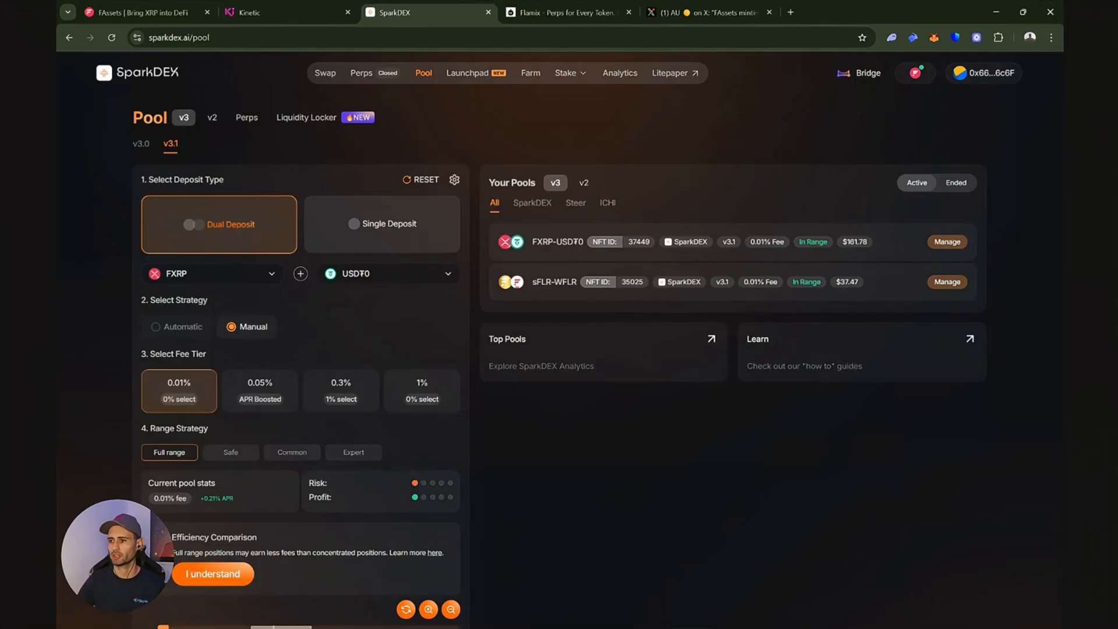
mouse_move(596, 467)
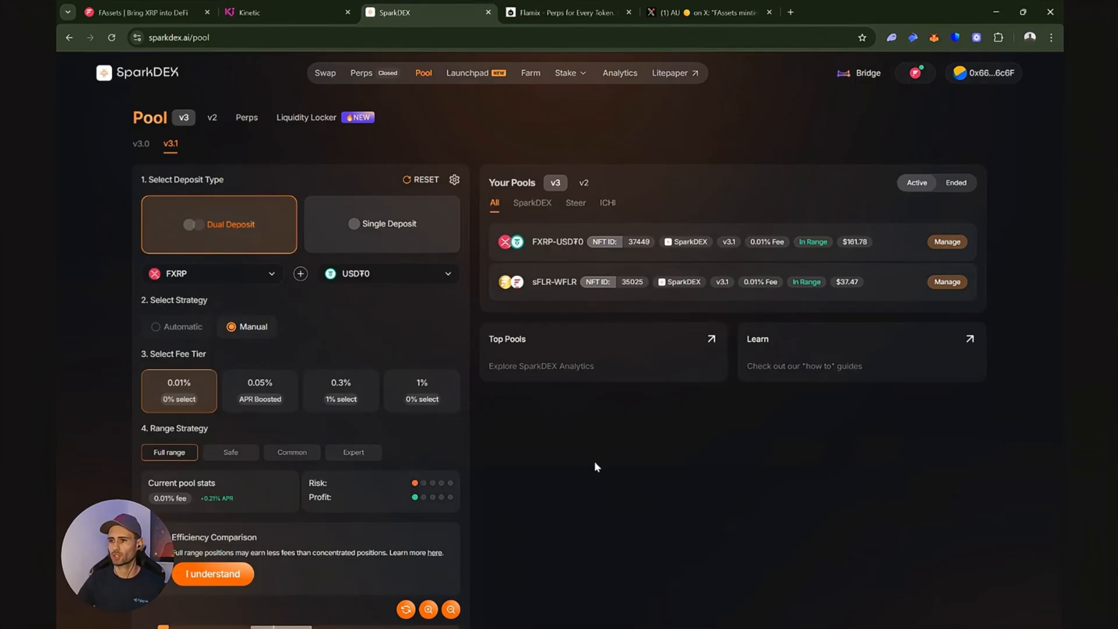
mouse_move(592, 480)
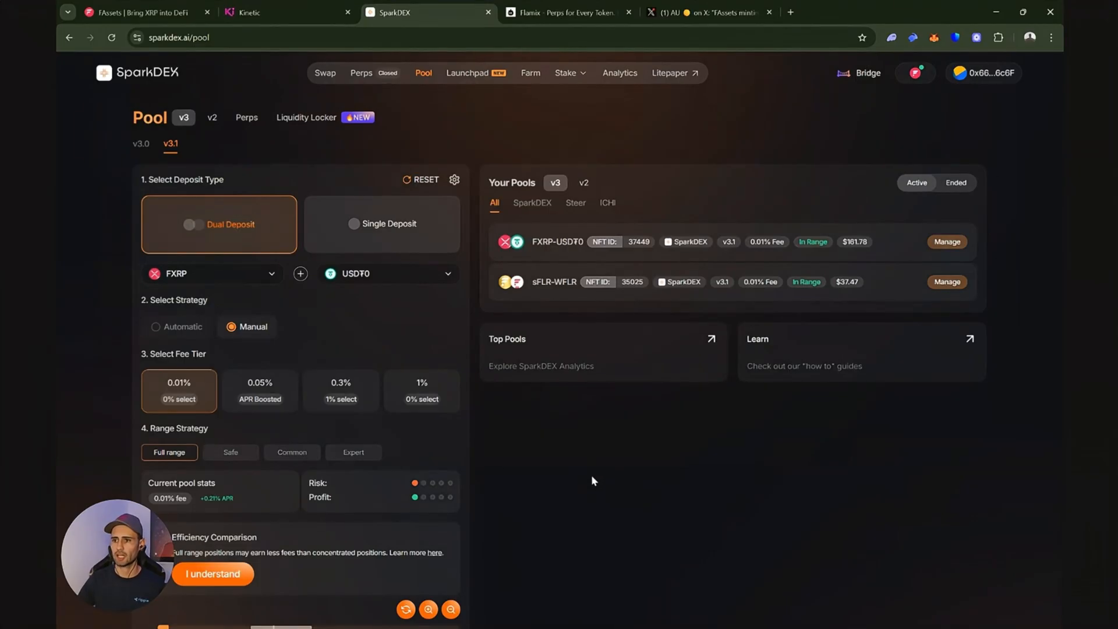
mouse_move(529, 83)
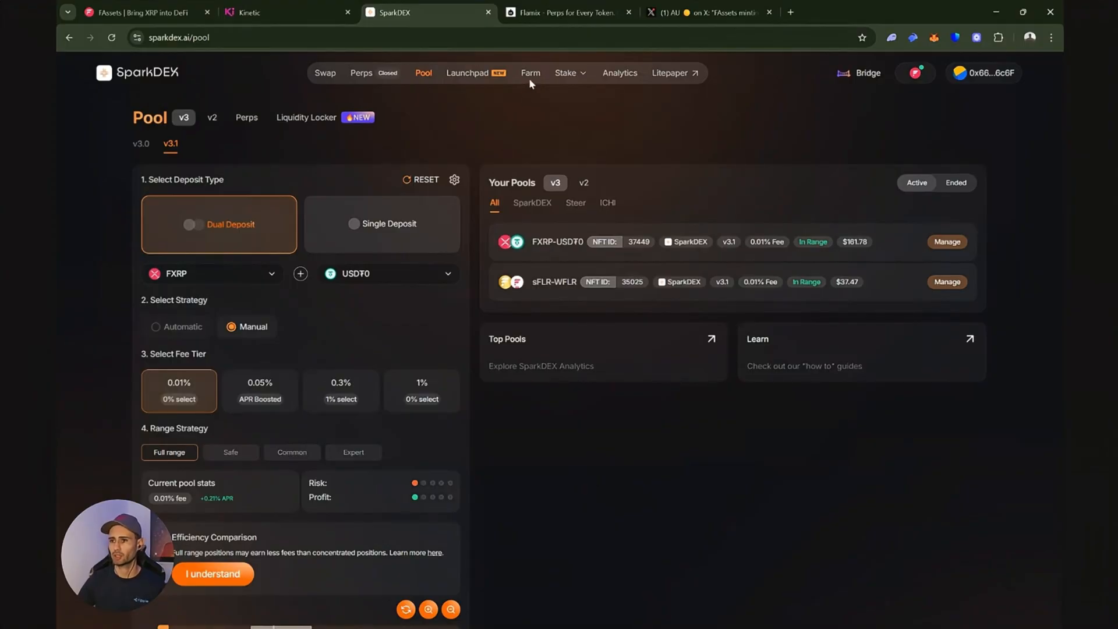
- Locate the FXRP-USDT0 farm in SparkDEX's farm list, view its details and choose Add
click(531, 73)
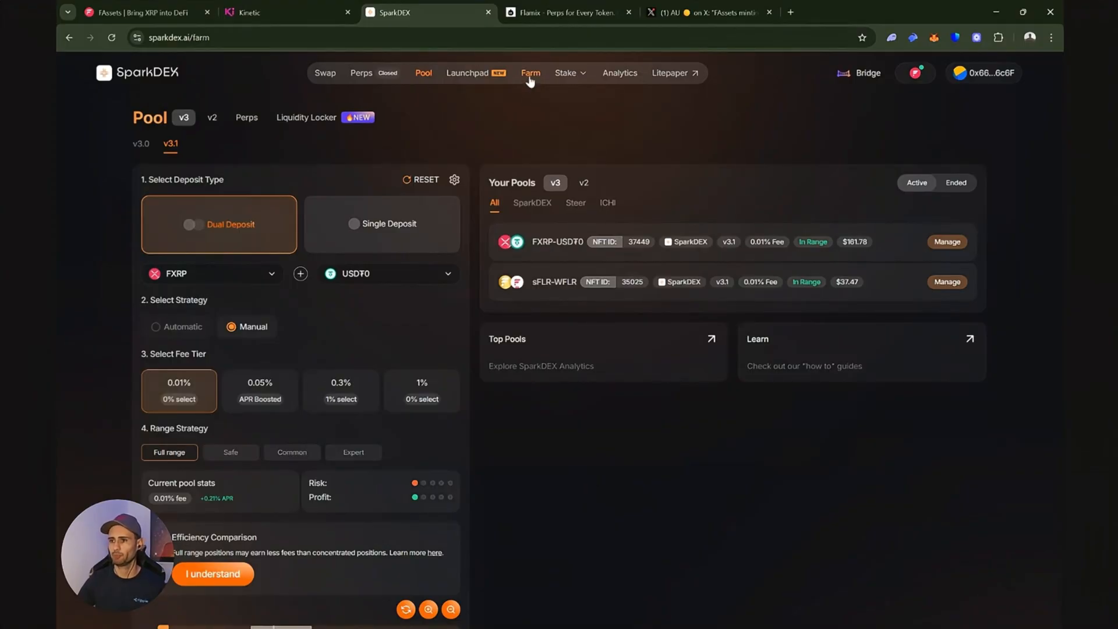
click(530, 72)
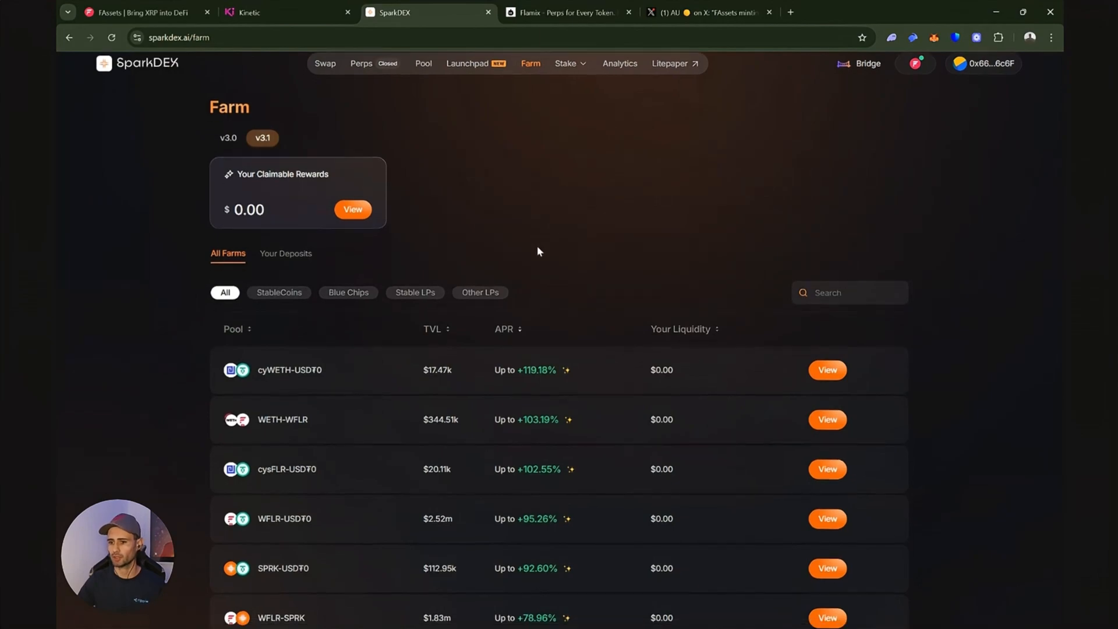
scroll(down, 3)
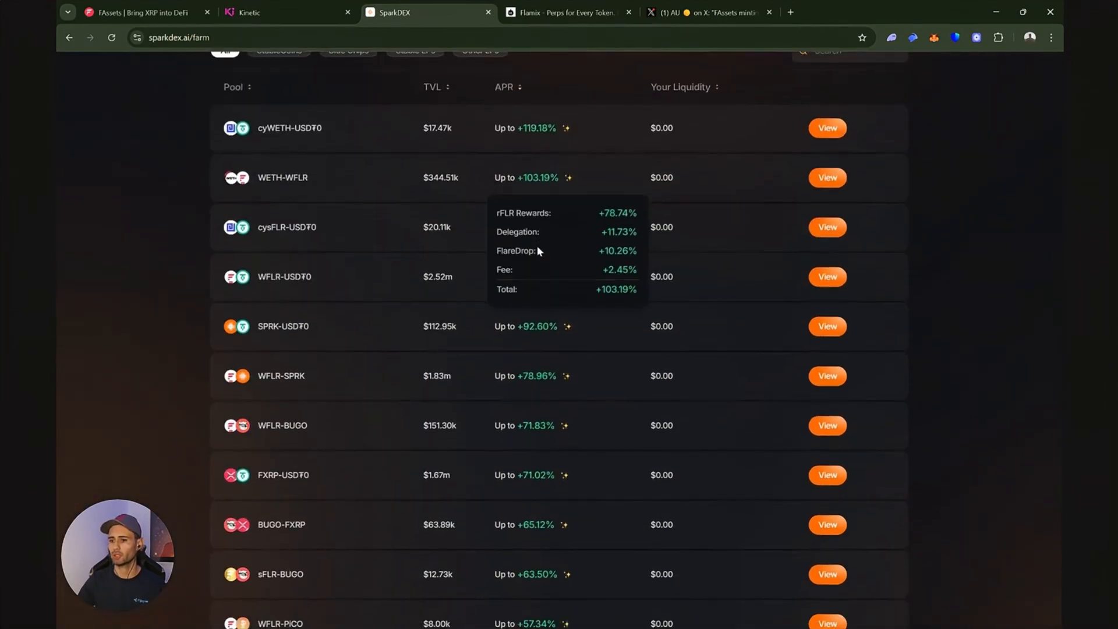
scroll(down, 3)
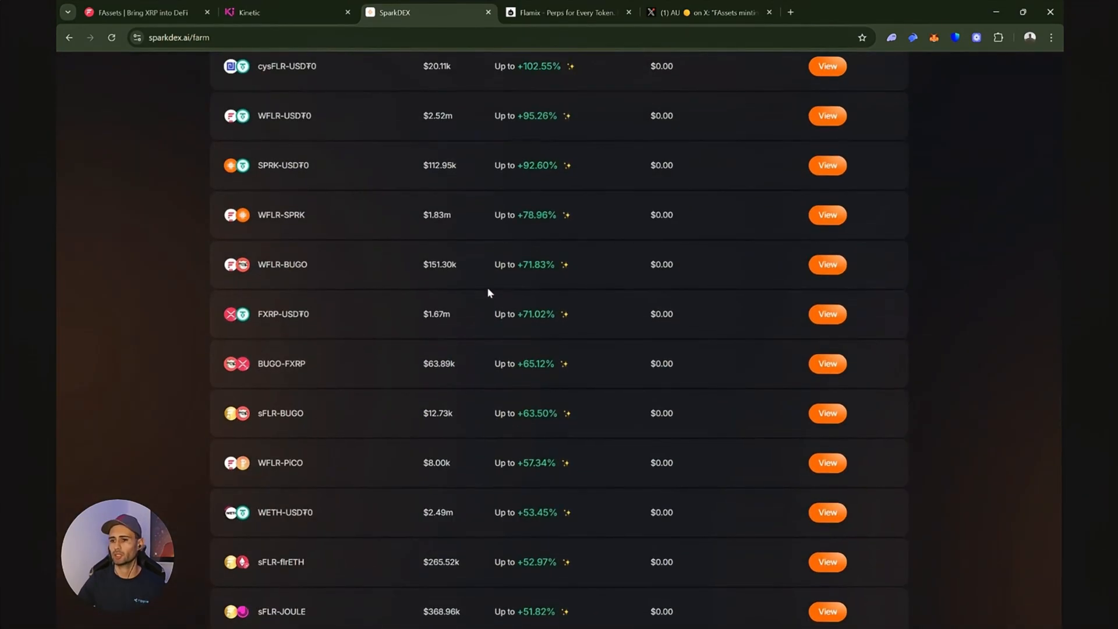
scroll(up, 3)
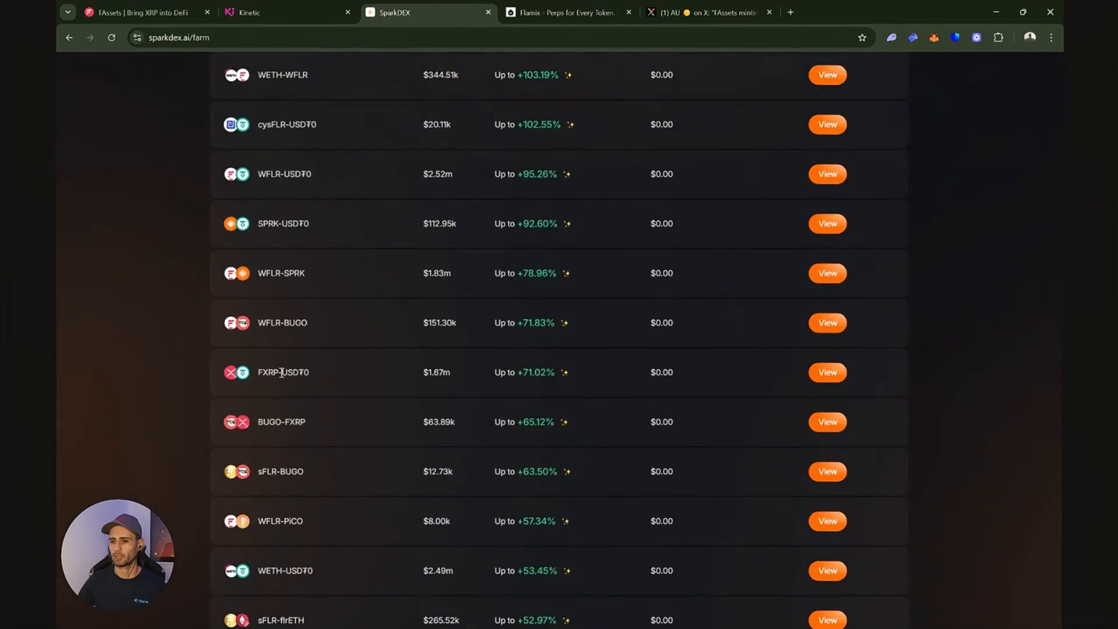
double_click(280, 371)
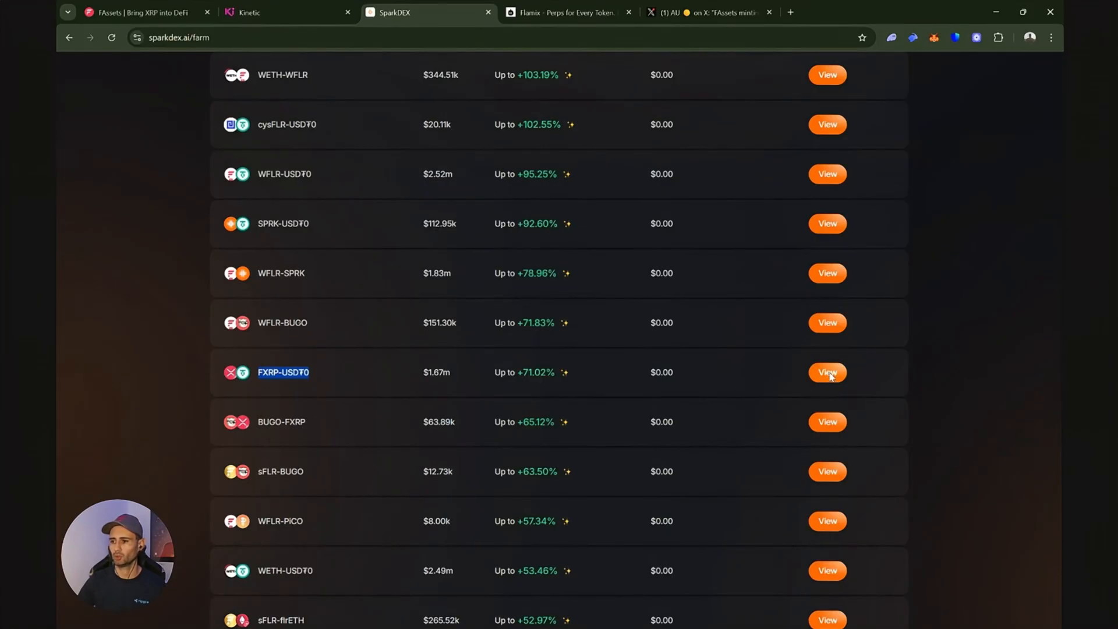
click(826, 372)
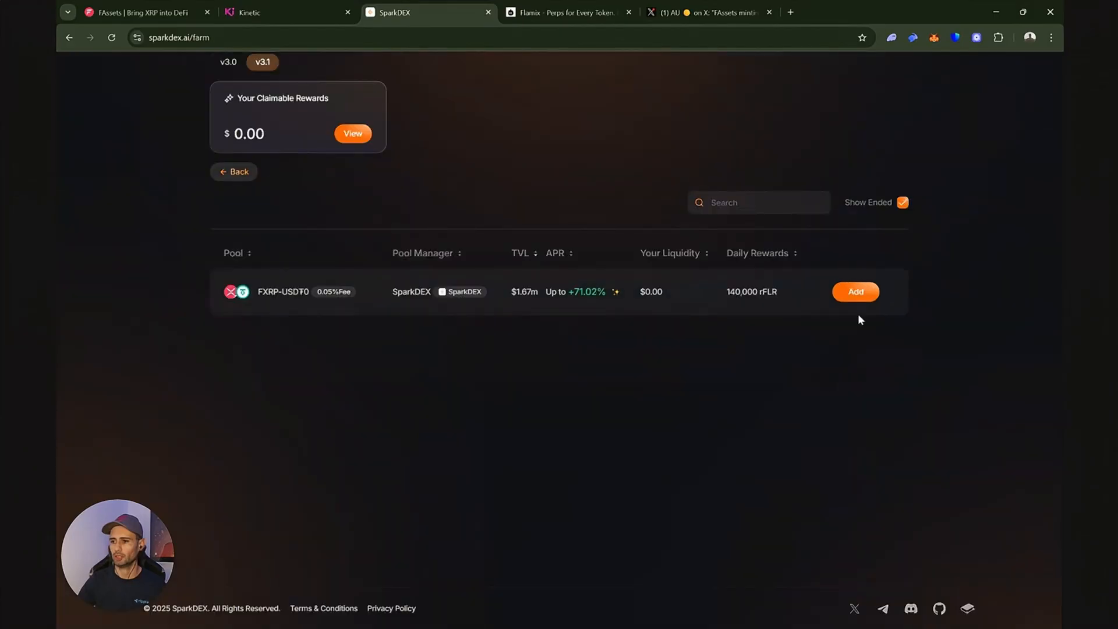
click(854, 291)
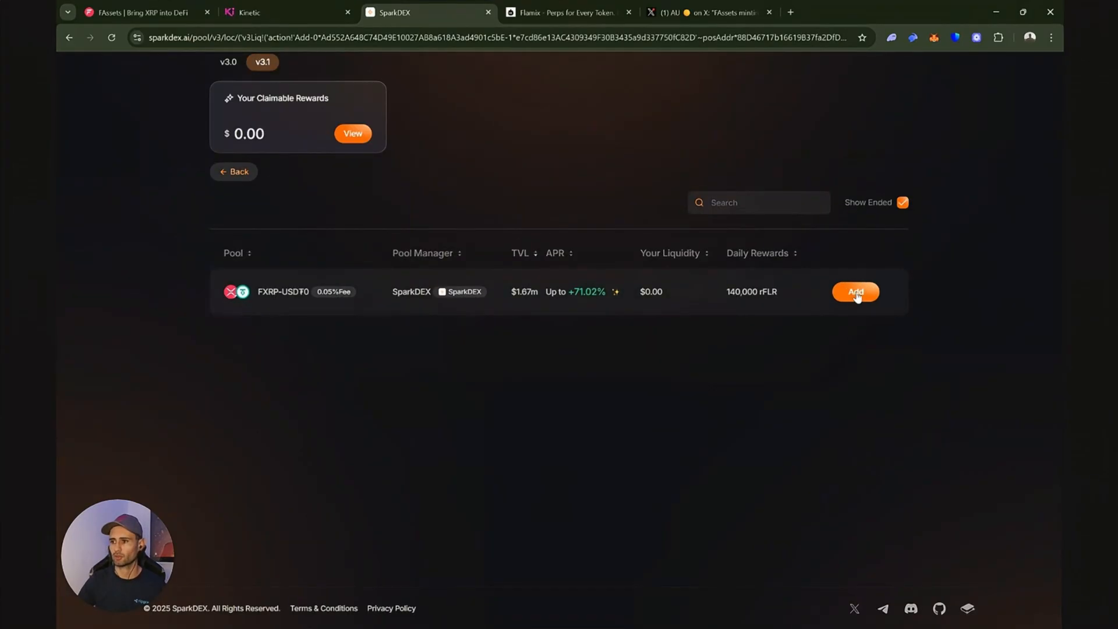
- Fill the FXRP-USDT0 dual deposit with max 5.742229 FXRP, paired with 16.445853 USDT0
click(855, 292)
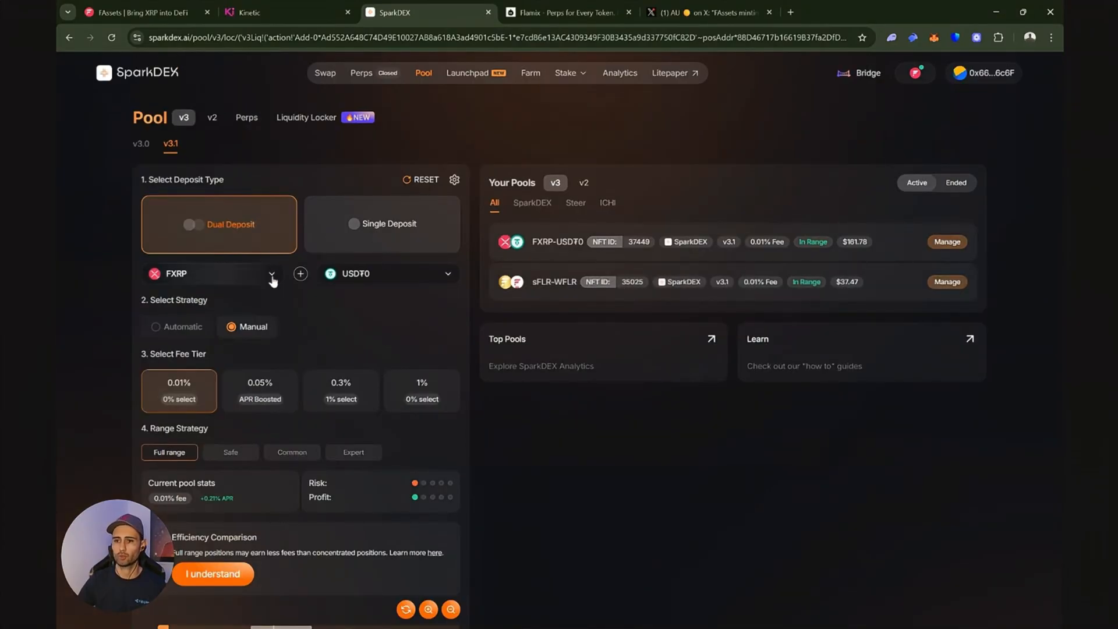
scroll(down, 3)
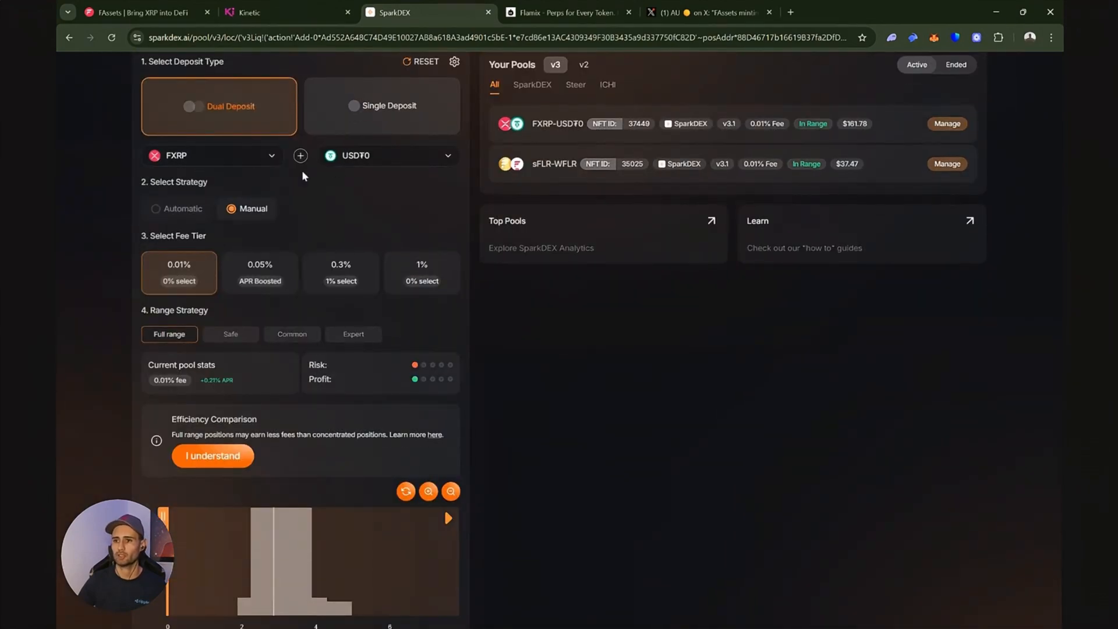
mouse_move(444, 303)
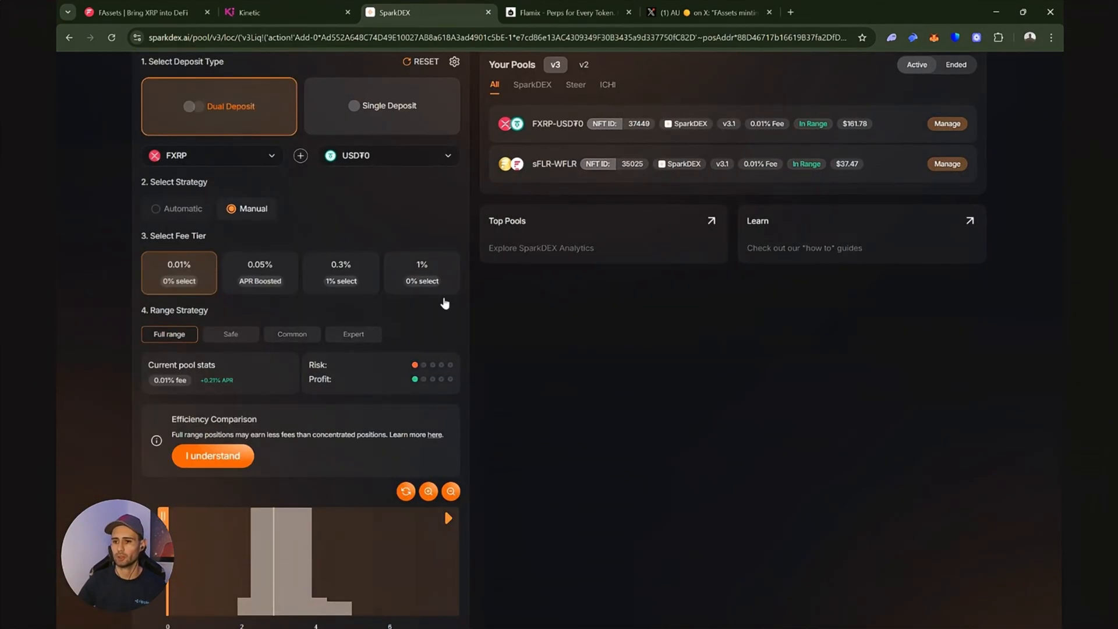
scroll(down, 3)
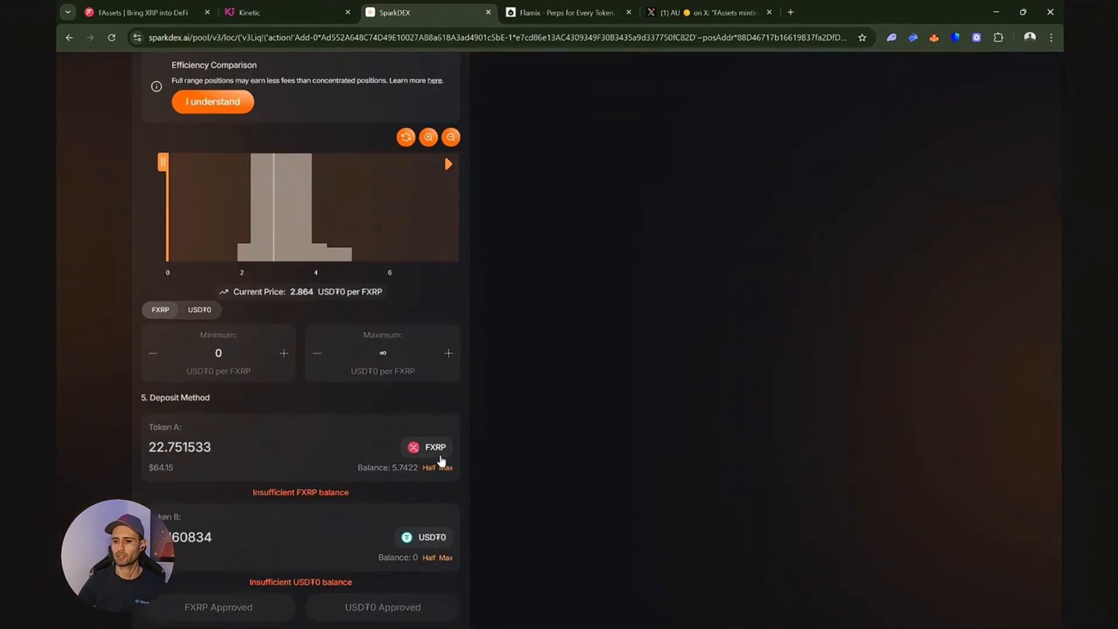
scroll(down, 3)
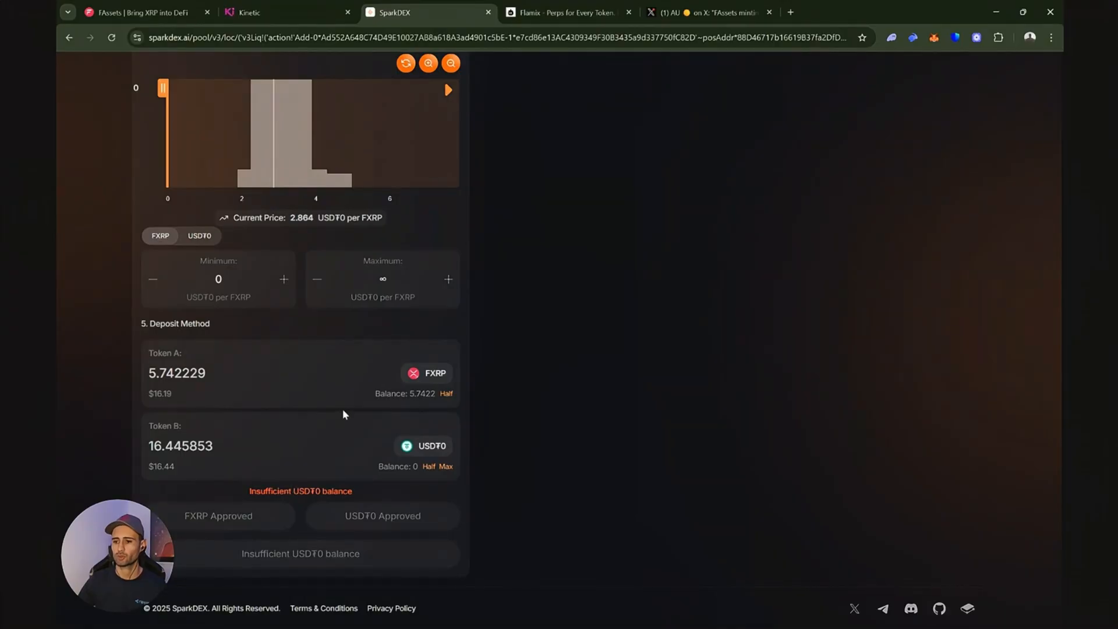
scroll(up, 3)
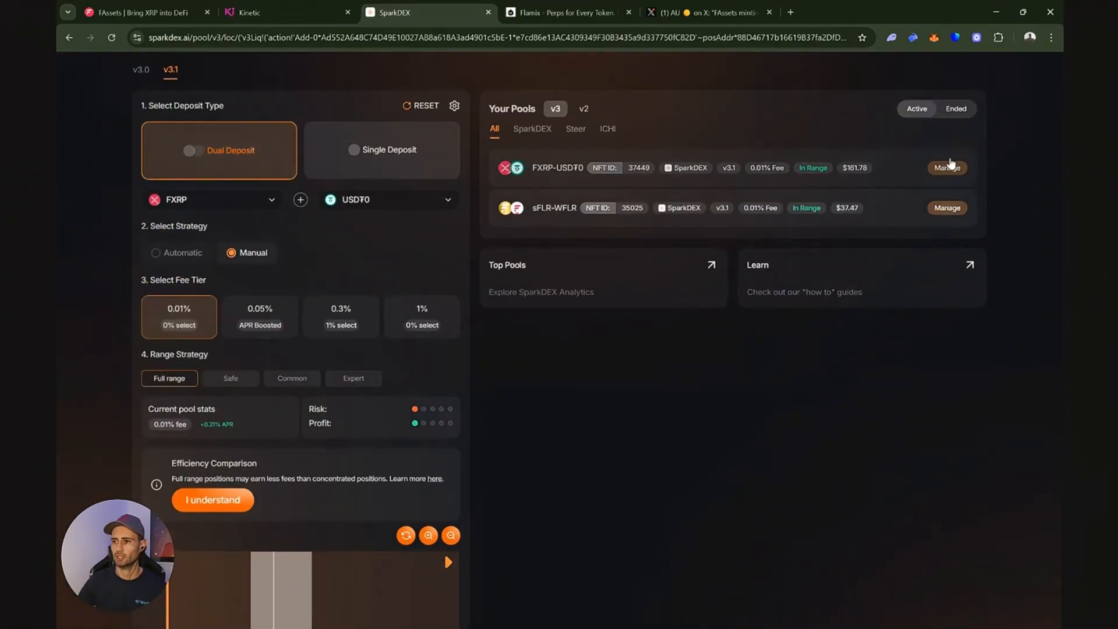
- Open Increase Liquidity for the existing FXRP-USDT0 position, then go back to the farms list
click(946, 168)
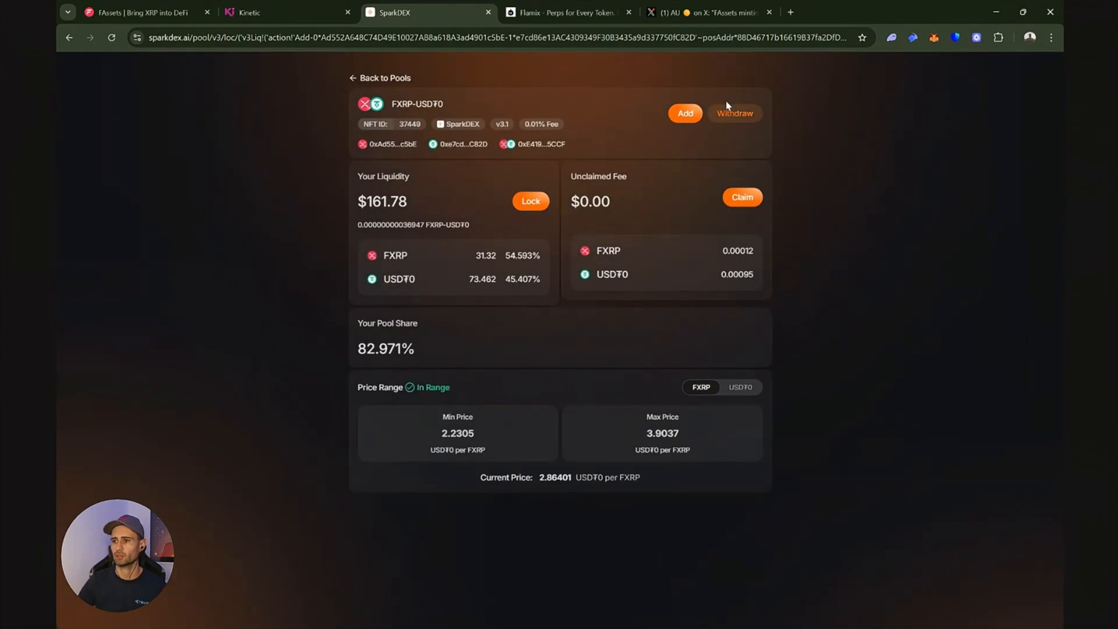
click(684, 113)
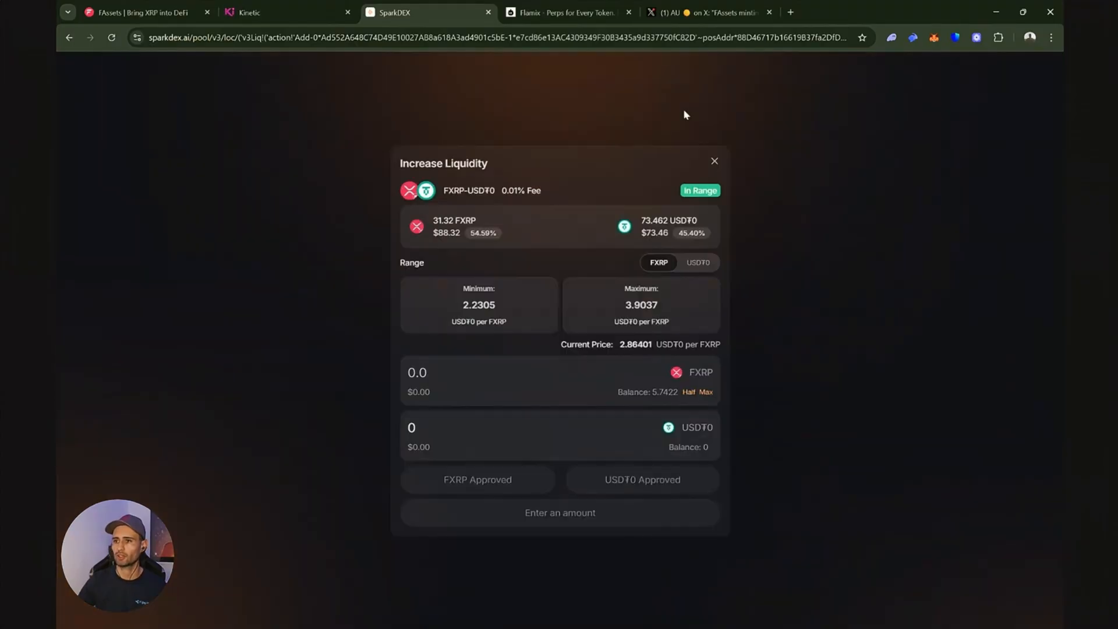
mouse_move(709, 239)
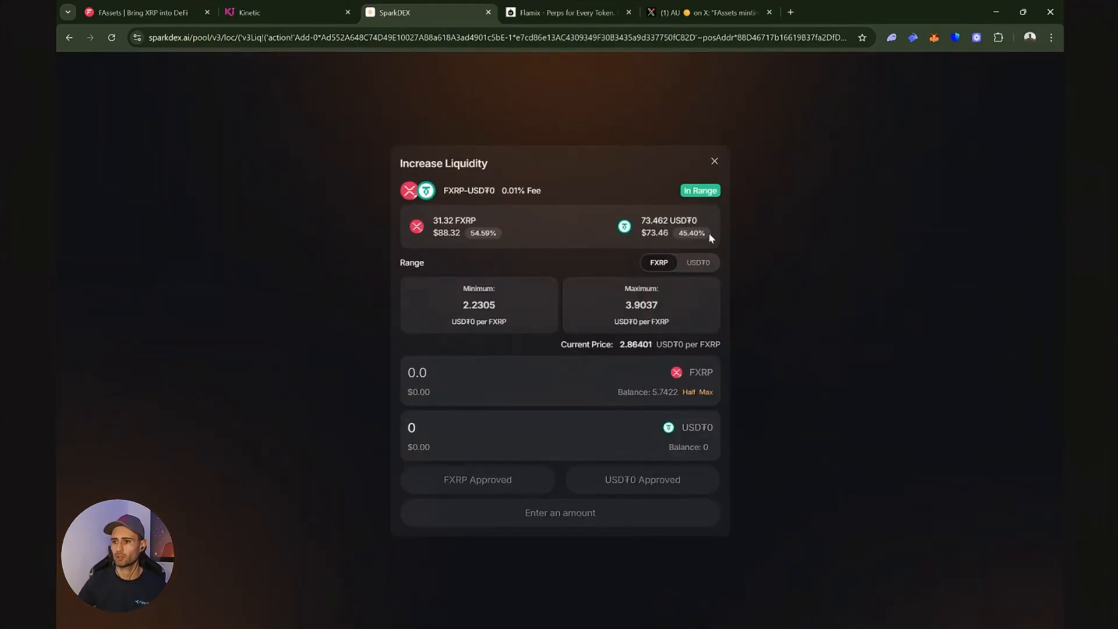
mouse_move(710, 242)
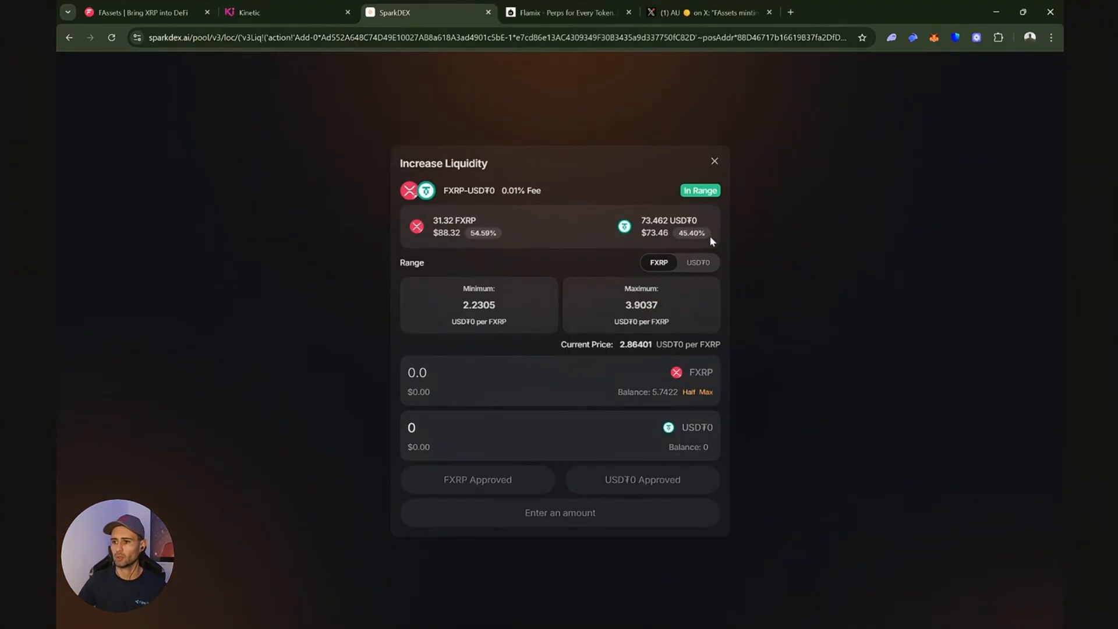
mouse_move(717, 198)
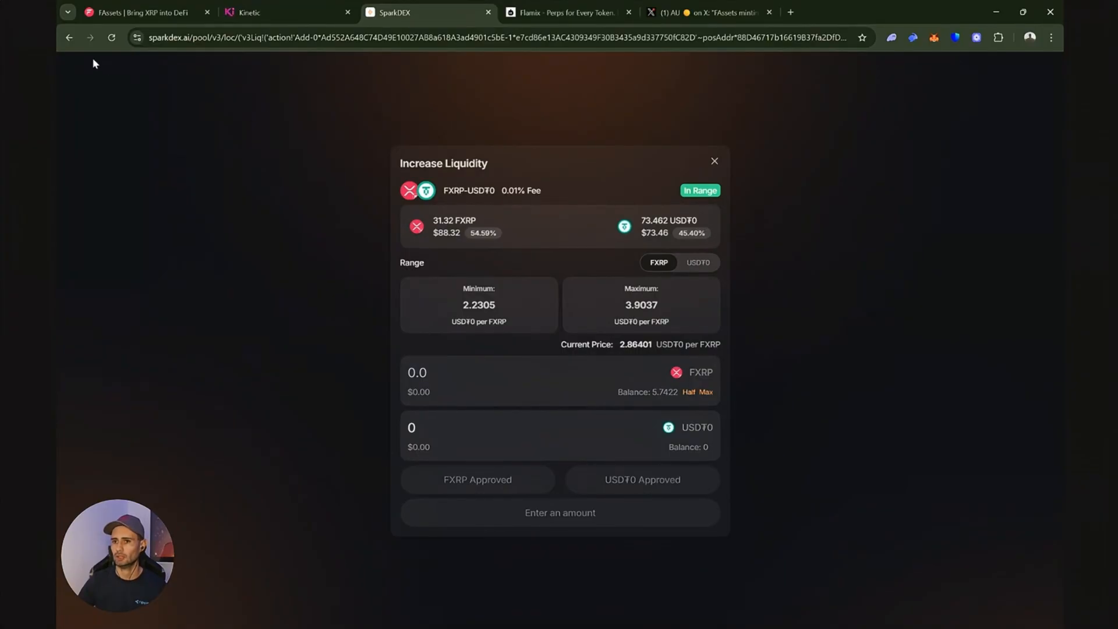
click(69, 37)
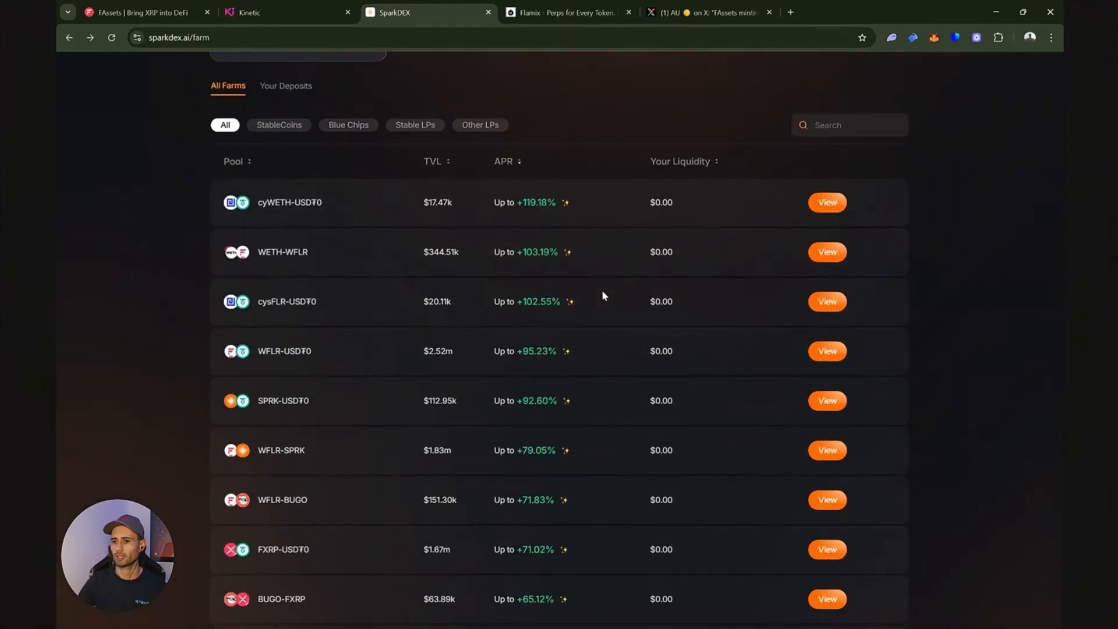
- Reopen the FXRP-USD₮0 farm details and its add-liquidity deposit page
scroll(down, 3)
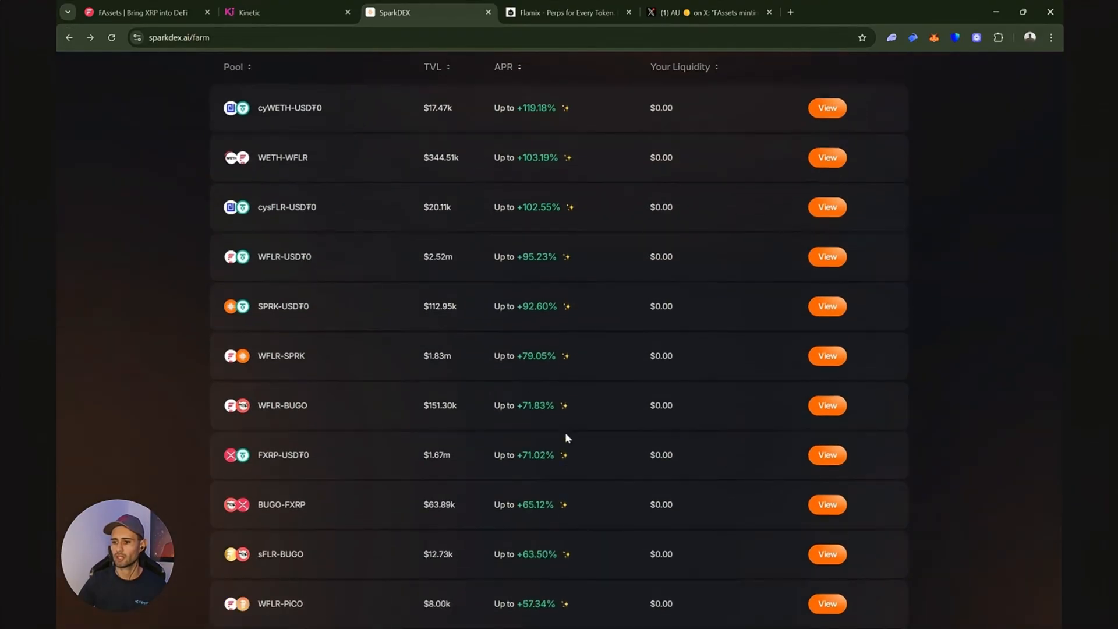
scroll(down, 3)
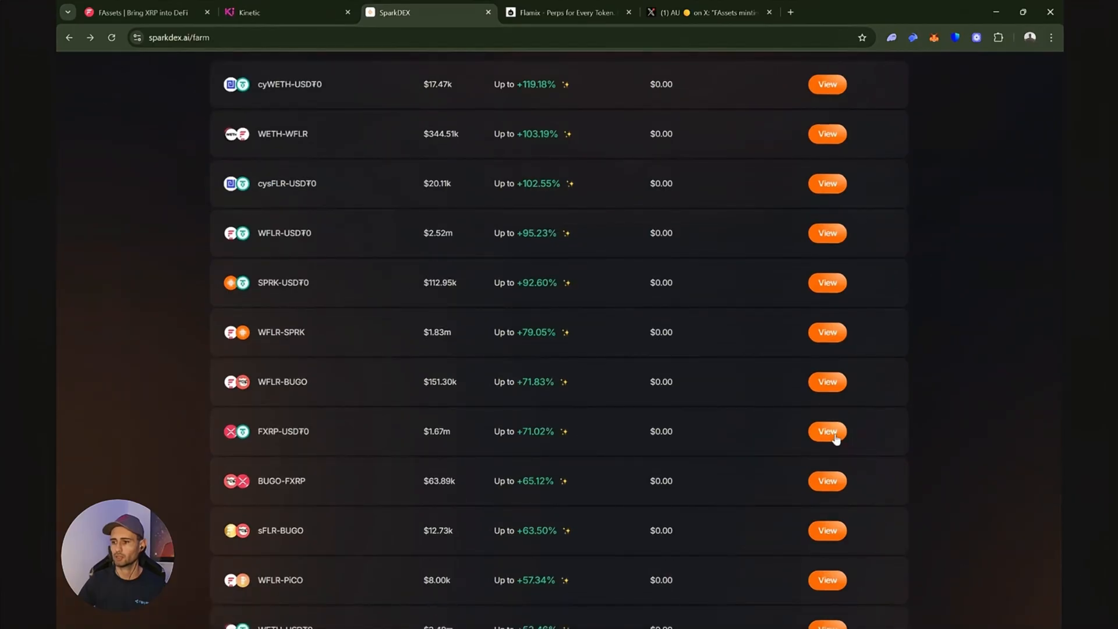
click(827, 432)
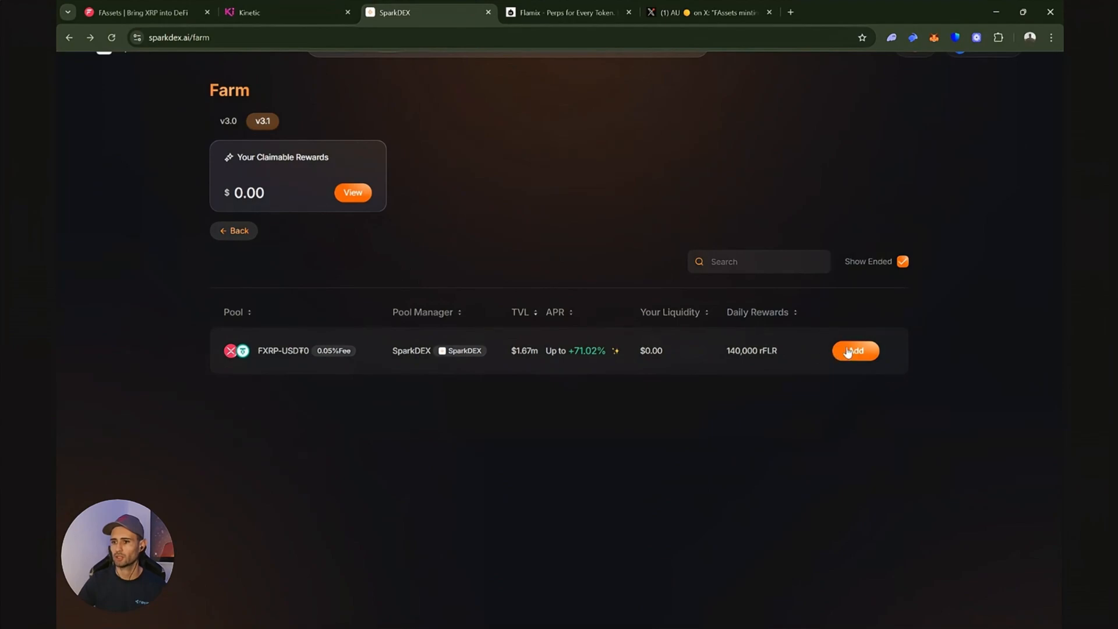
click(855, 350)
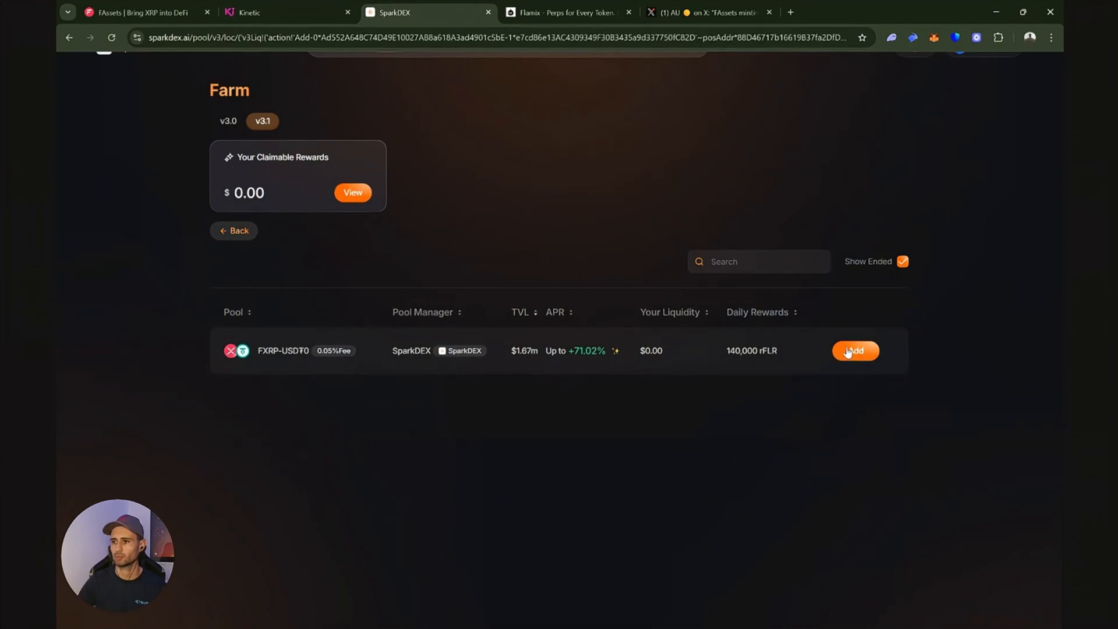
click(854, 350)
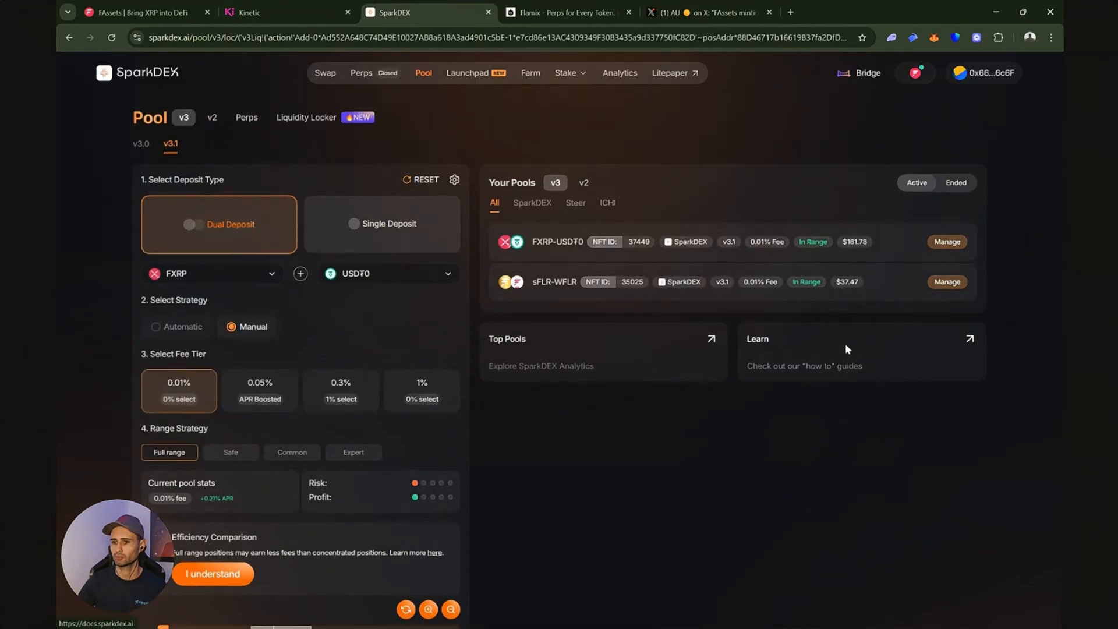
- Apply the Safe range strategy, 2.2937 to 4.0142 USD₮0 per FXRP
scroll(down, 3)
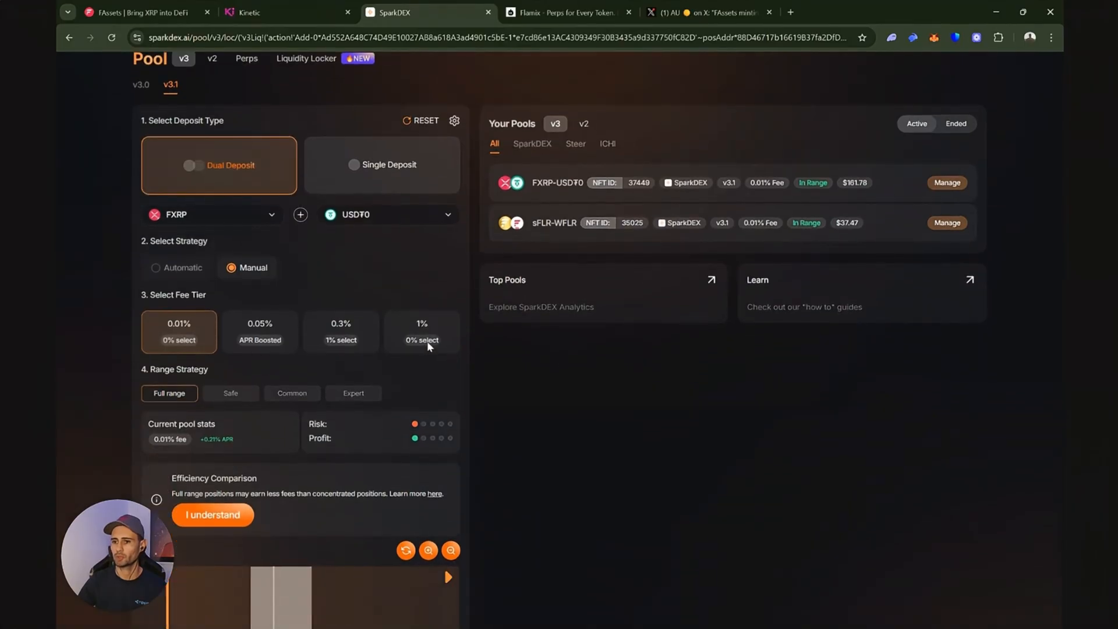
scroll(down, 3)
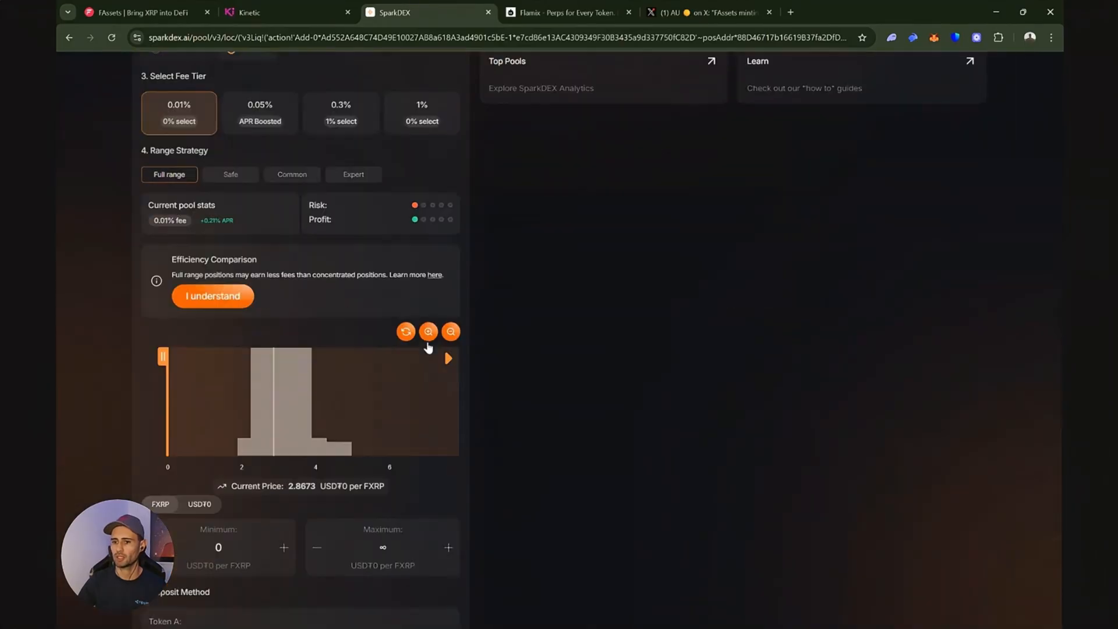
scroll(down, 3)
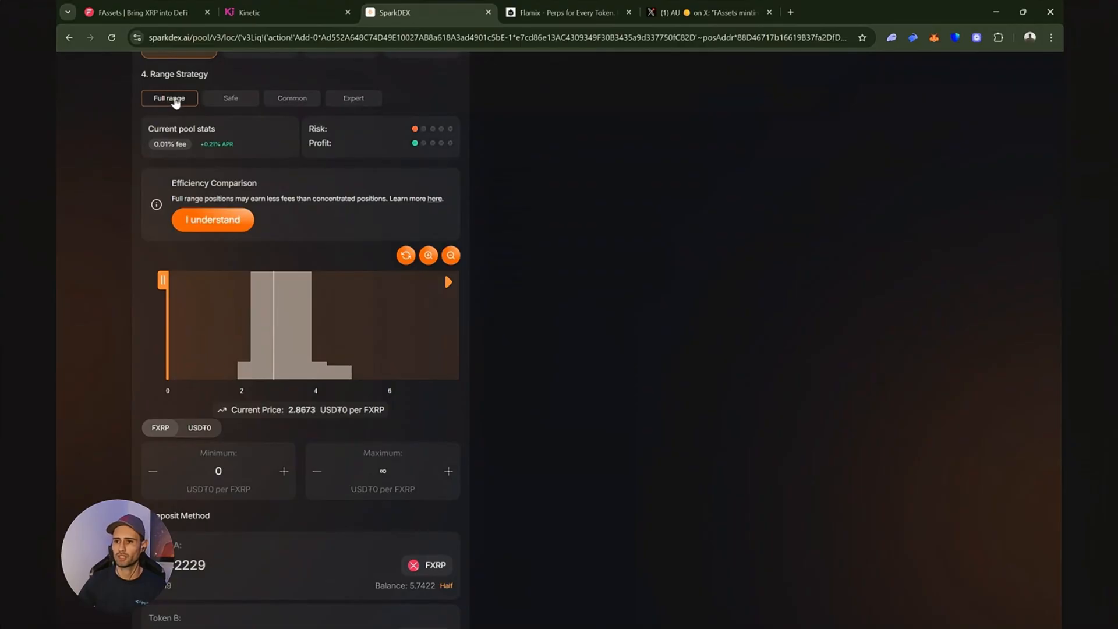
mouse_move(223, 105)
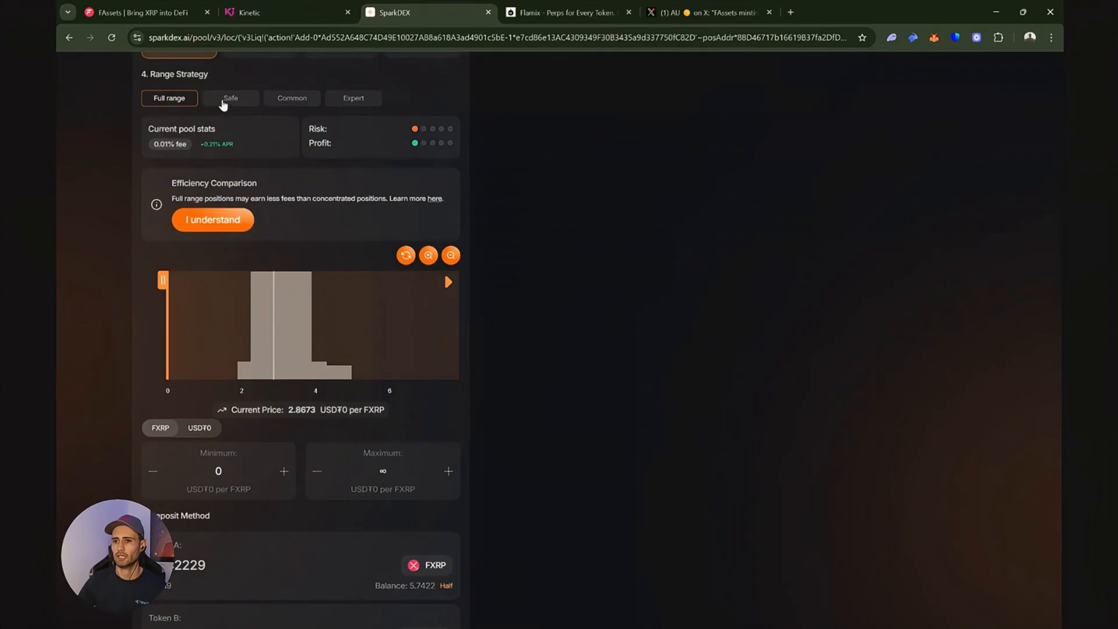
click(229, 98)
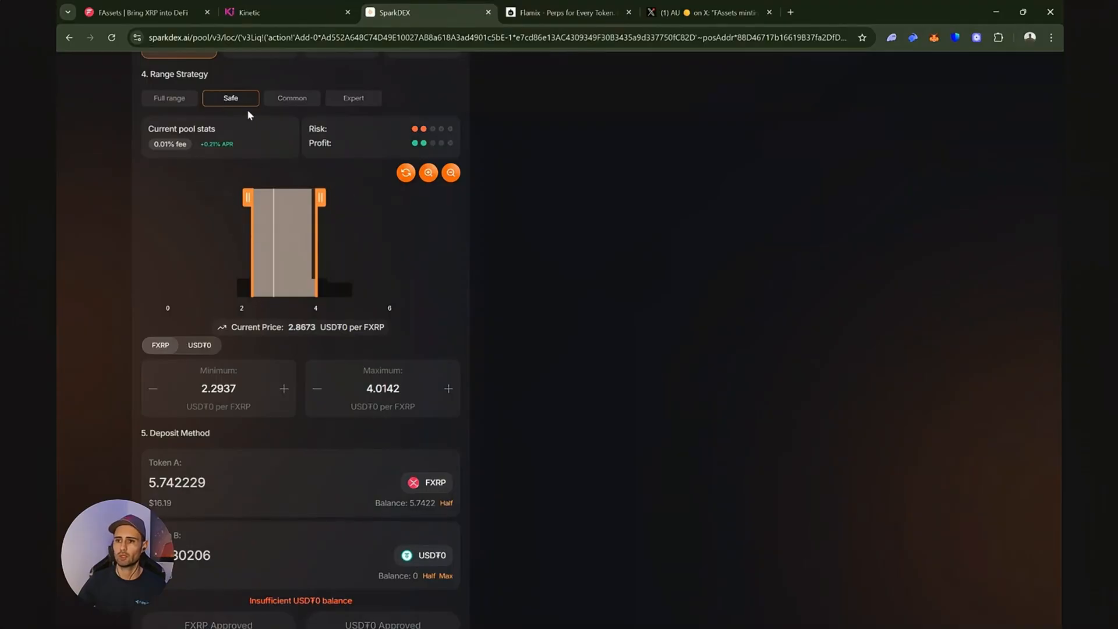
mouse_move(237, 98)
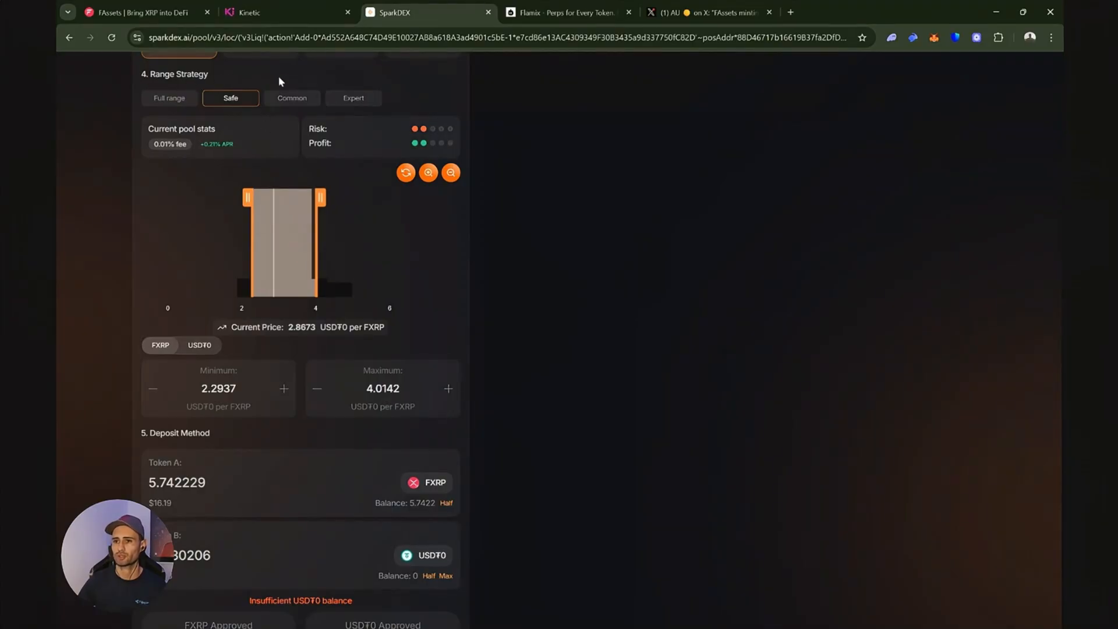
- Preview the narrower Common range, revert to Safe, and switch to the Flamix perps site
click(292, 98)
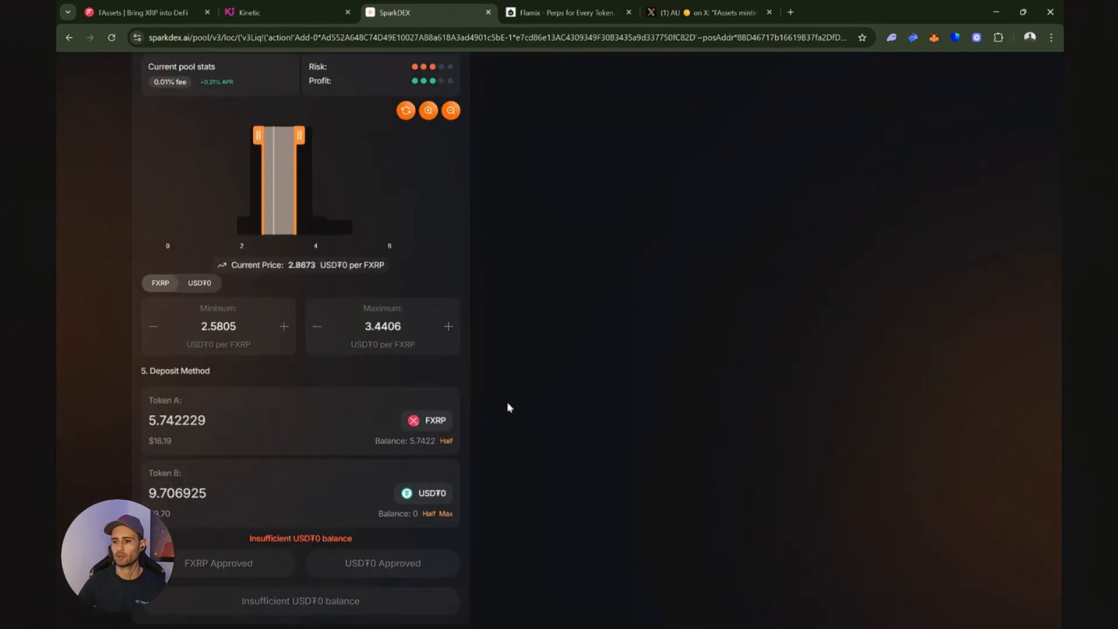
scroll(down, 3)
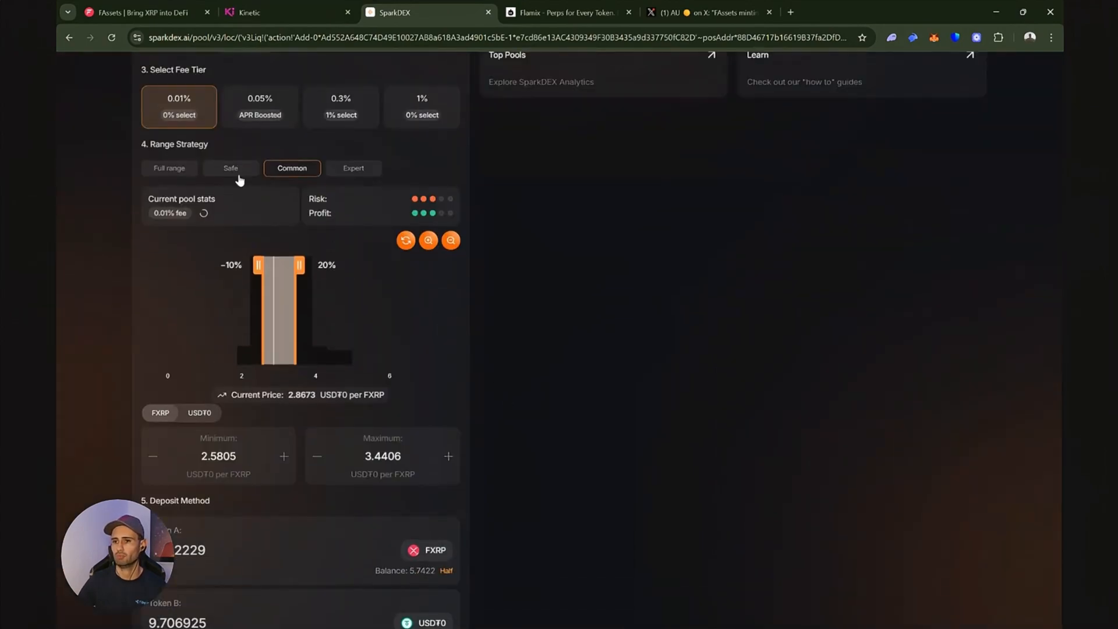
click(230, 168)
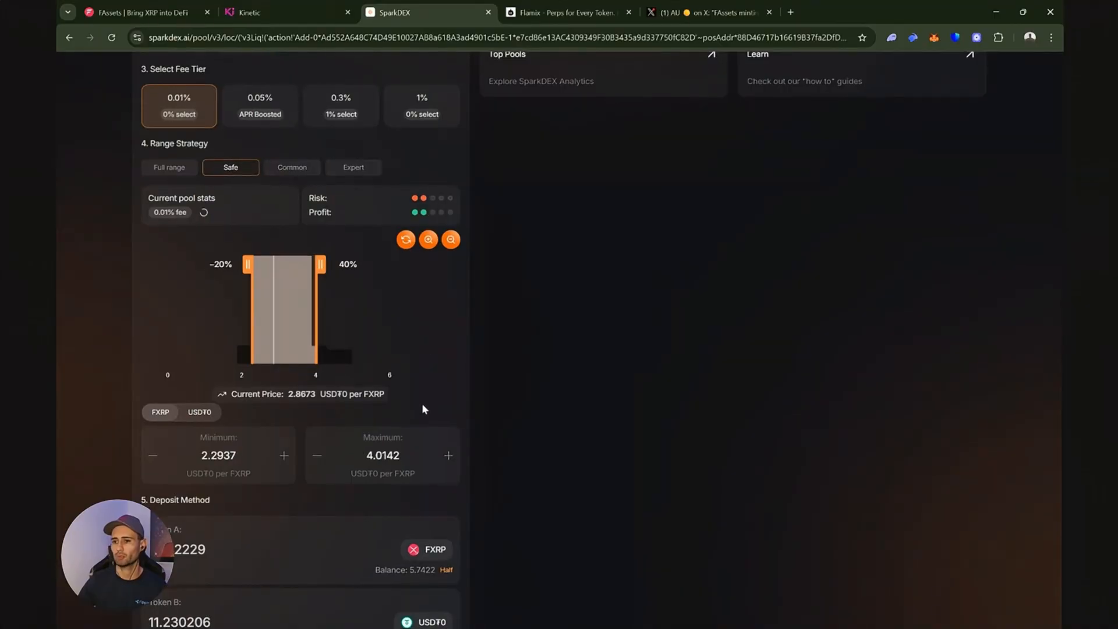
scroll(down, 3)
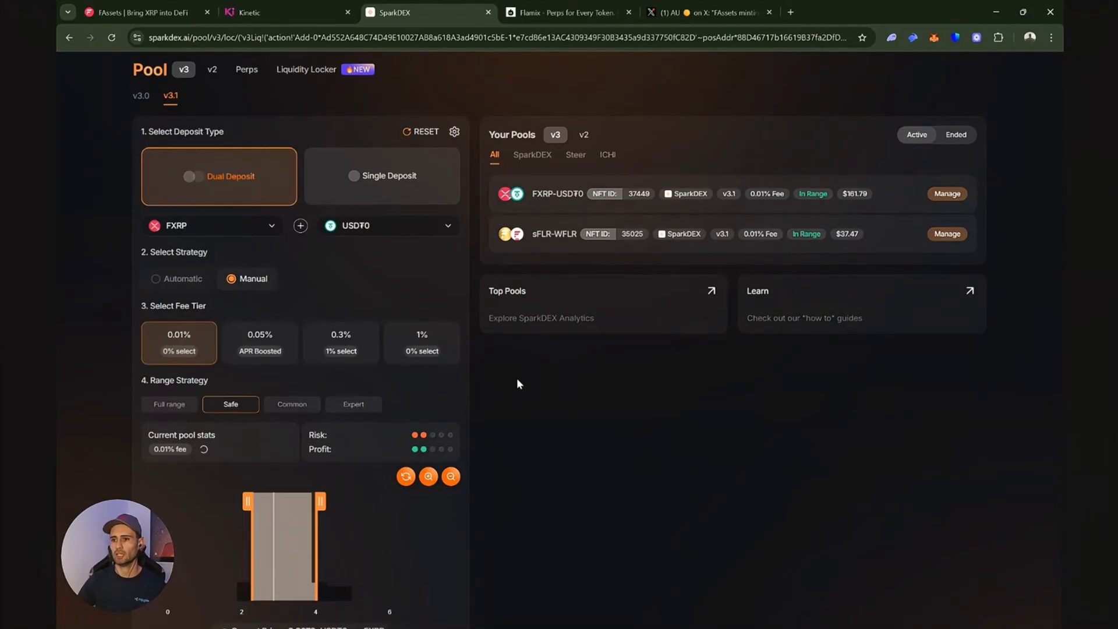
click(566, 13)
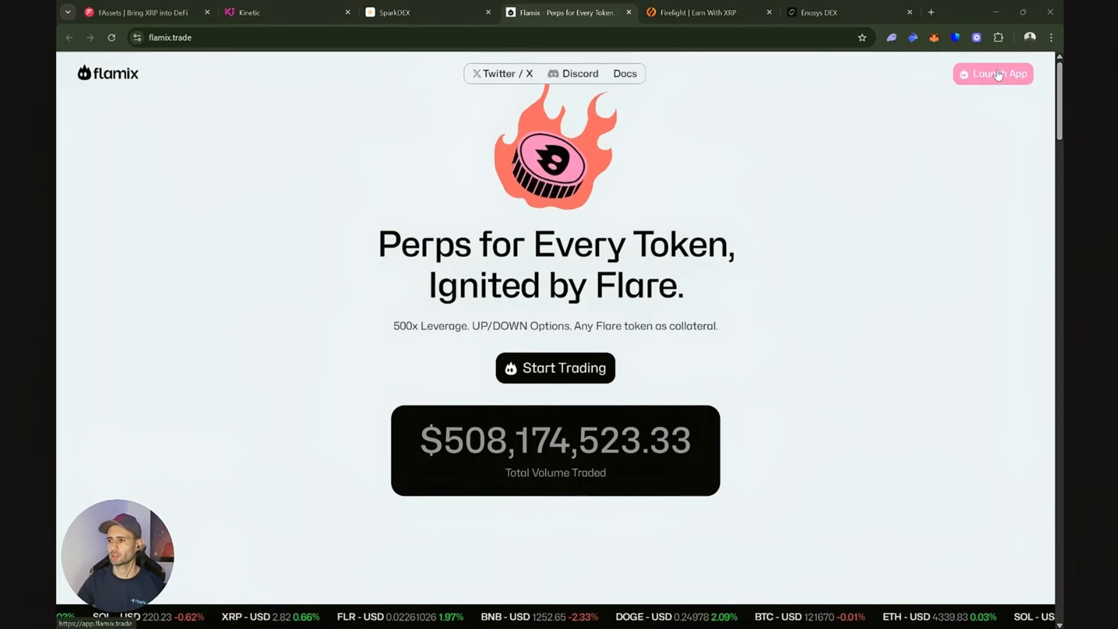
- Launch the Flamix app to reach the Flare Perpetuals BTC/USD trading page
click(992, 73)
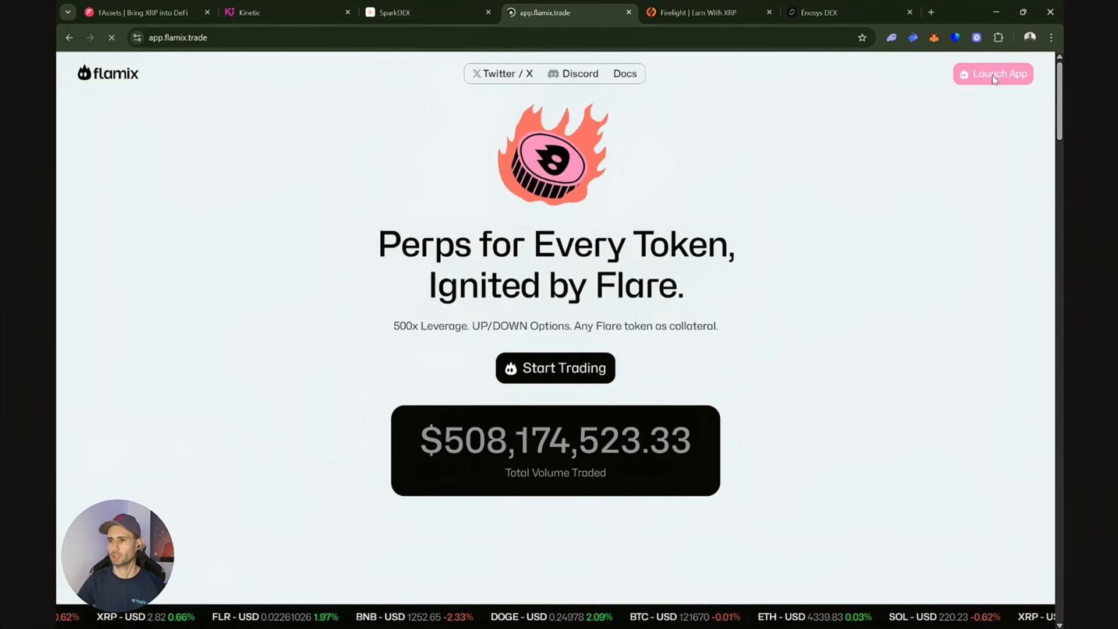
click(991, 73)
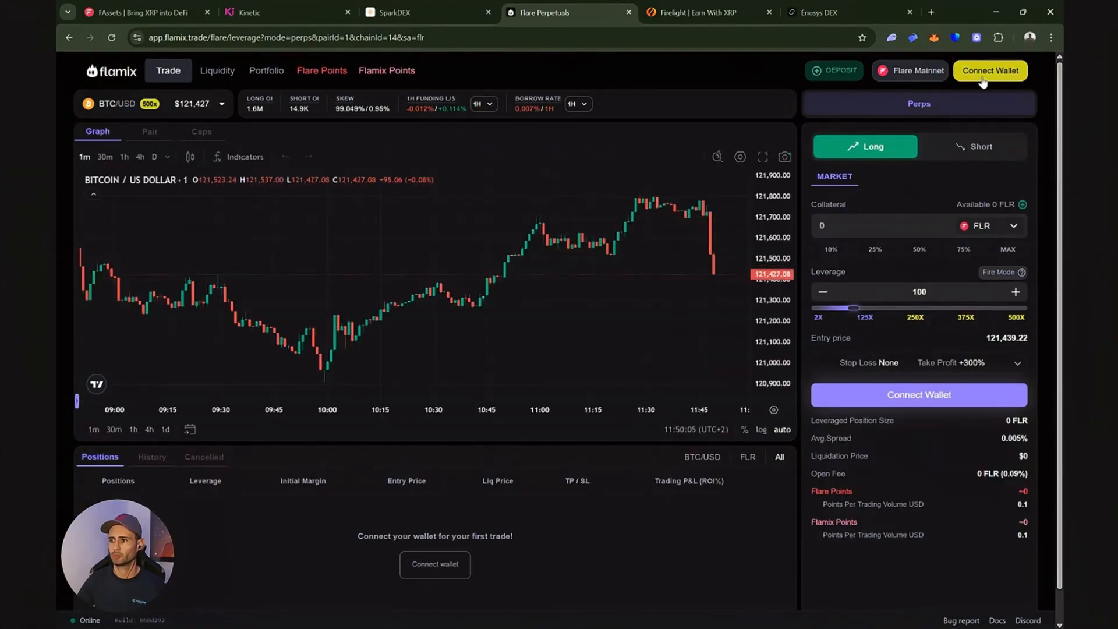
- Connect Flamix to the Rabby Wallet and approve the connection request
click(990, 70)
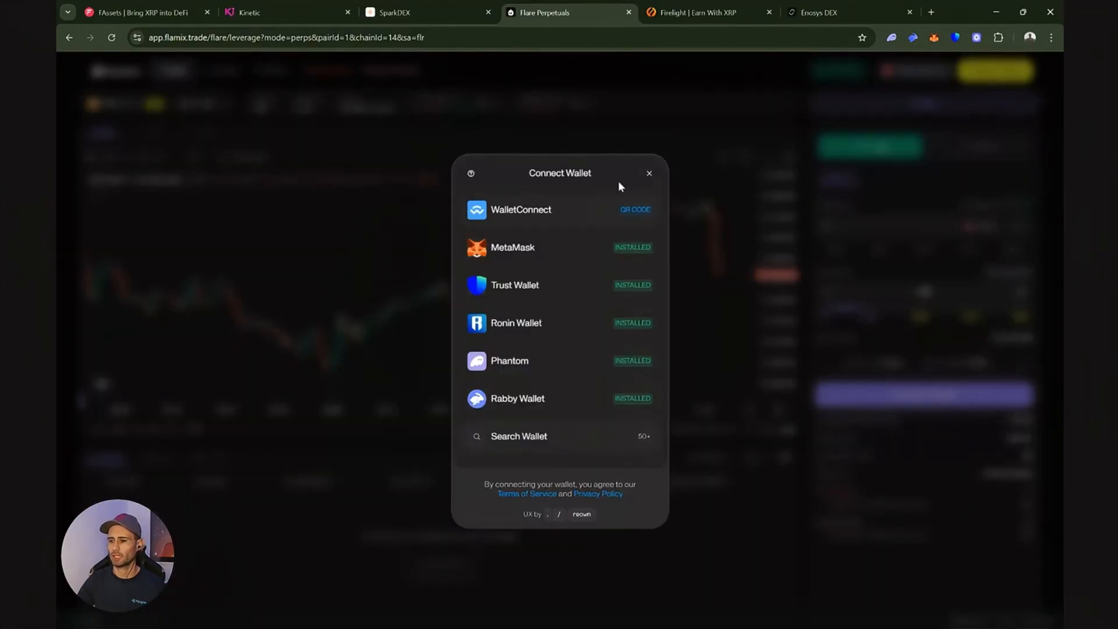
mouse_move(619, 201)
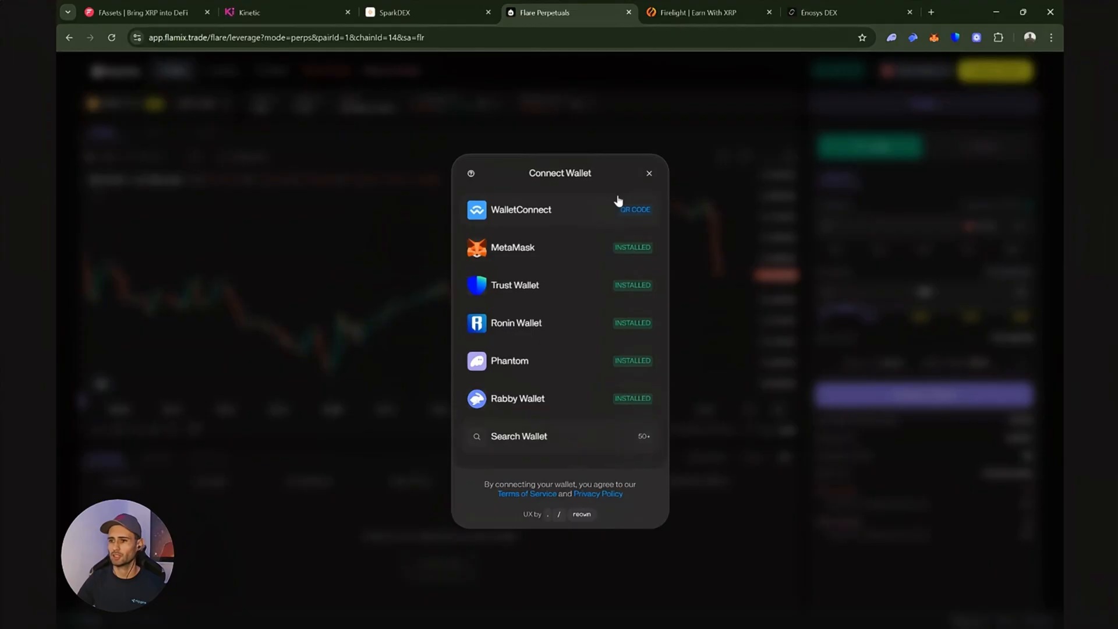
mouse_move(614, 234)
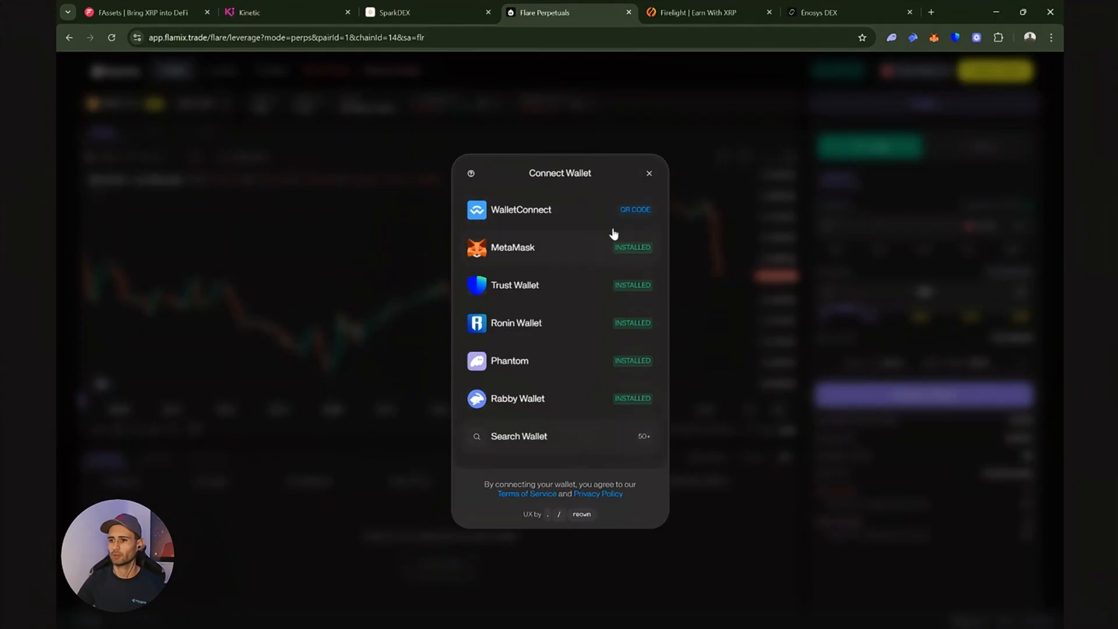
mouse_move(607, 225)
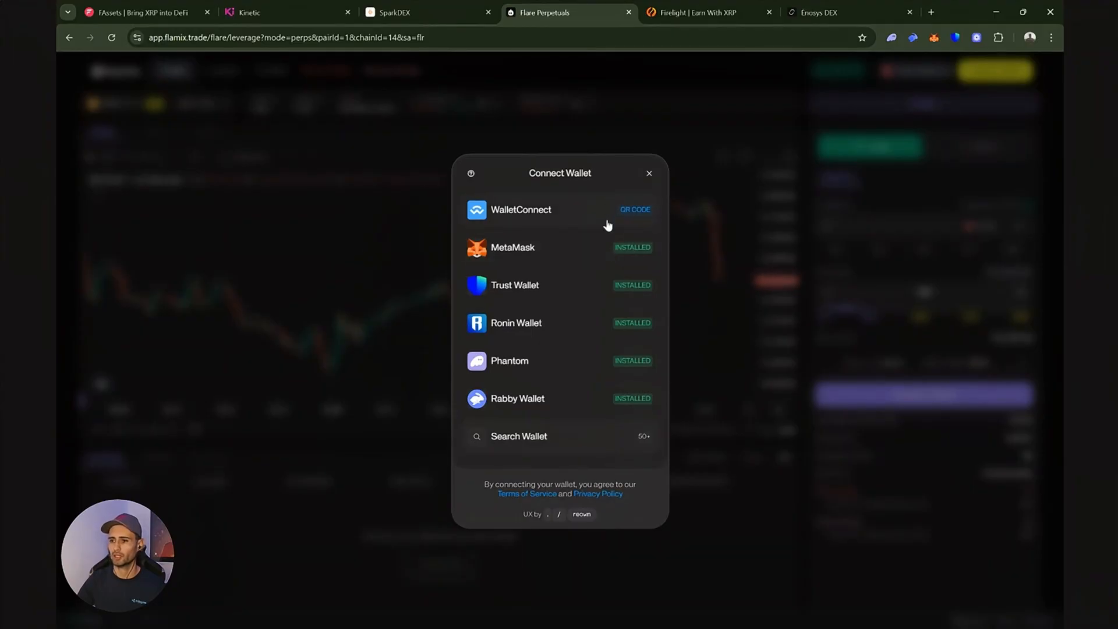
mouse_move(550, 407)
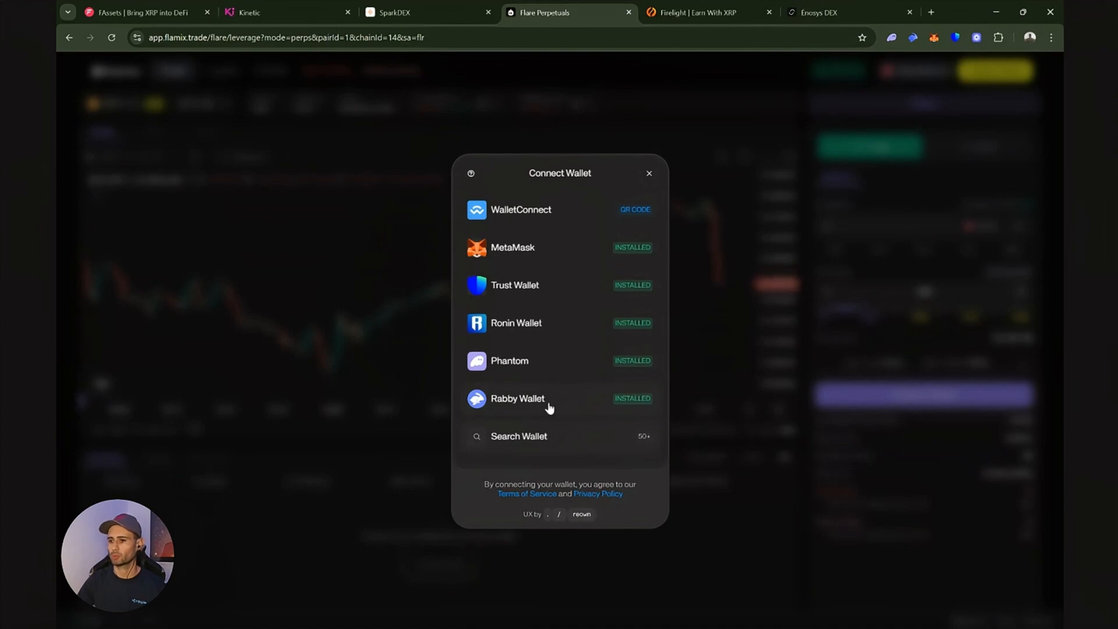
click(517, 398)
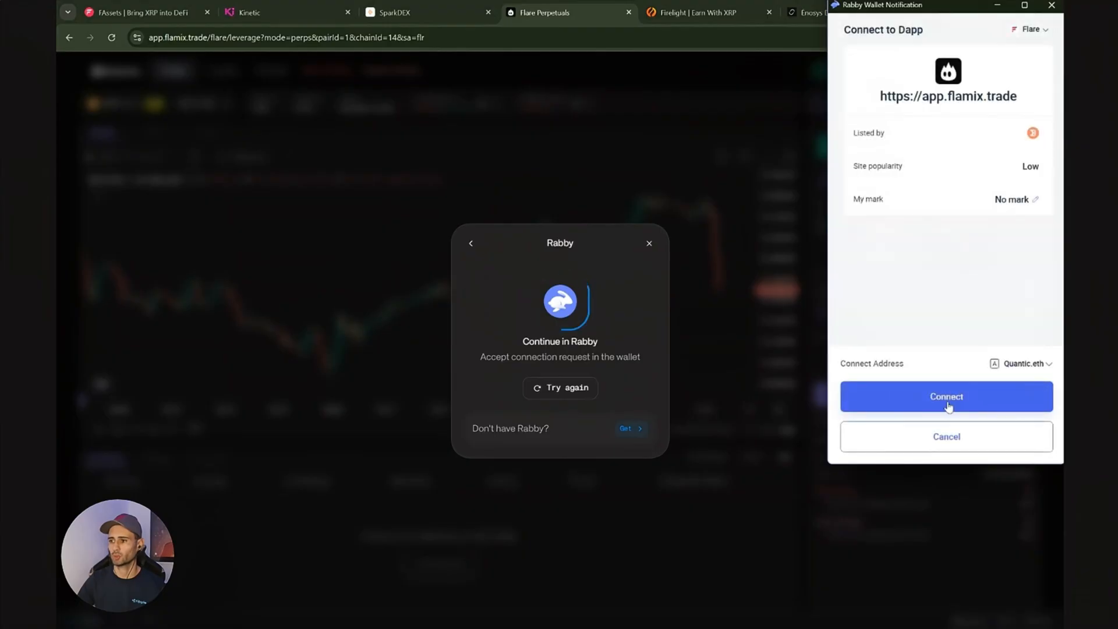
click(946, 396)
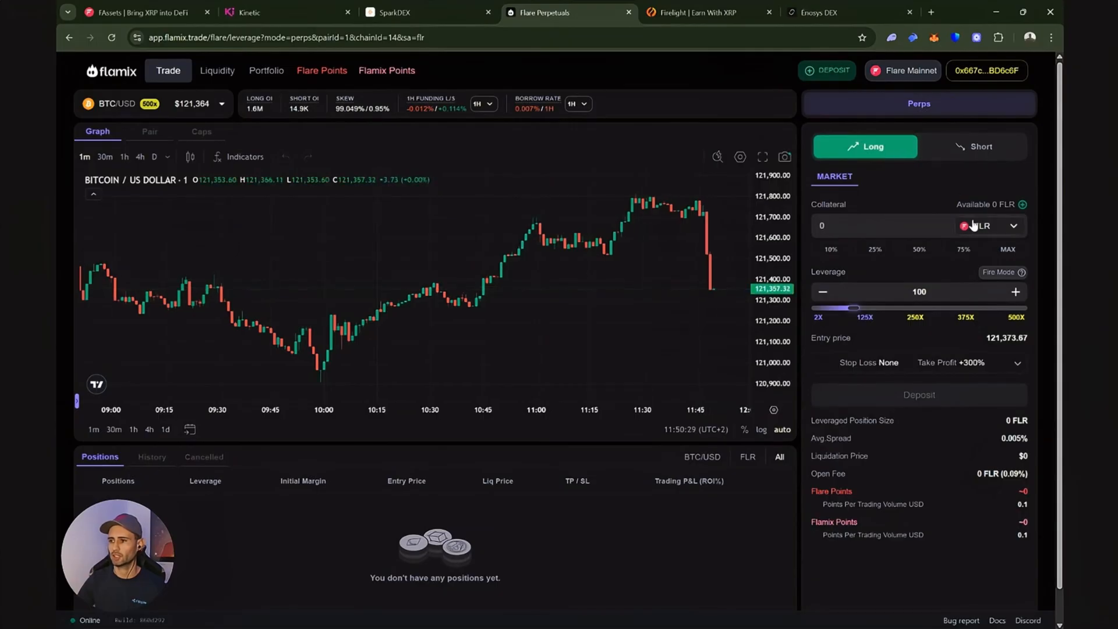
- Change the order panel's collateral token from FLR to FXRP
click(1012, 225)
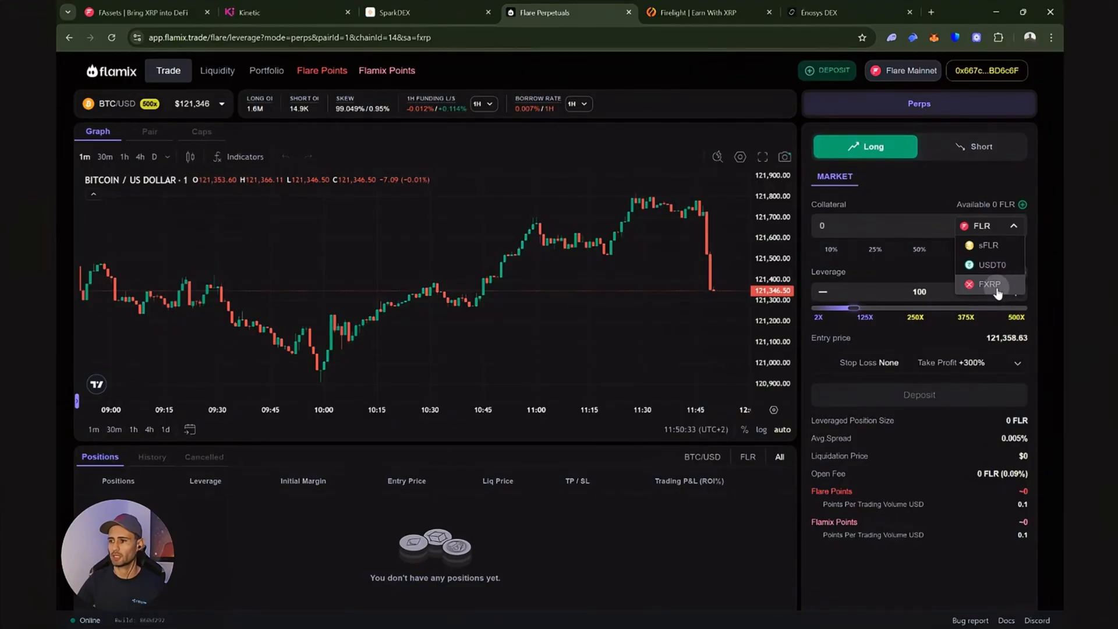
click(990, 283)
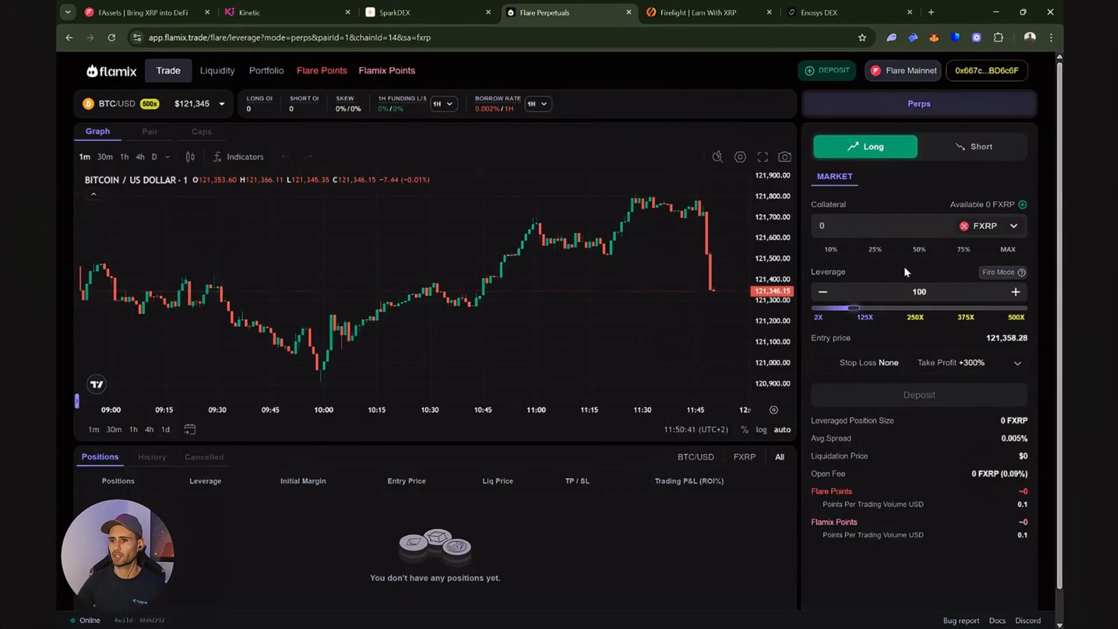
click(321, 69)
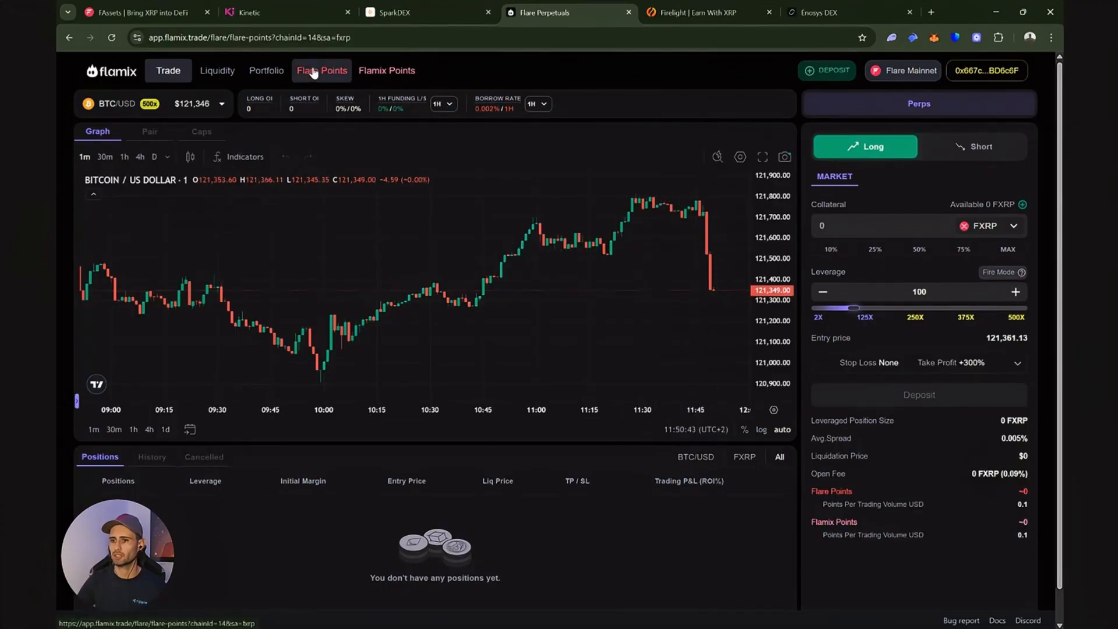
- View Flamix's Season 2 Flare Points page showing 0 points and no rank
click(321, 70)
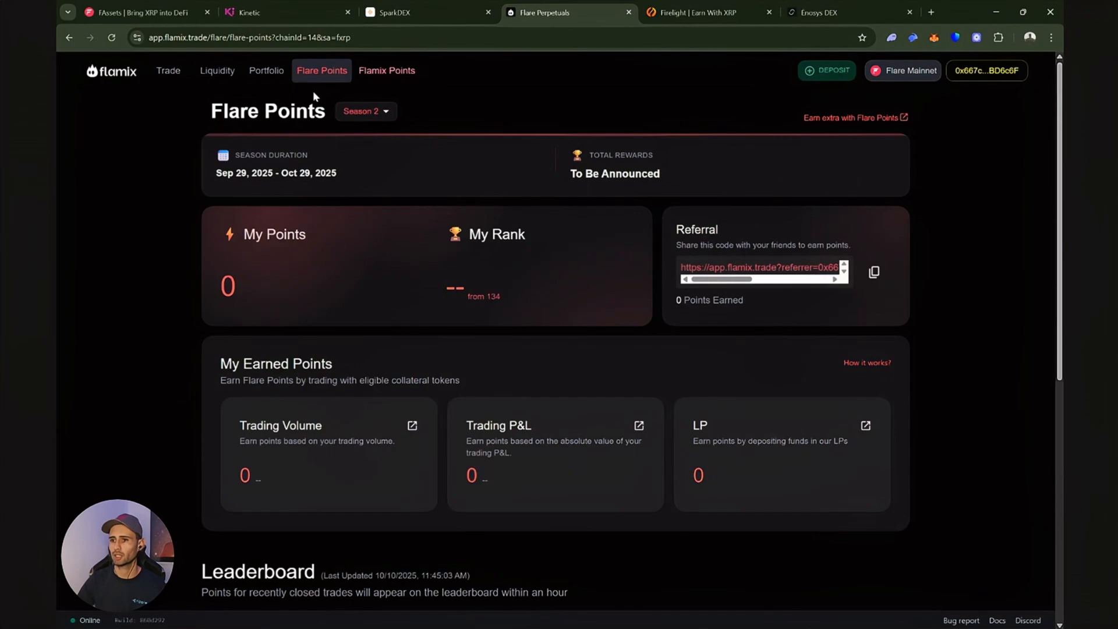
mouse_move(575, 523)
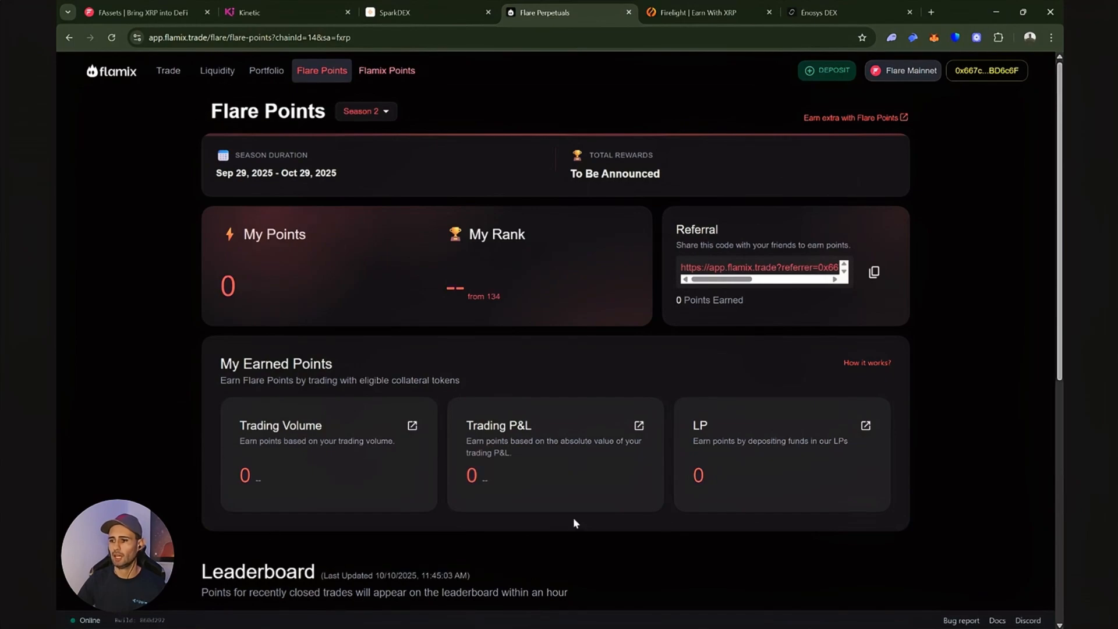
mouse_move(935, 281)
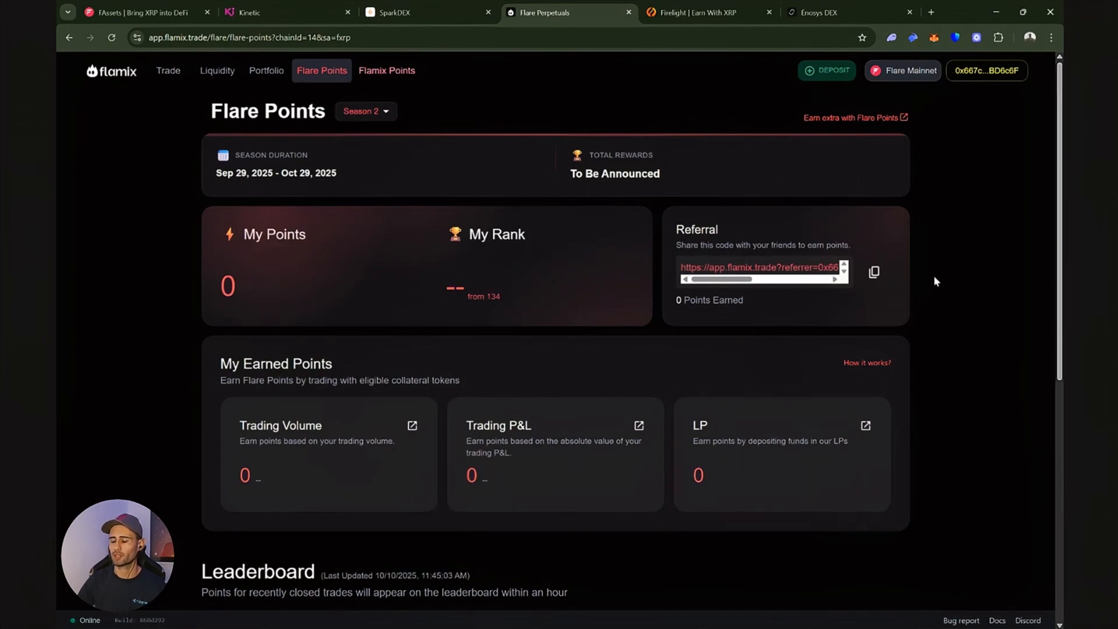
mouse_move(686, 228)
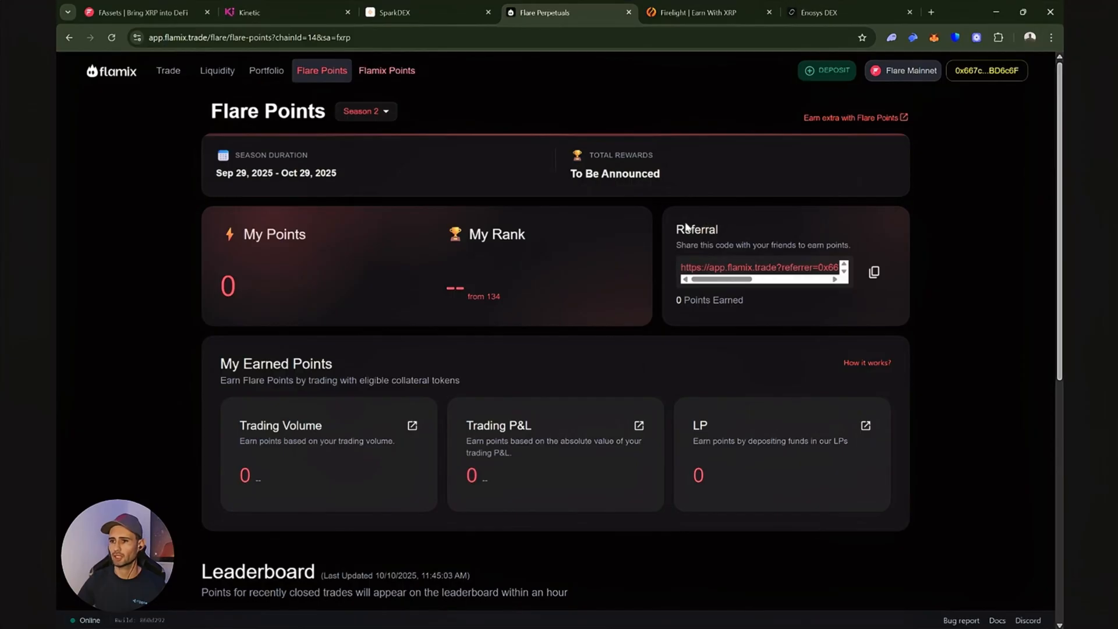
mouse_move(861, 173)
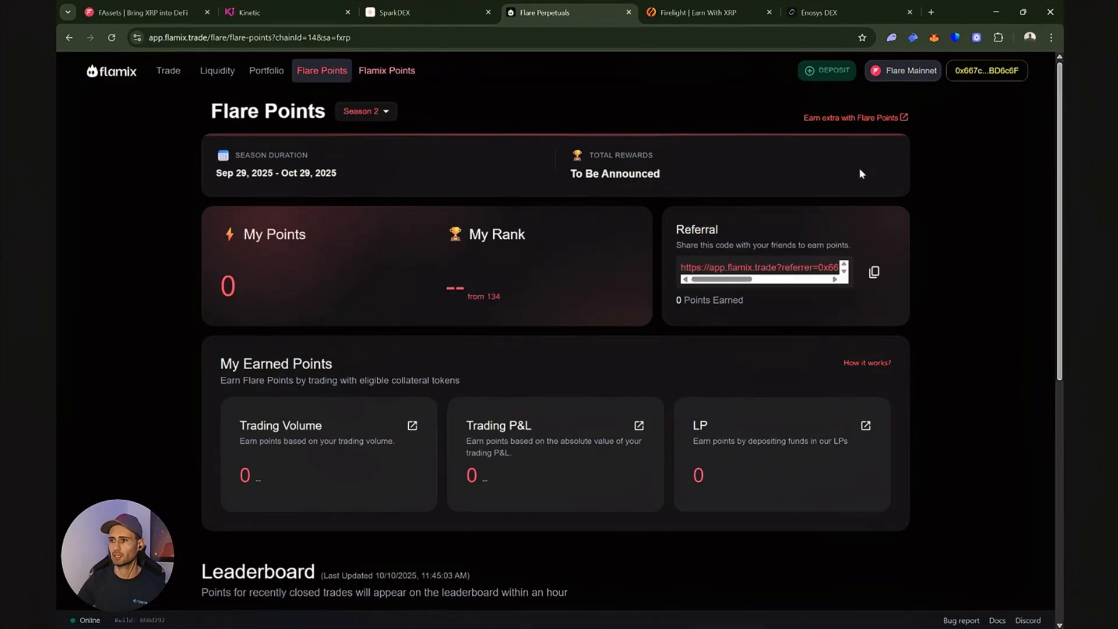
mouse_move(858, 124)
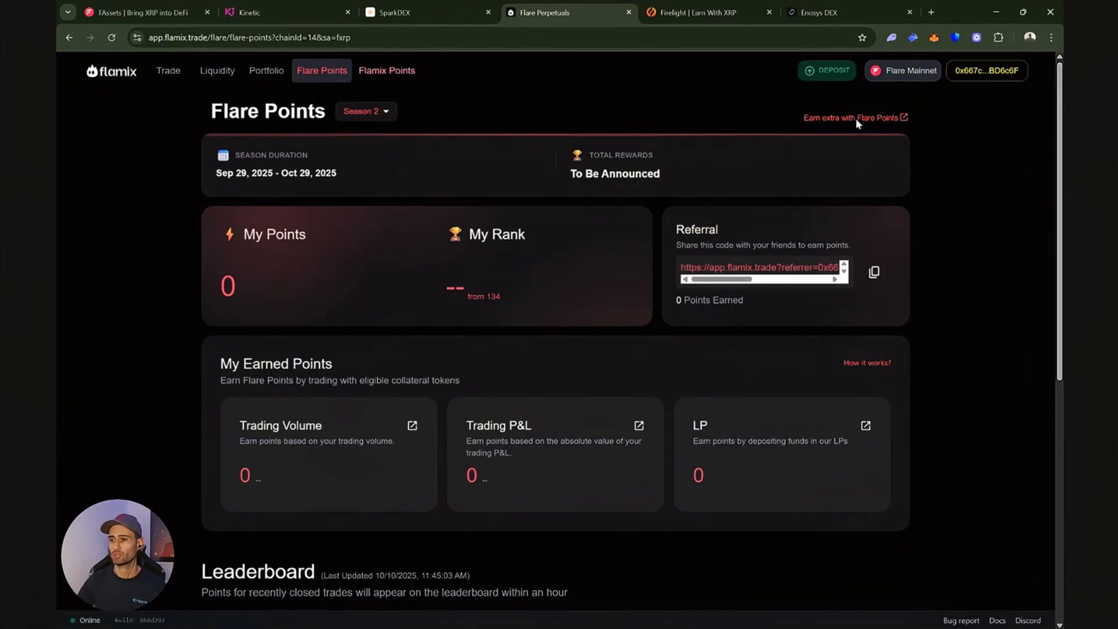
- Open the Dual Points System docs page on earning FLMX and rFLR points
click(852, 118)
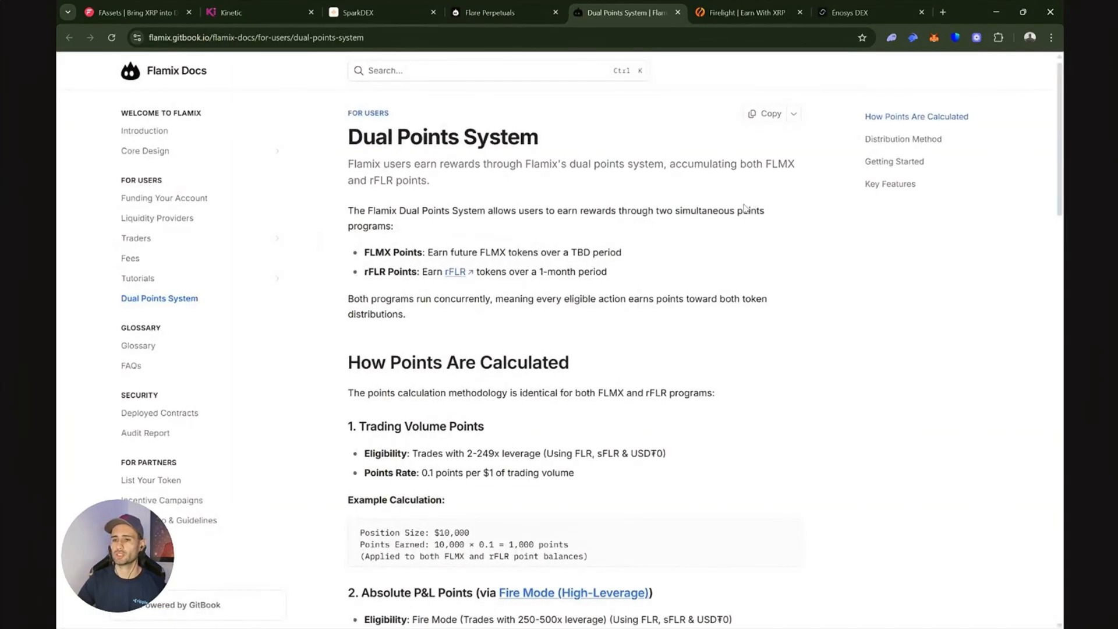
mouse_move(716, 250)
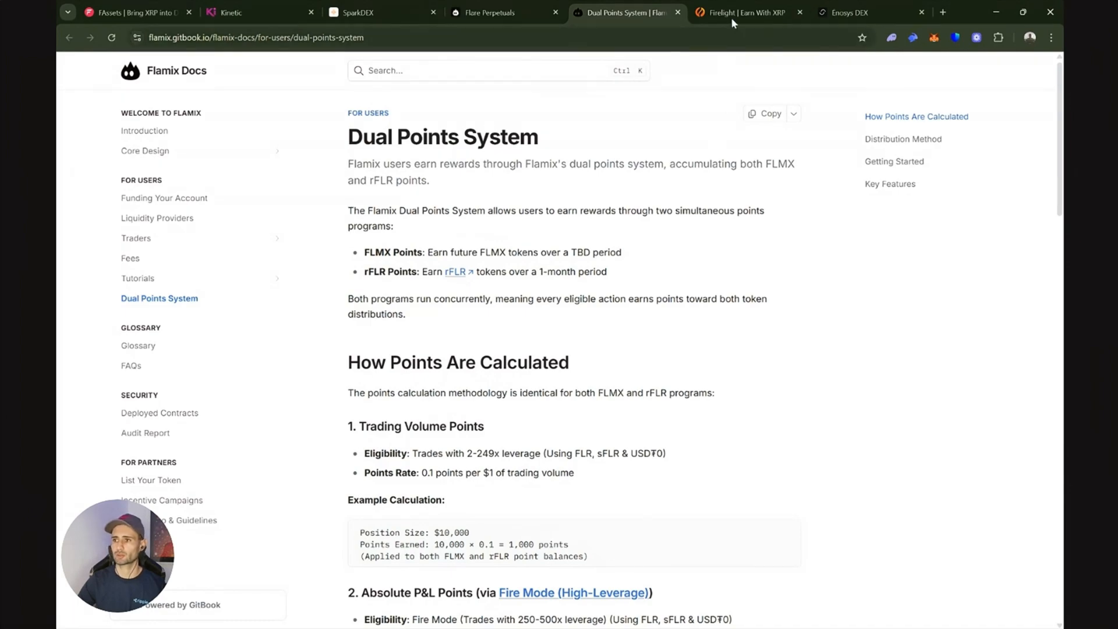
- Show Firelight's XRP Staking section on liquid staking tokens and unbonding
click(745, 13)
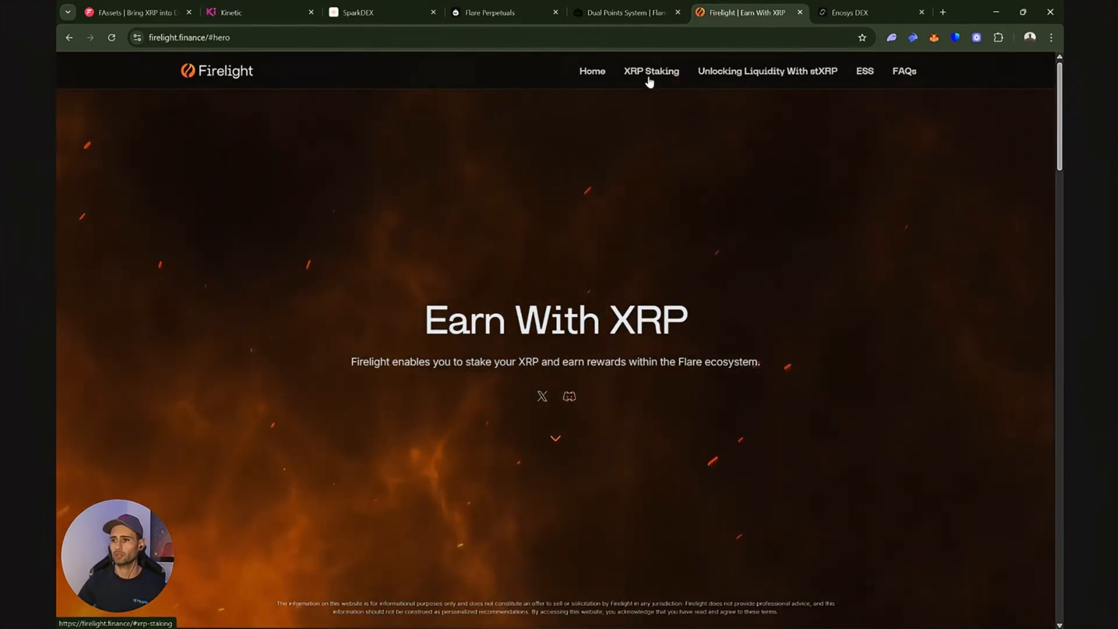
click(650, 71)
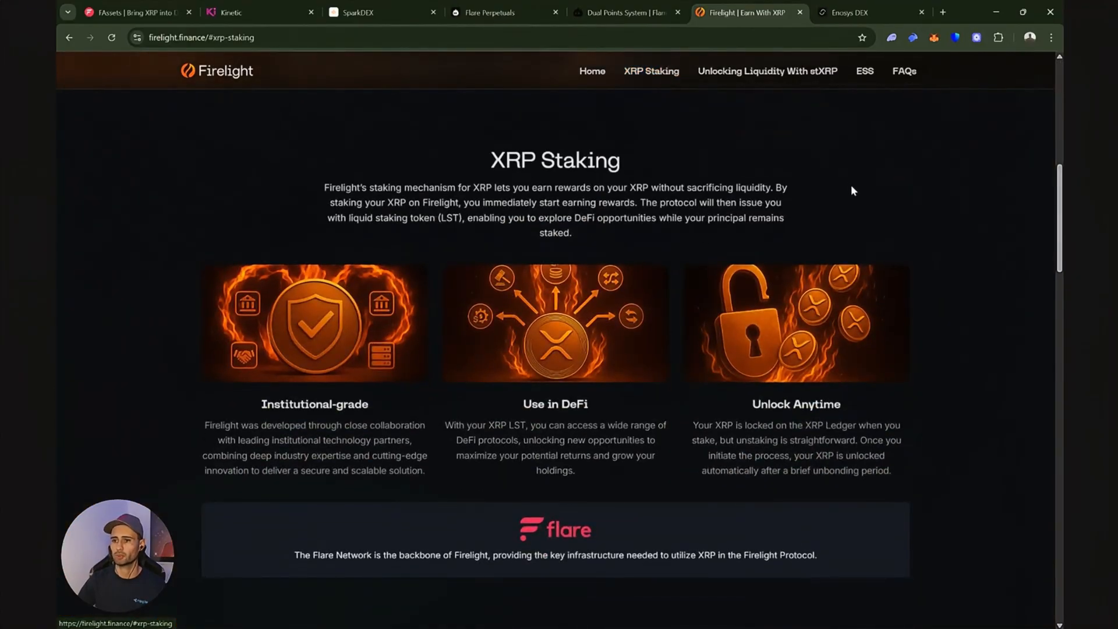
mouse_move(447, 203)
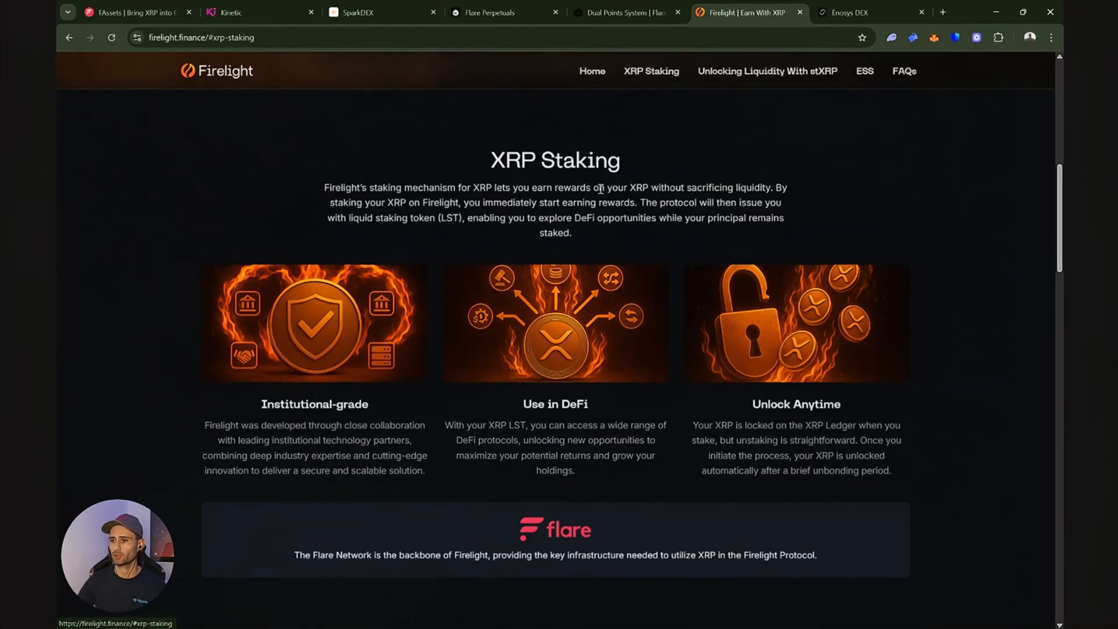
mouse_move(740, 185)
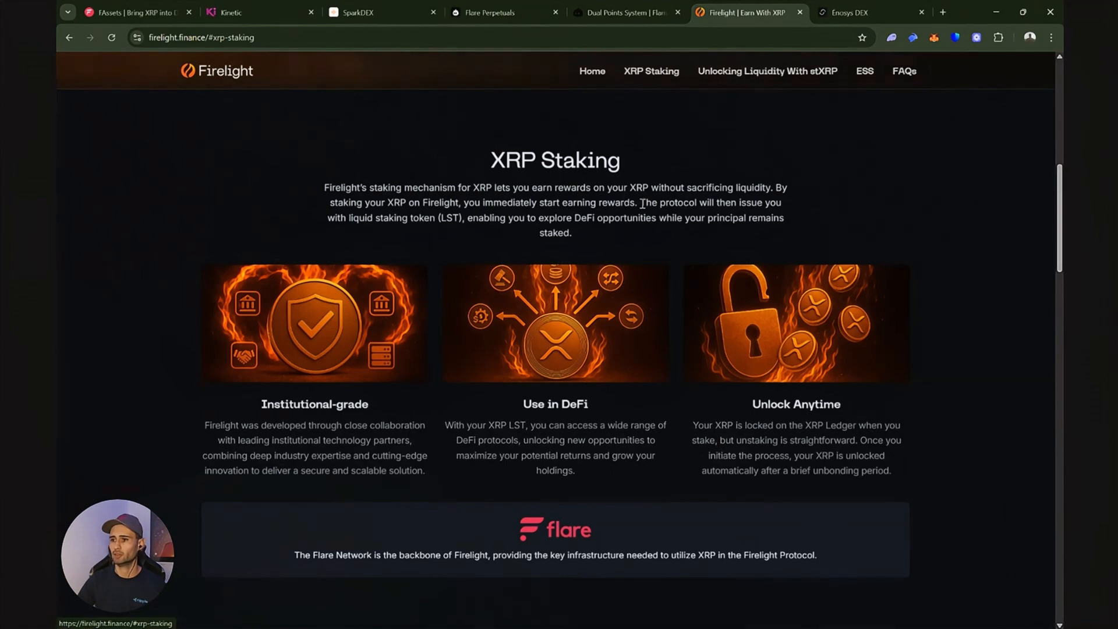
mouse_move(355, 238)
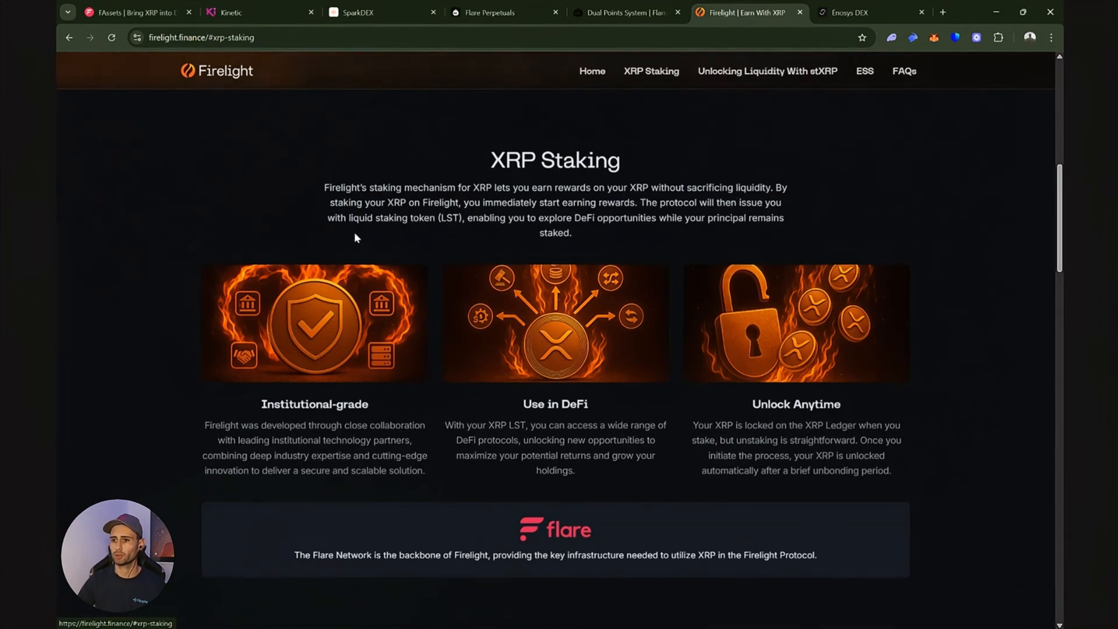
mouse_move(442, 219)
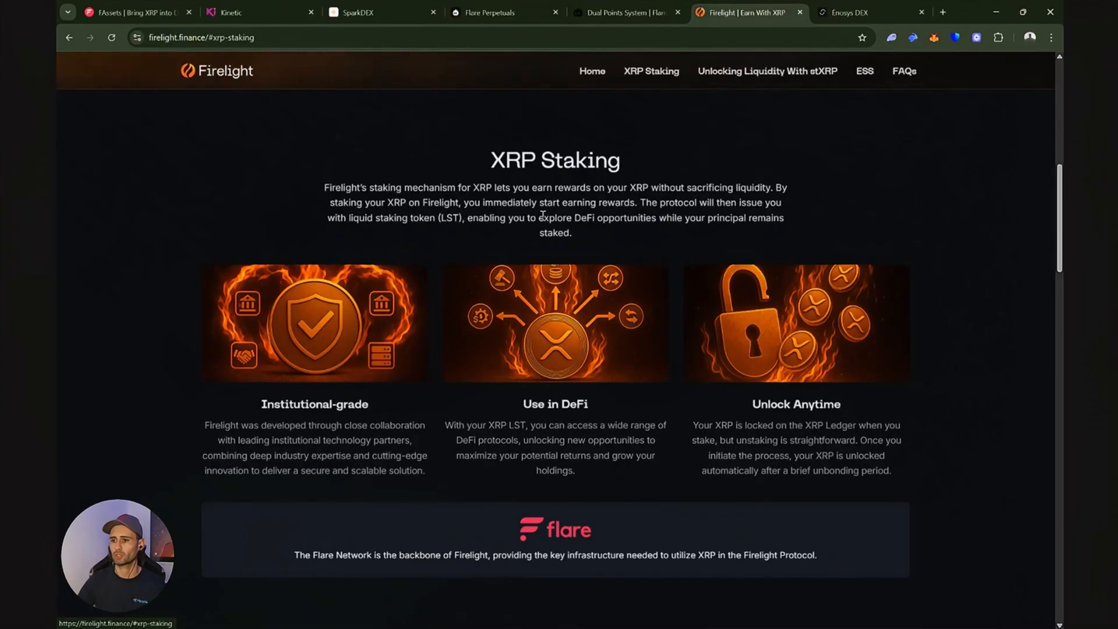
mouse_move(677, 217)
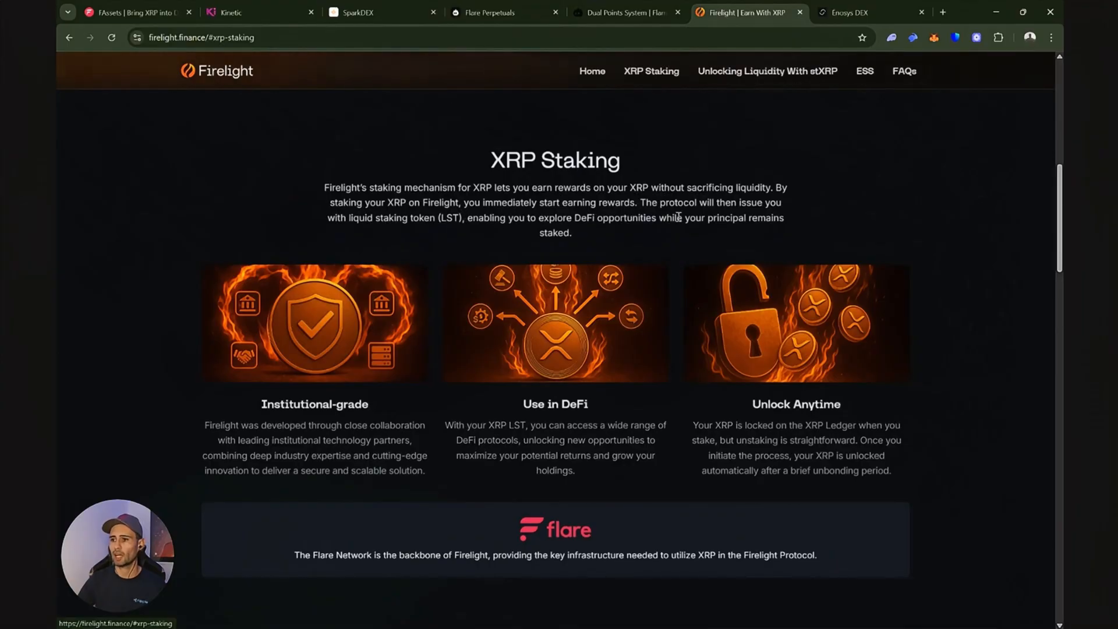
mouse_move(589, 236)
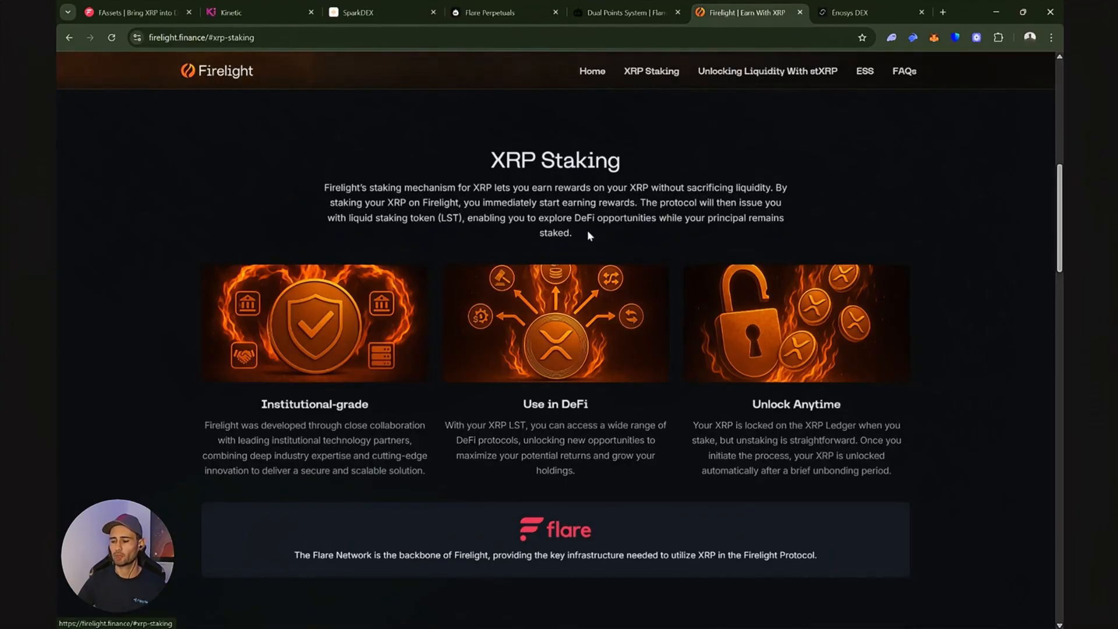
mouse_move(585, 239)
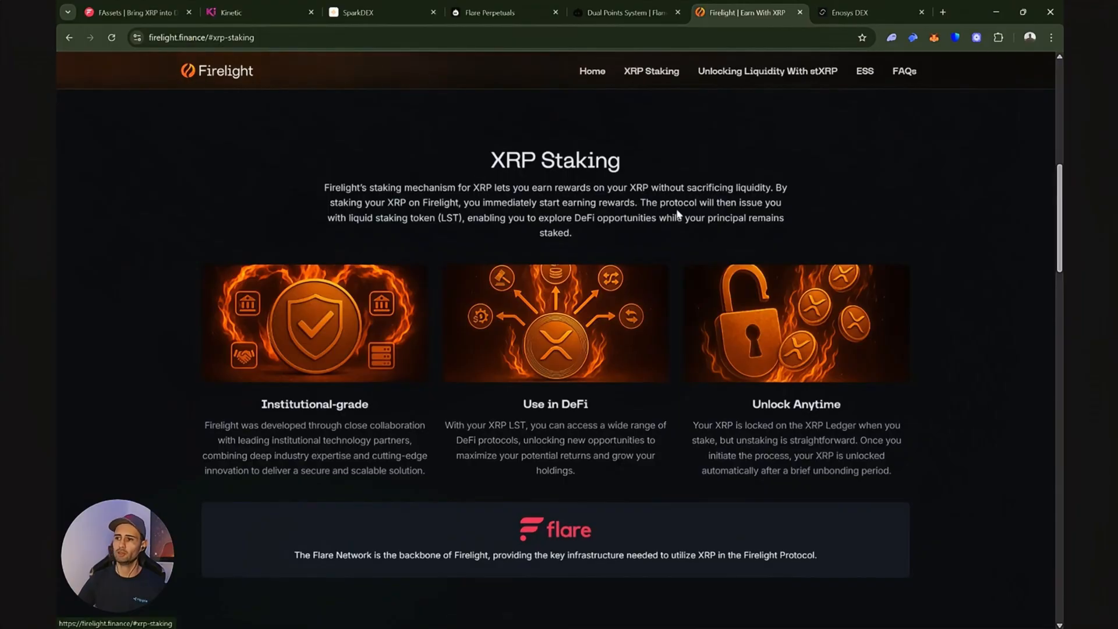
- Browse Enosys DEX FXRP pools, e.g. WFLR–FXRP 63.39% and FXRP–USDT0 136.44% APY
click(862, 12)
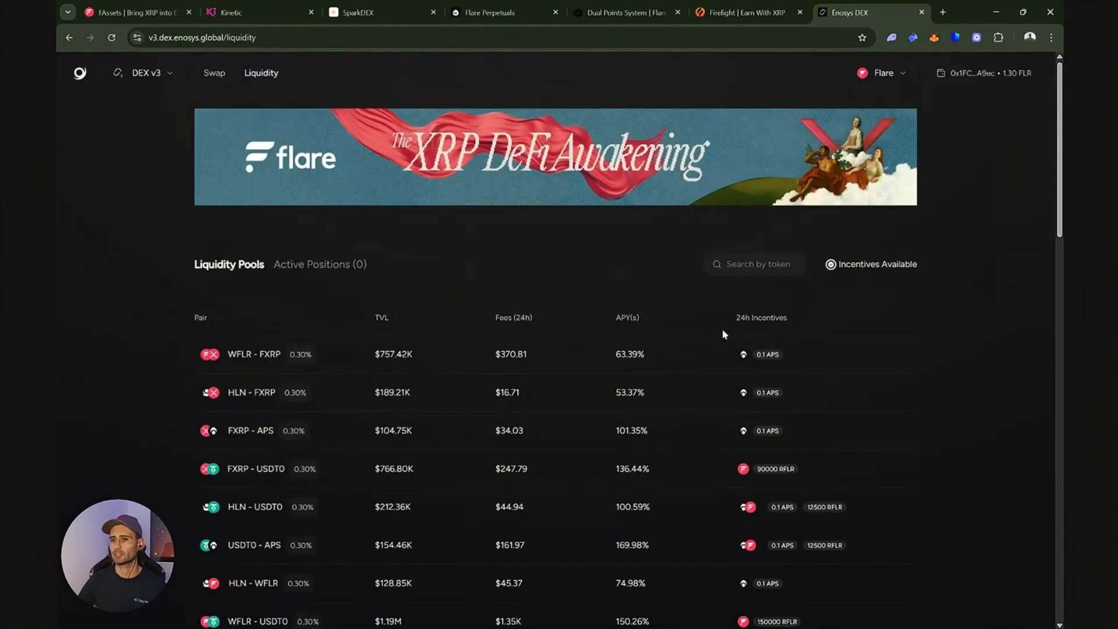
mouse_move(648, 280)
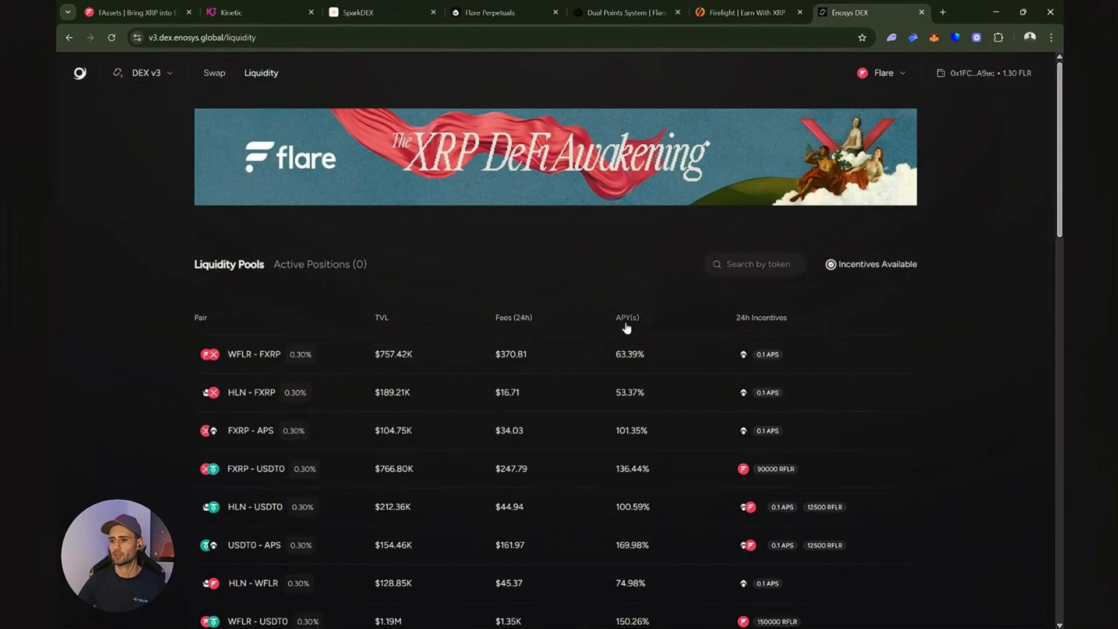
mouse_move(662, 321)
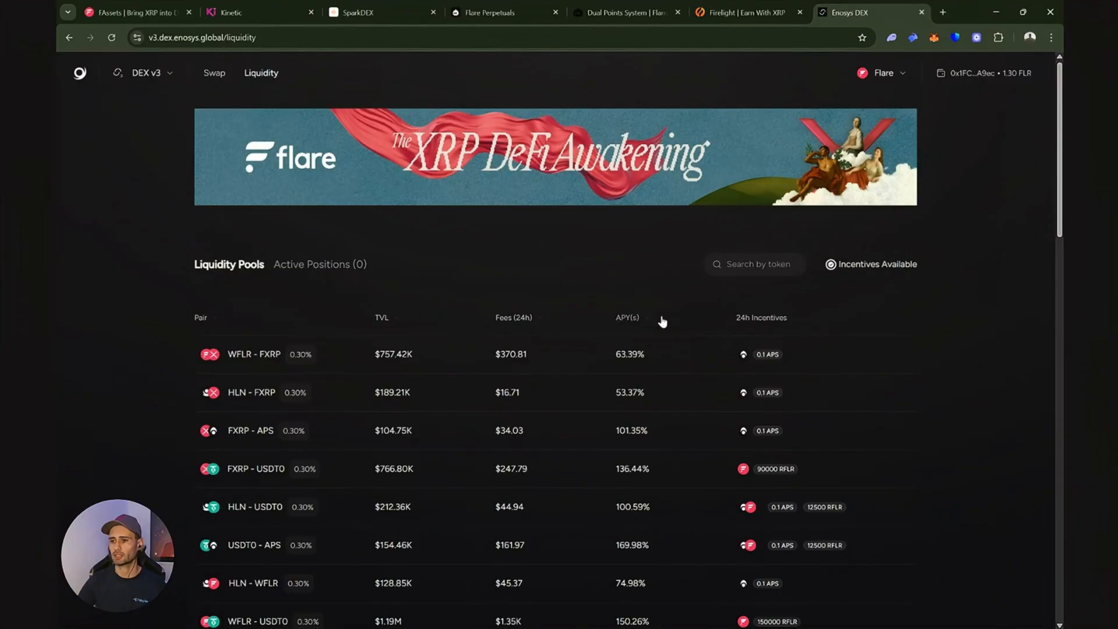
scroll(down, 3)
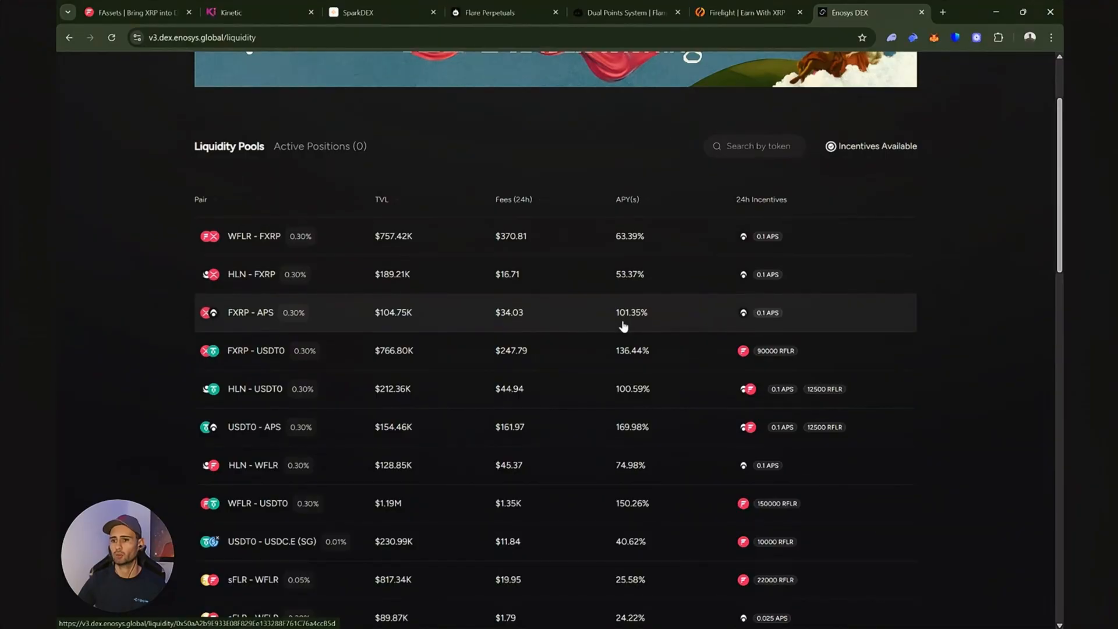
mouse_move(630, 312)
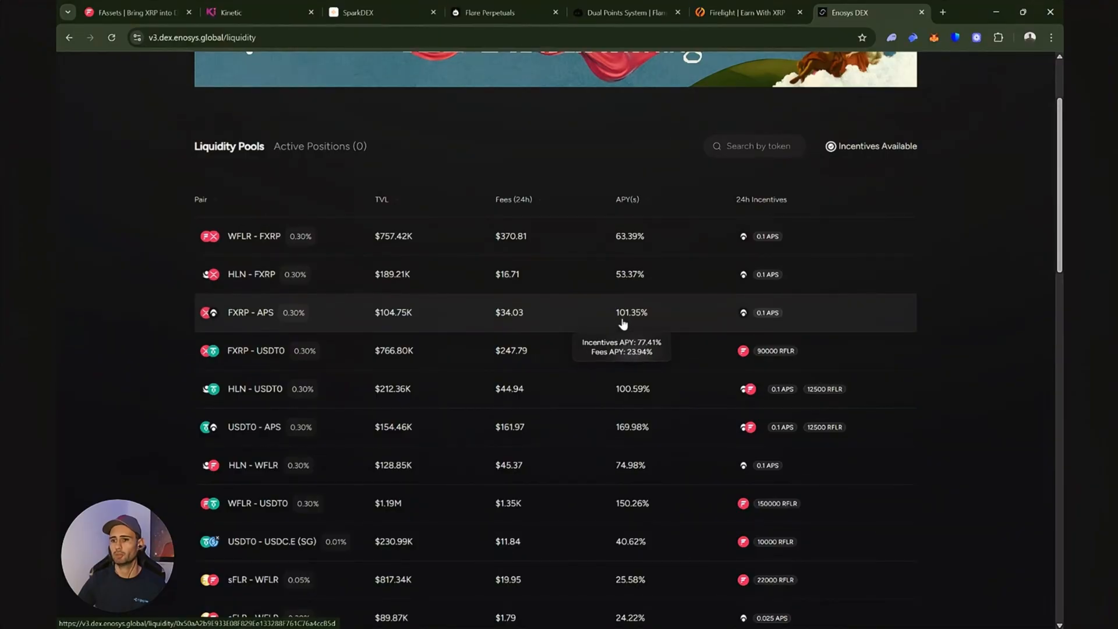
mouse_move(559, 245)
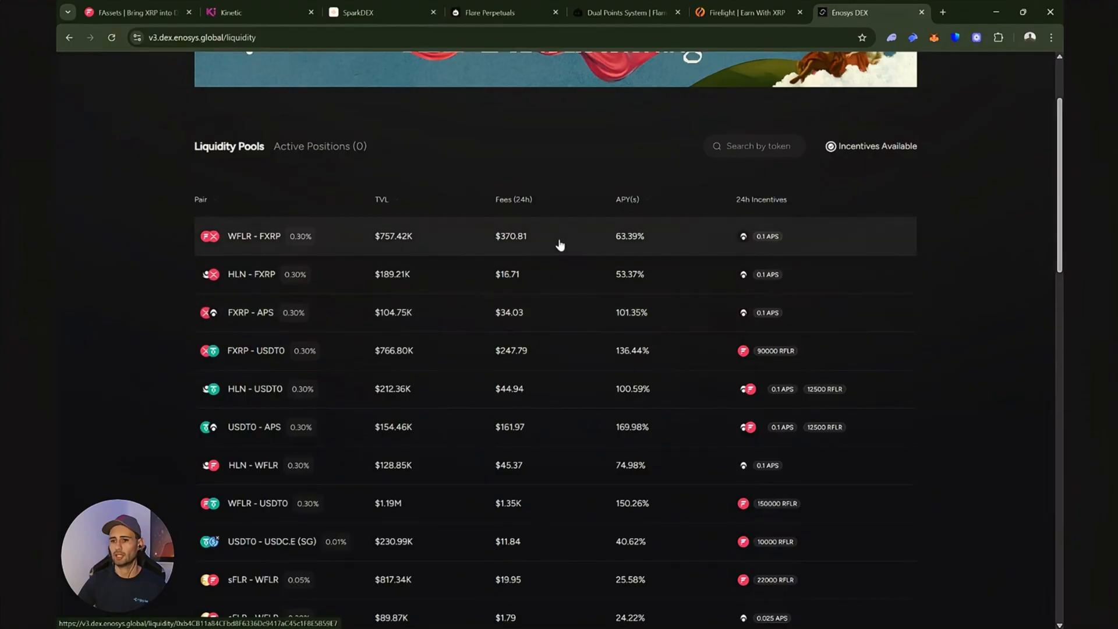
mouse_move(560, 350)
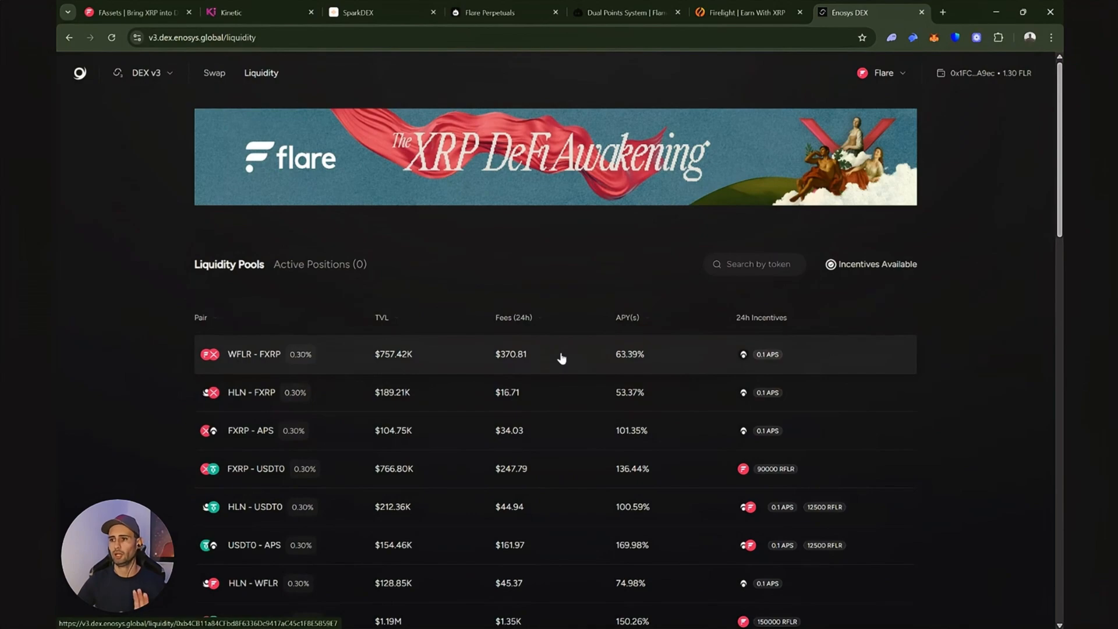
mouse_move(560, 362)
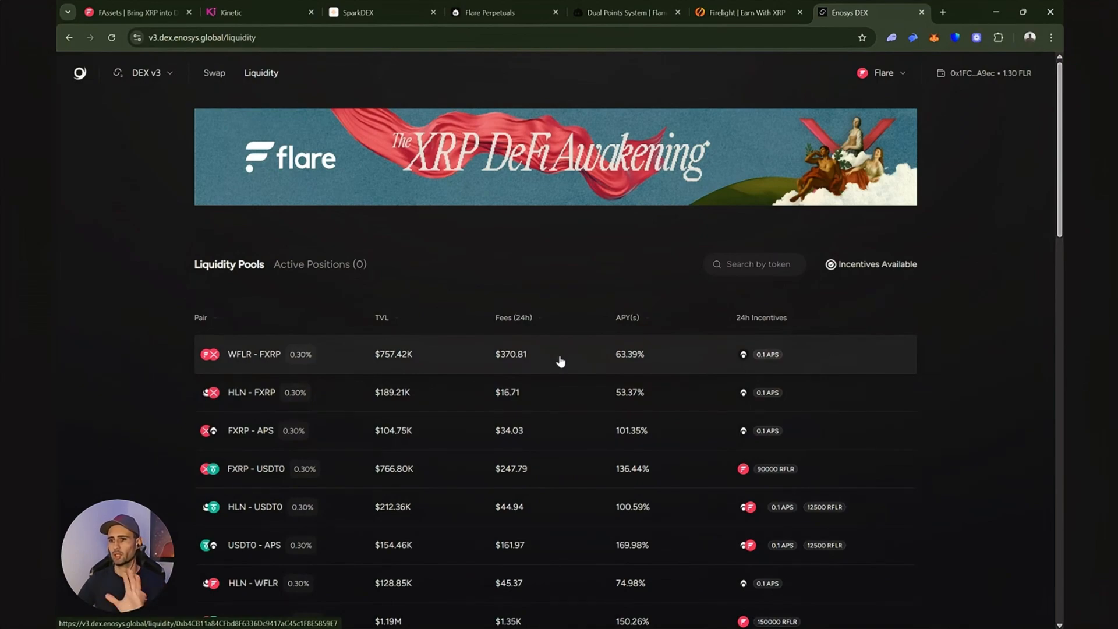
mouse_move(558, 362)
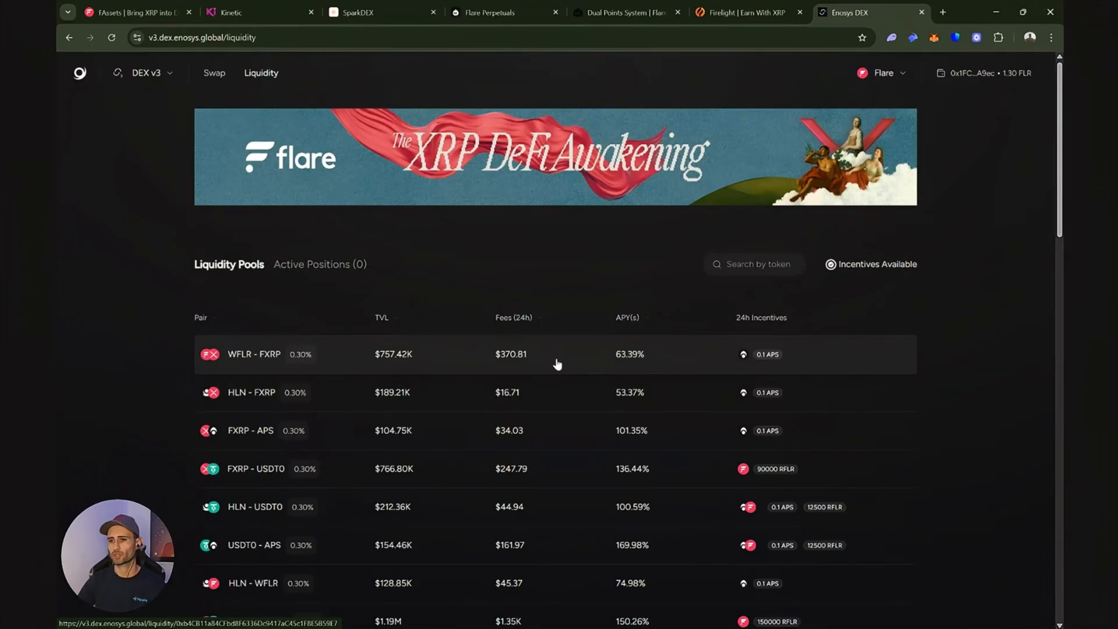
mouse_move(556, 365)
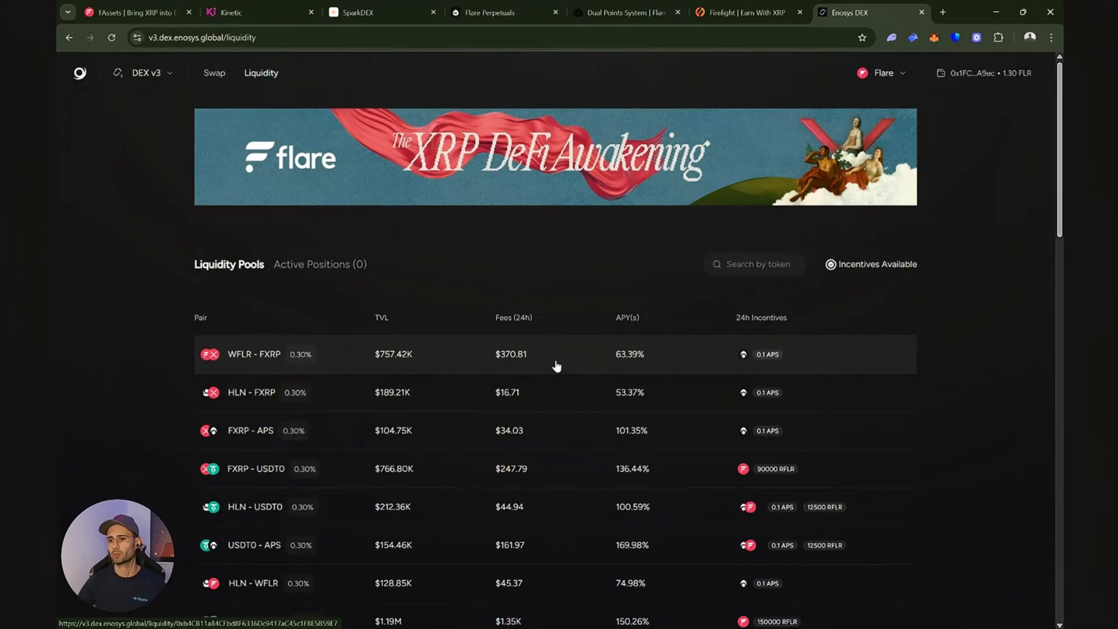
mouse_move(421, 363)
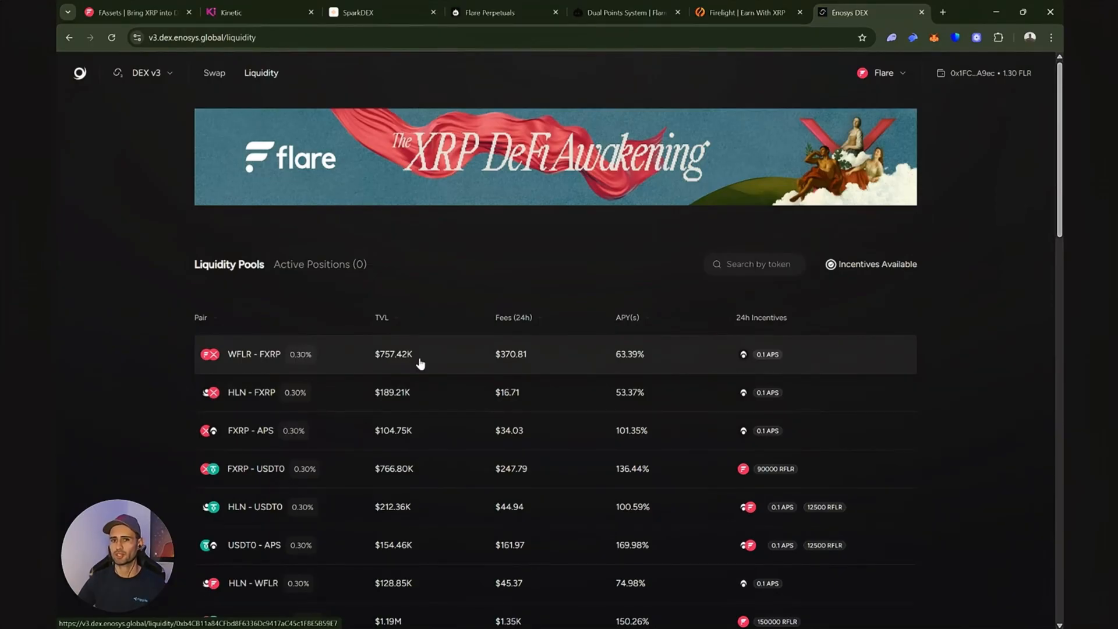
mouse_move(868, 12)
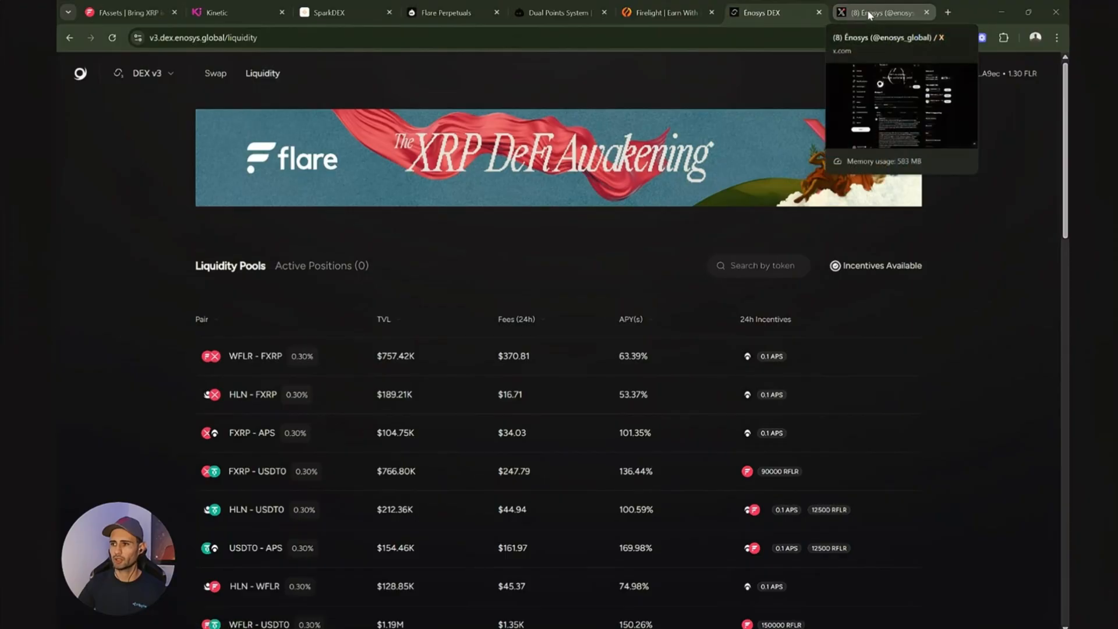
click(883, 13)
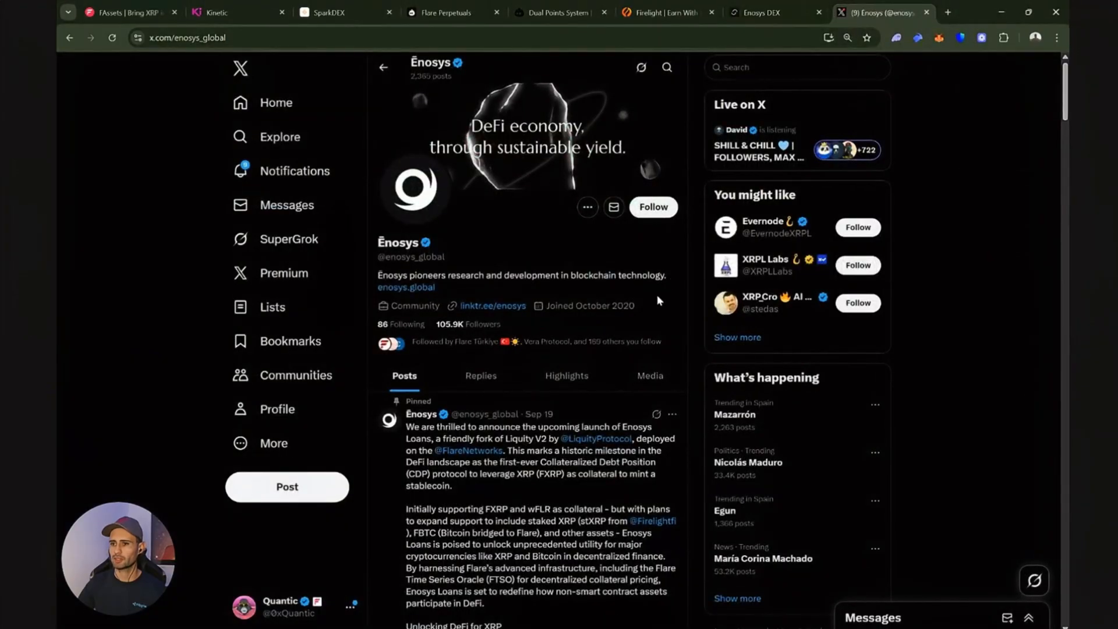
scroll(down, 3)
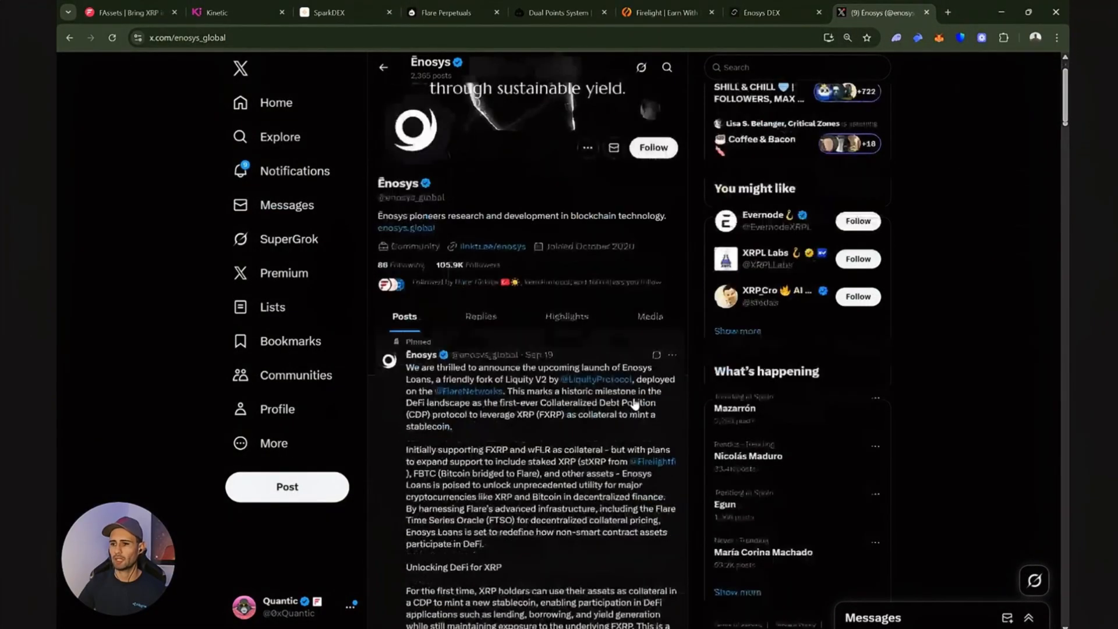
scroll(down, 3)
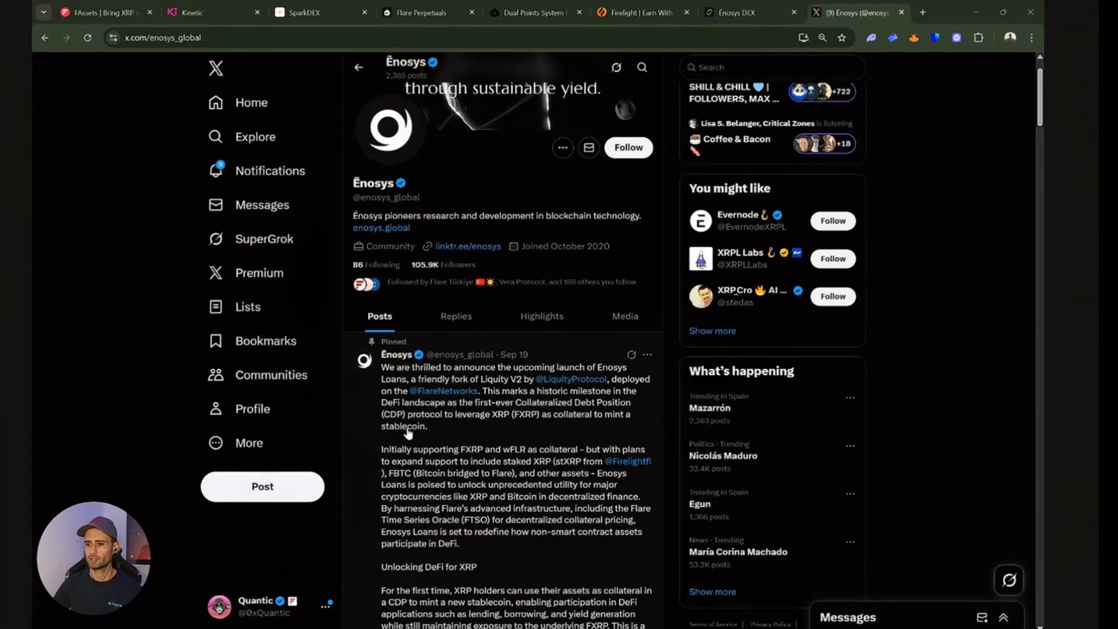
mouse_move(388, 445)
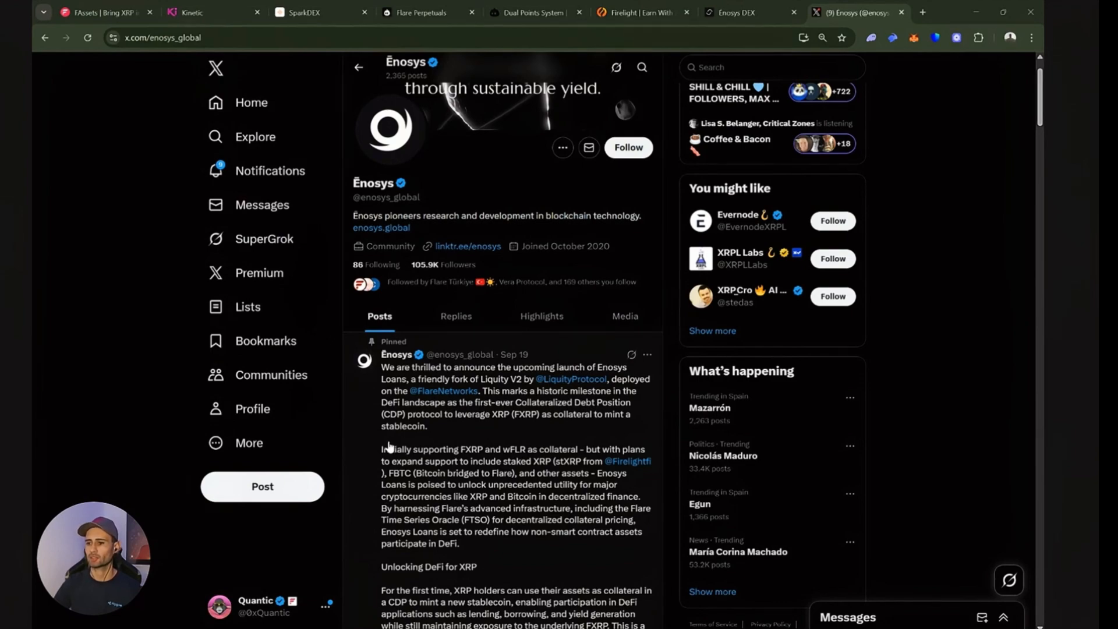
scroll(down, 3)
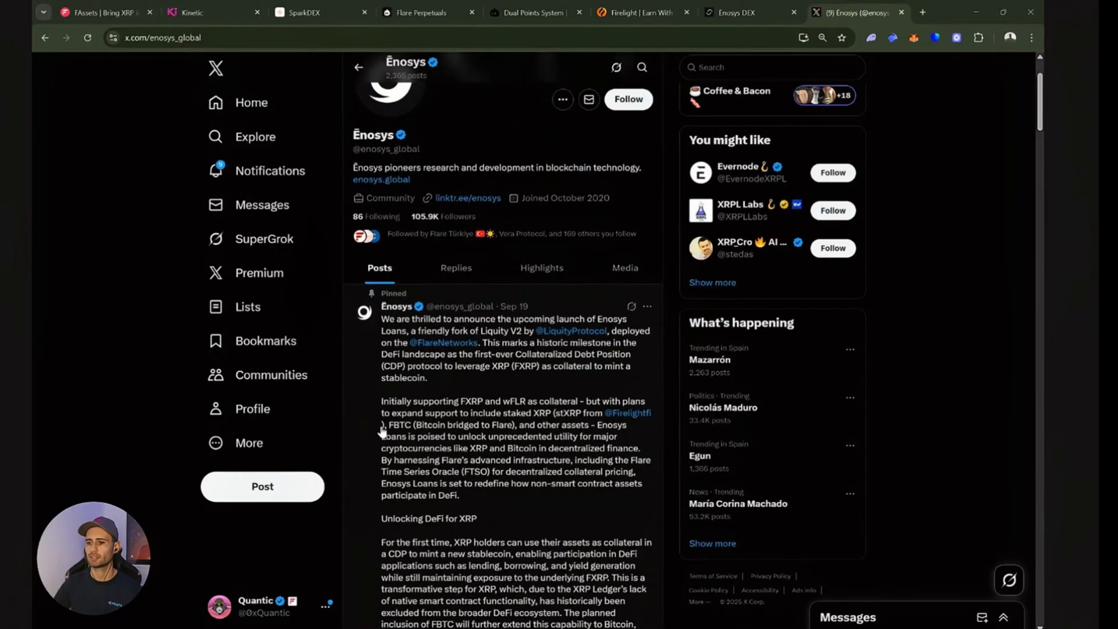
scroll(down, 3)
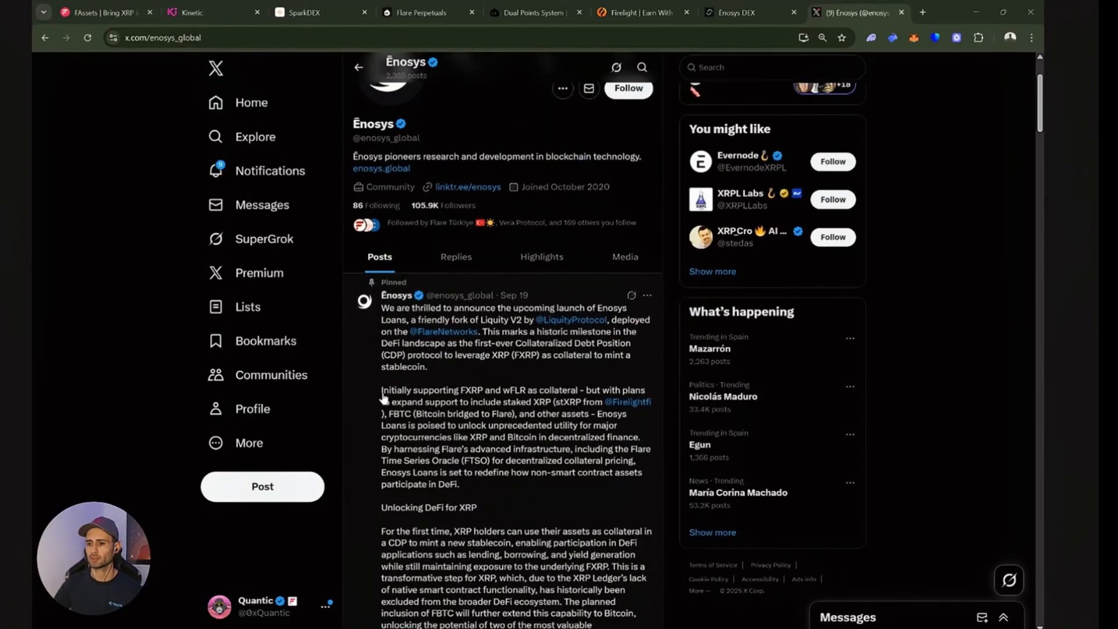
mouse_move(460, 394)
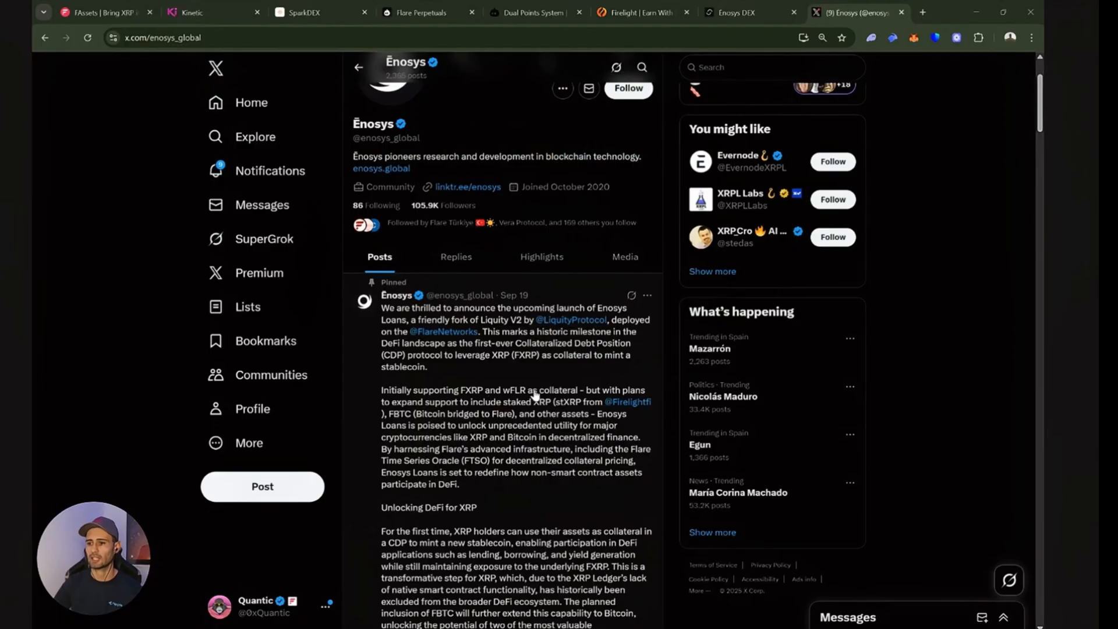
mouse_move(599, 395)
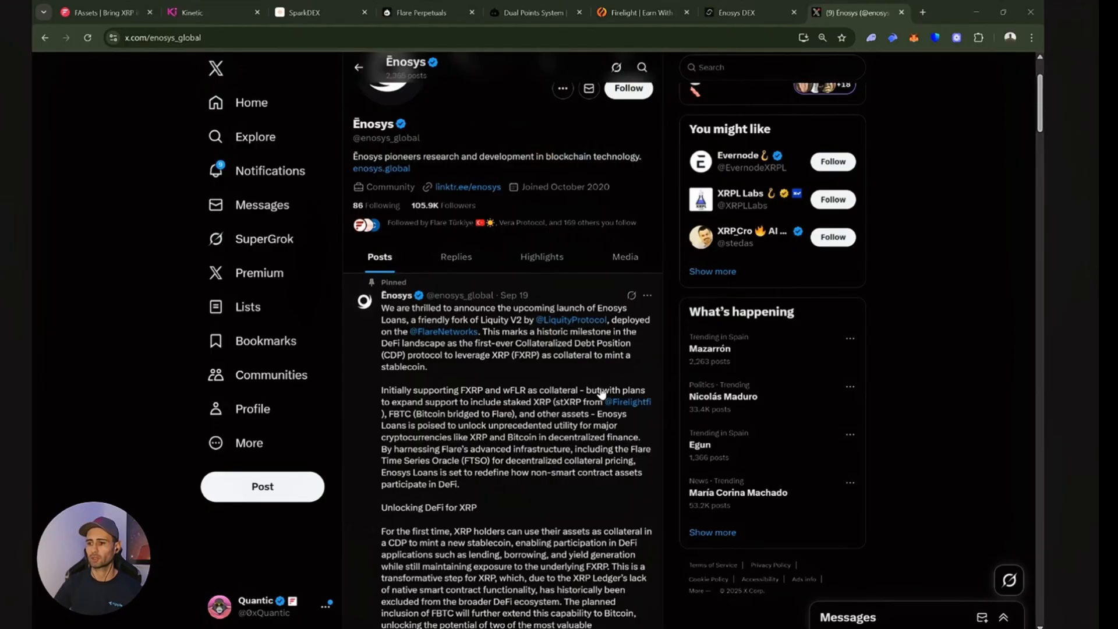
mouse_move(434, 406)
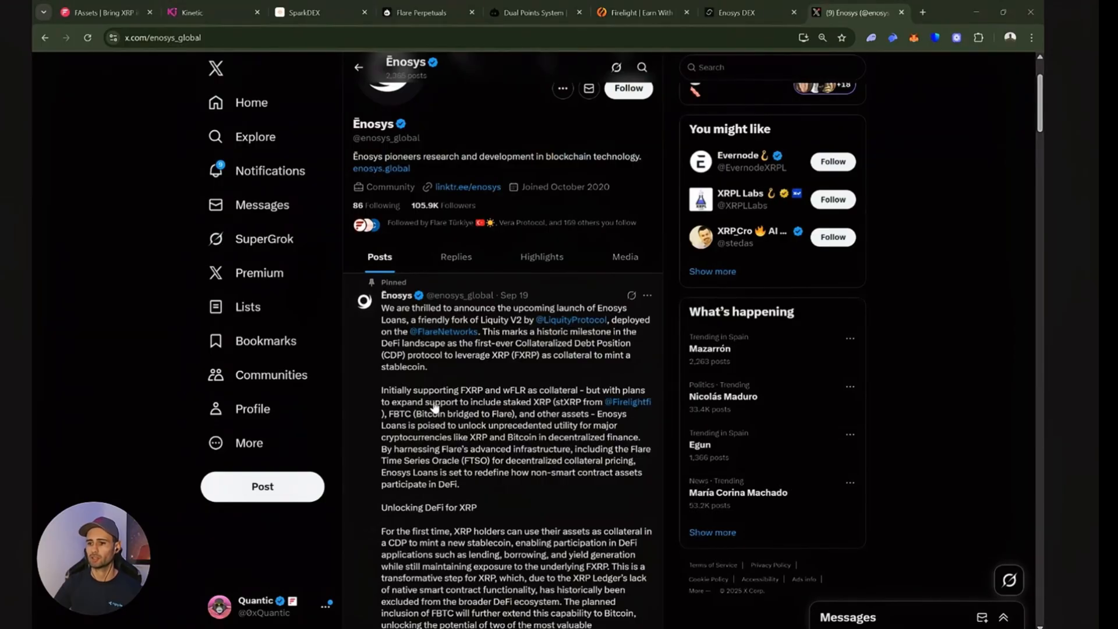
mouse_move(543, 412)
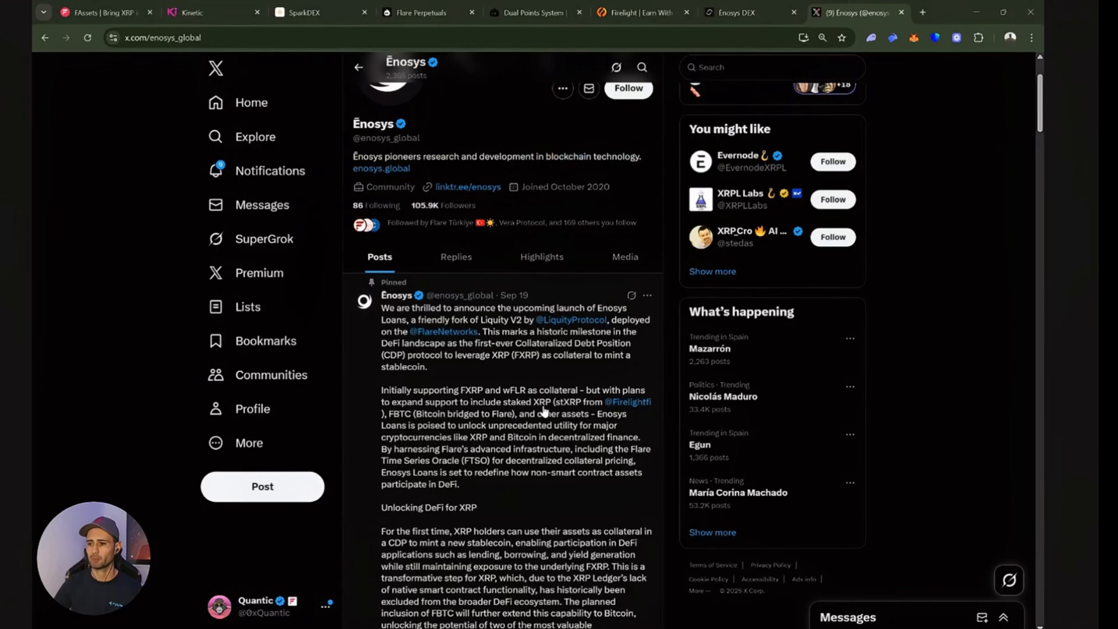
mouse_move(566, 412)
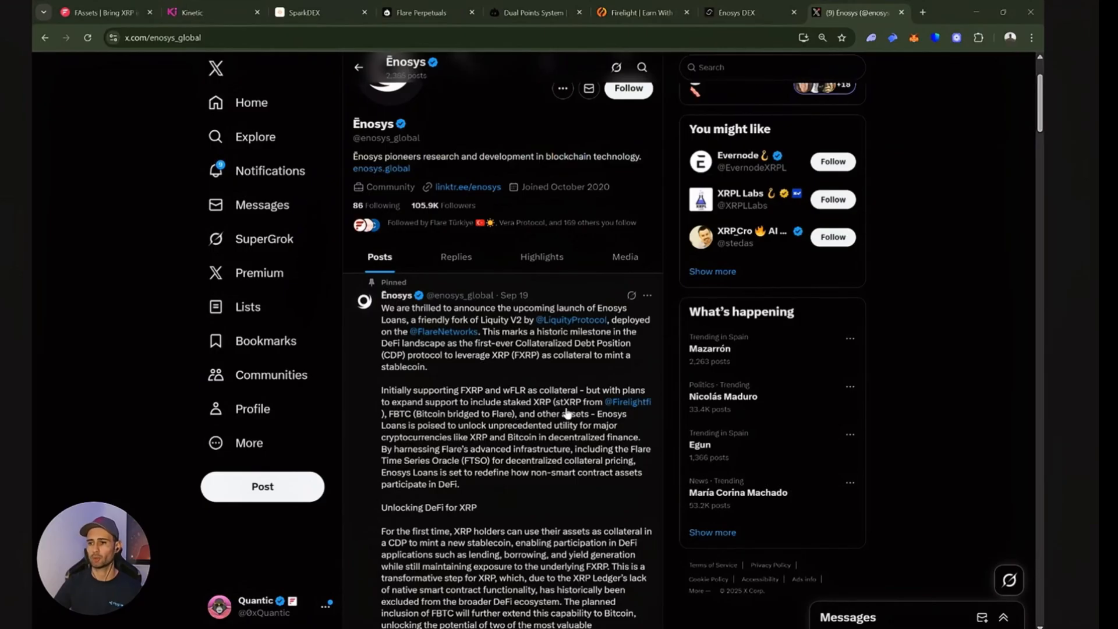
mouse_move(562, 410)
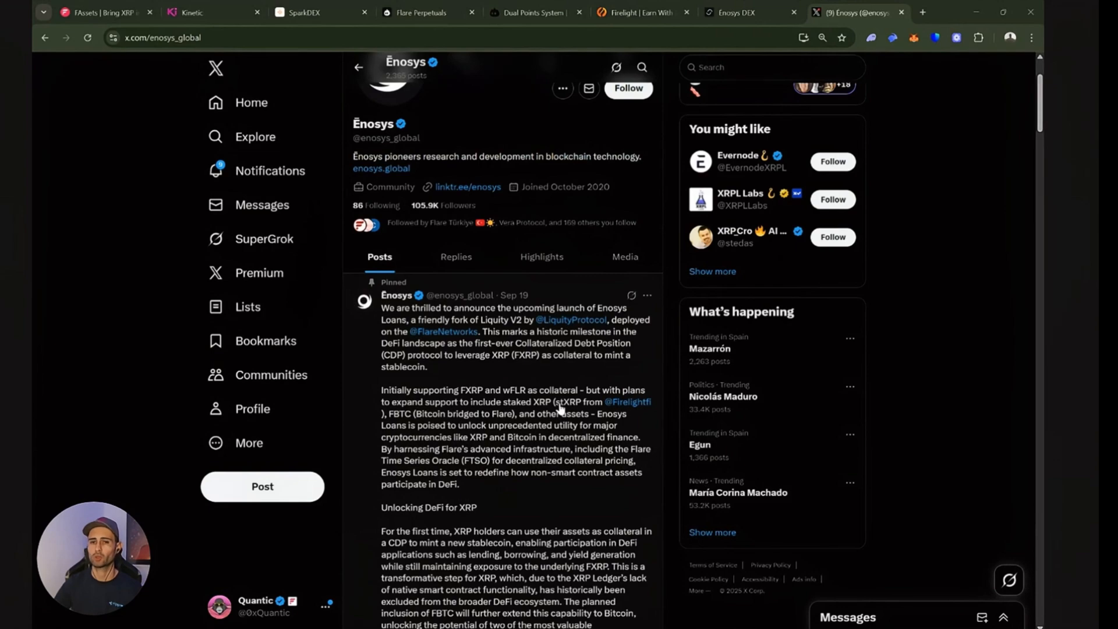
mouse_move(556, 412)
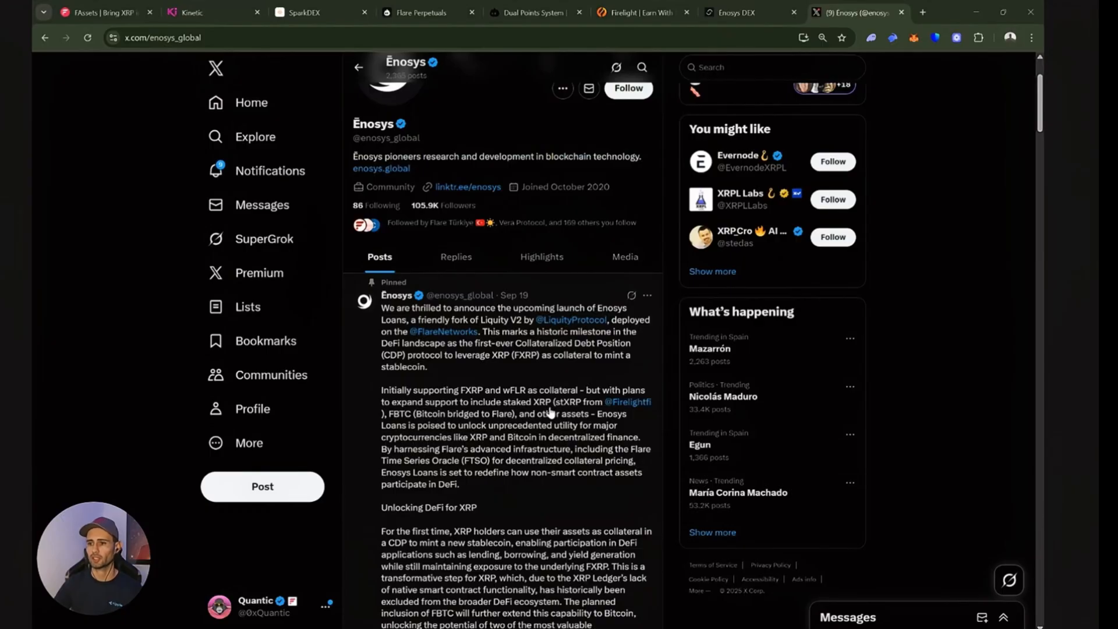
mouse_move(549, 413)
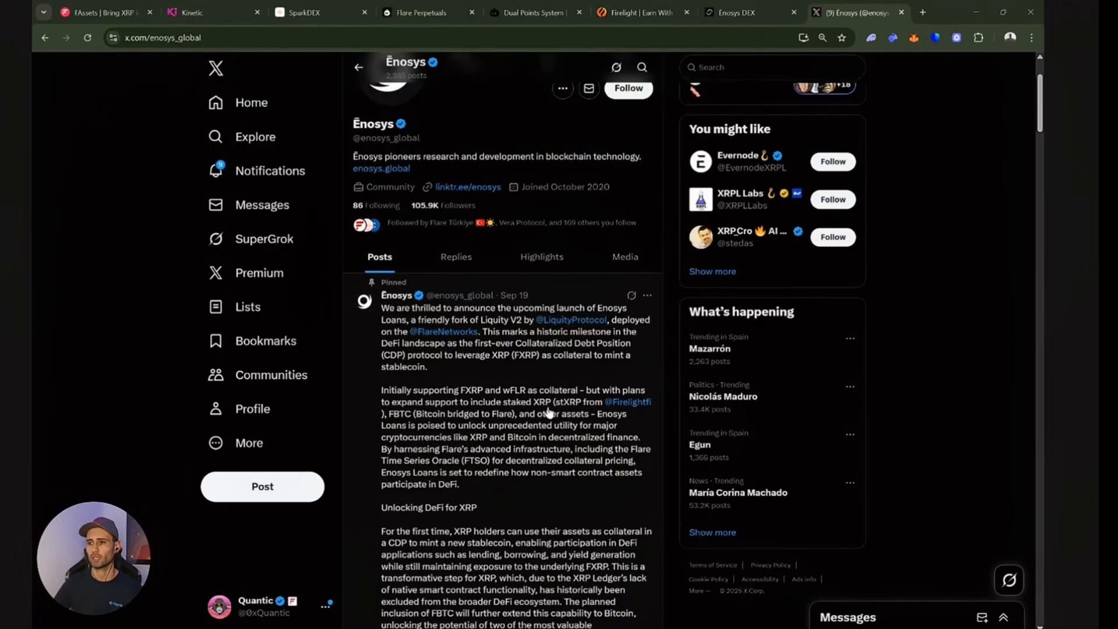